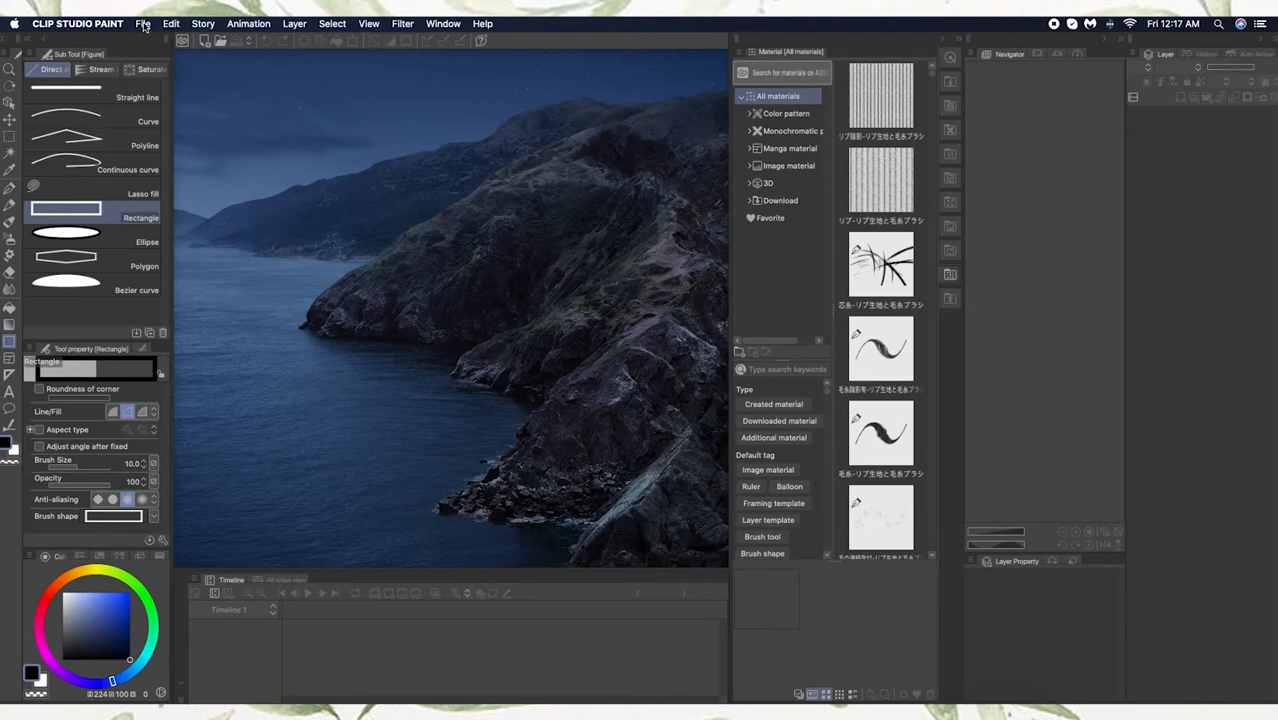
# Step: Start a new file, preview the Illustration and Comic presets, then choose Animation
pyautogui.click(143, 23)
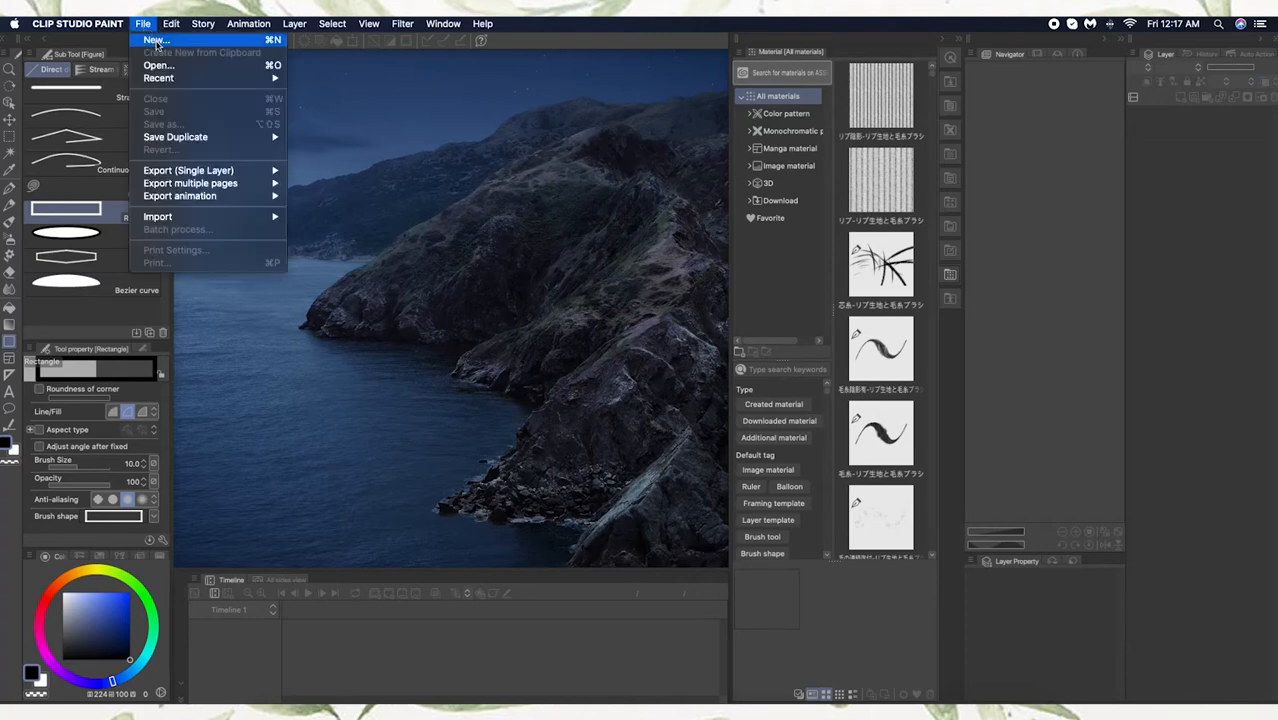
pyautogui.click(153, 40)
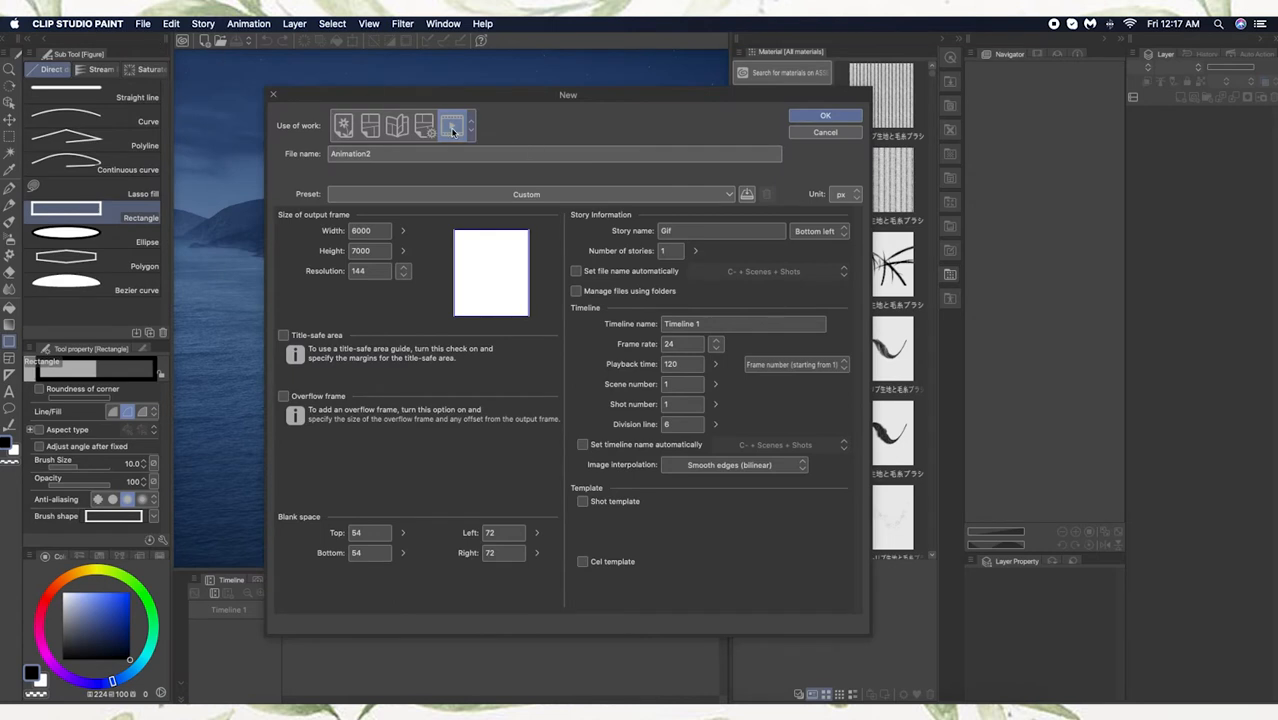
pyautogui.moveTo(448, 124)
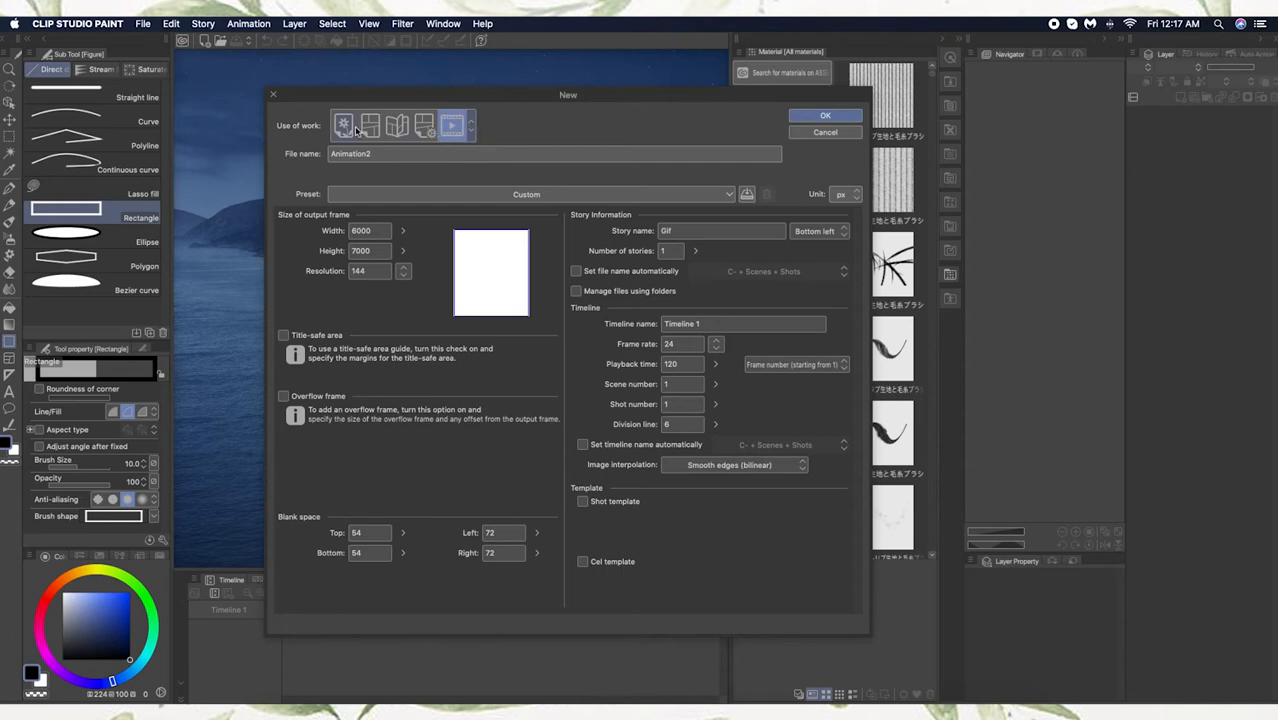
pyautogui.click(344, 124)
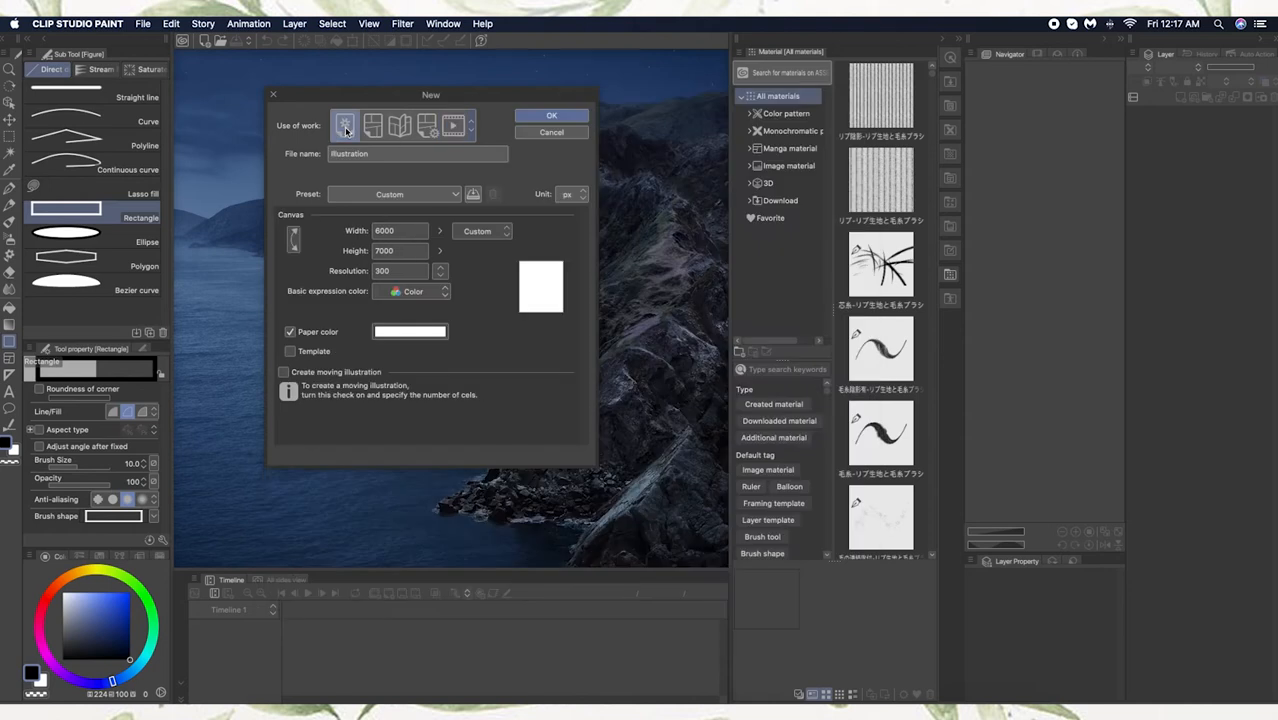
pyautogui.click(398, 124)
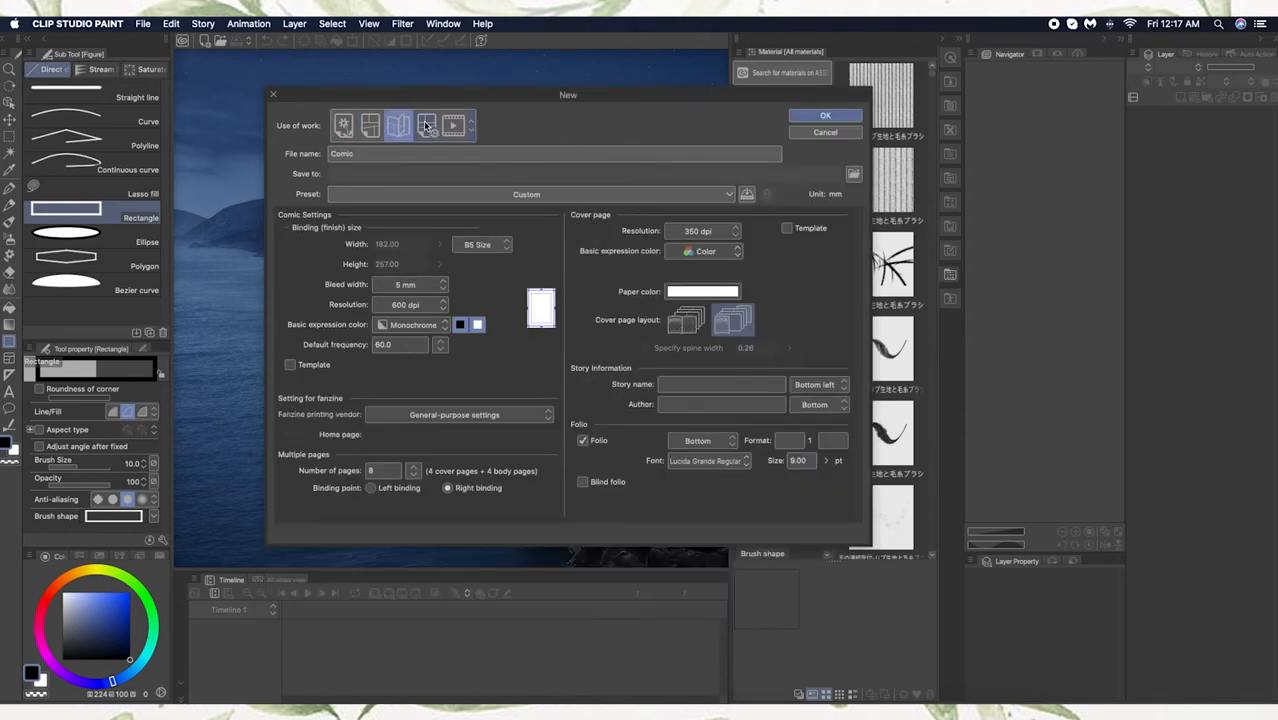
pyautogui.click(451, 124)
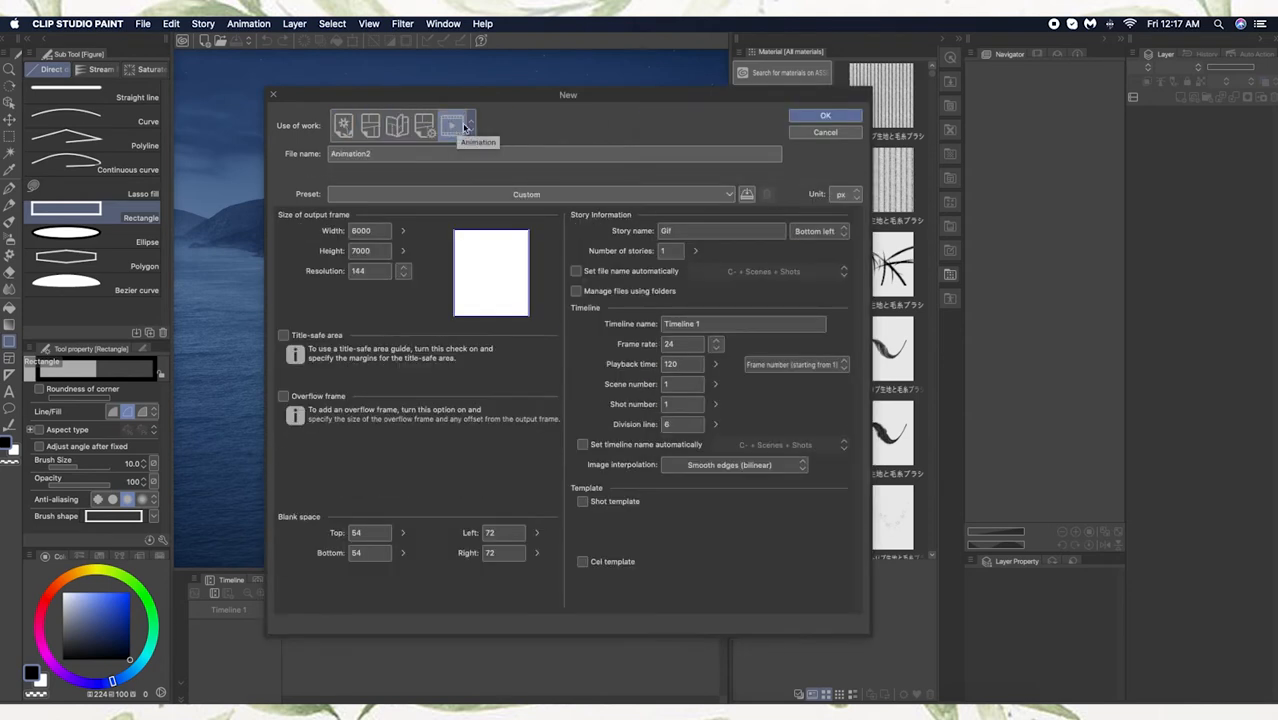
pyautogui.click(451, 124)
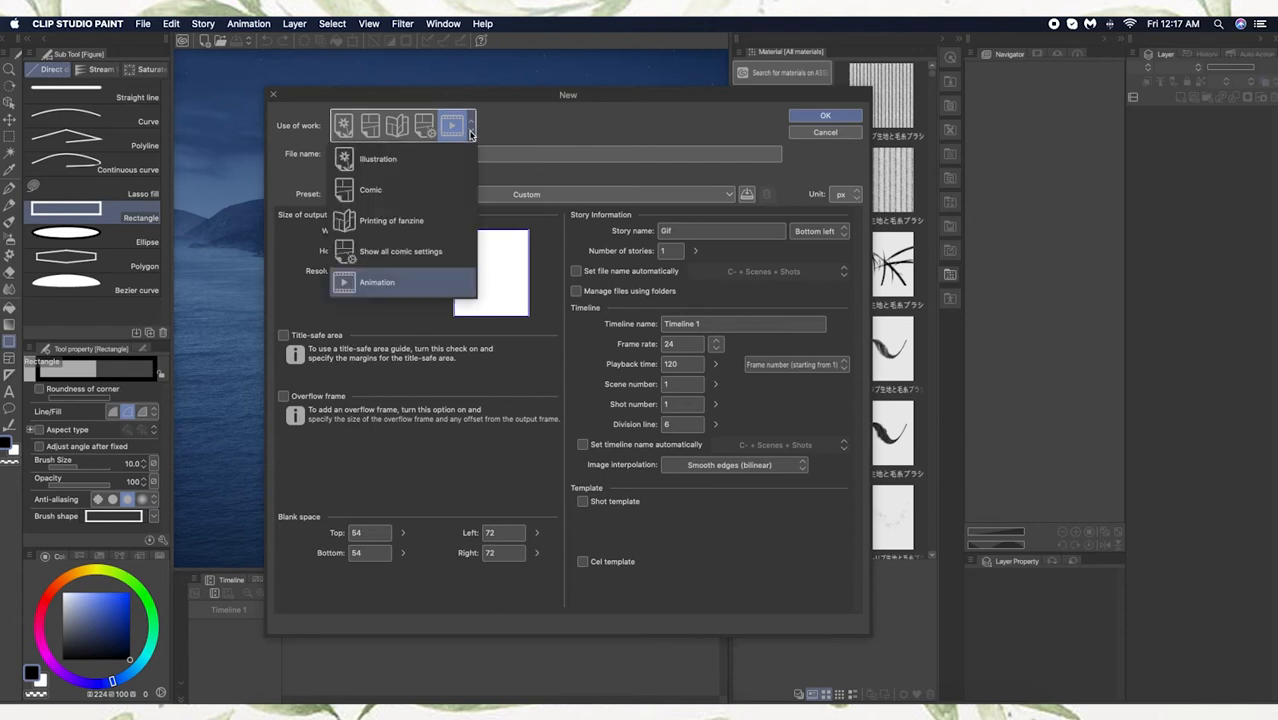
pyautogui.click(377, 281)
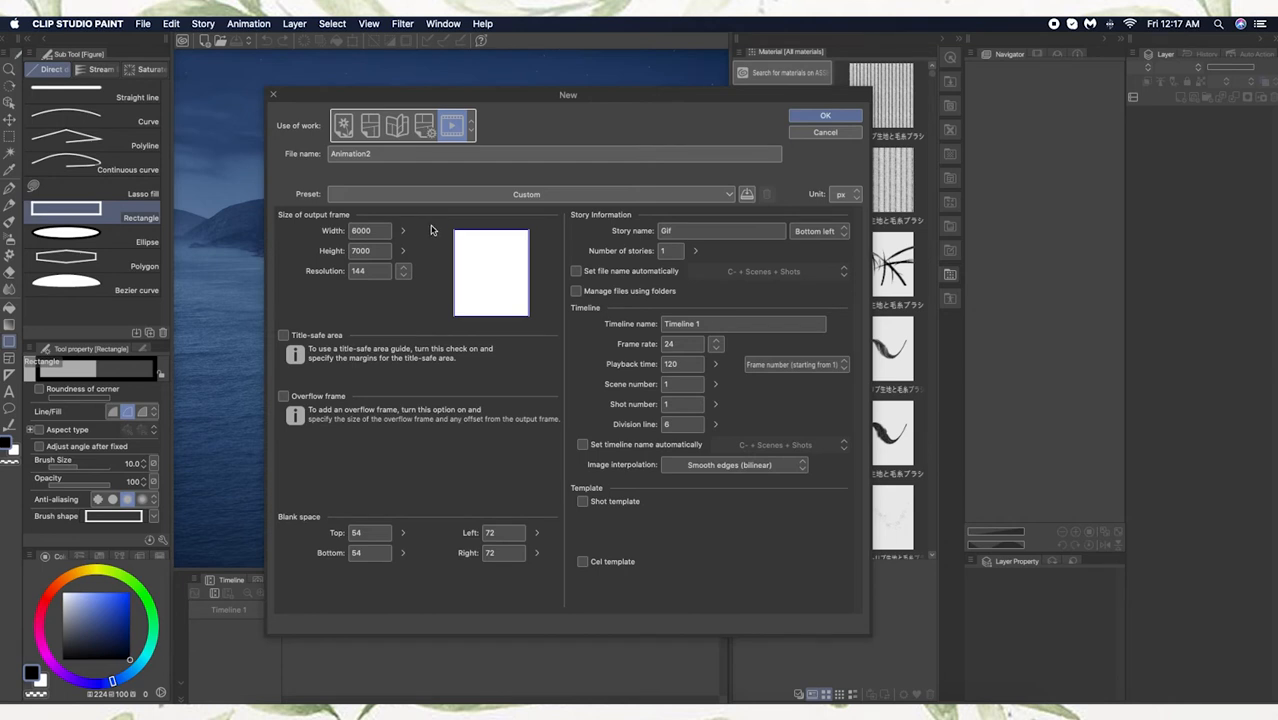
pyautogui.moveTo(438, 253)
pyautogui.write('8000')
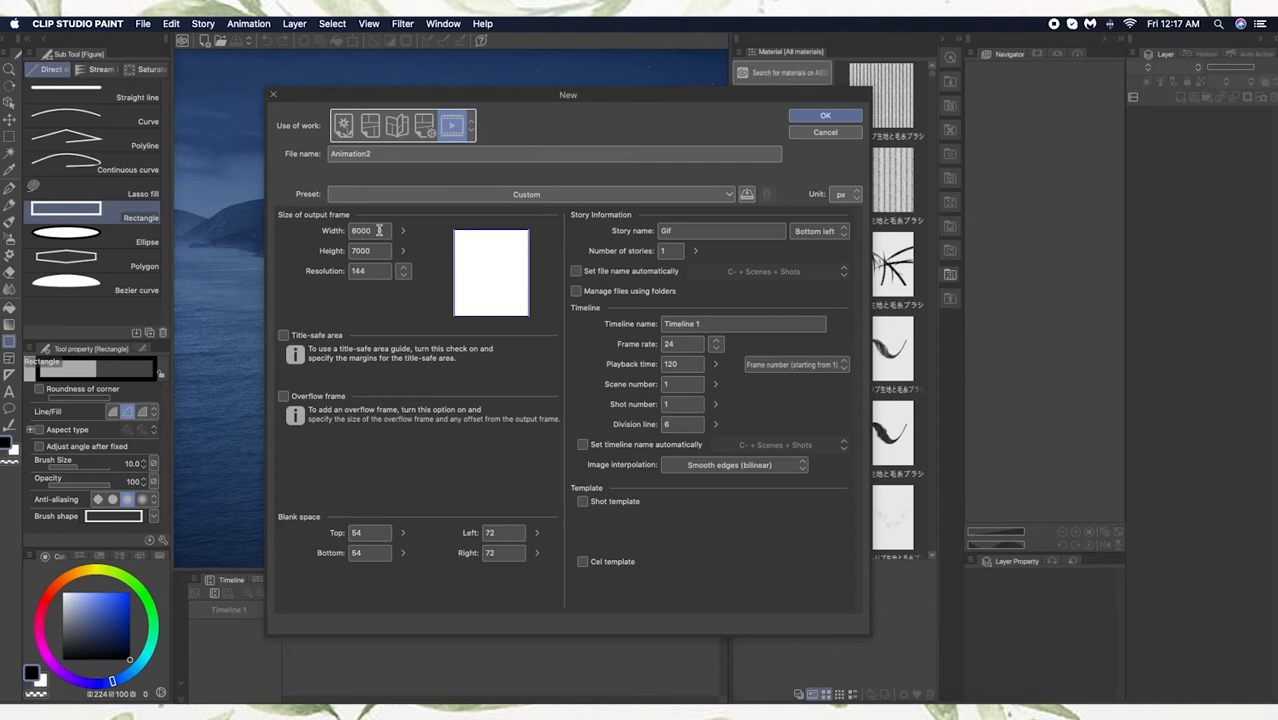
# Step: Edit the width and height fields for a 6000×4600 landscape frame
pyautogui.click(368, 251)
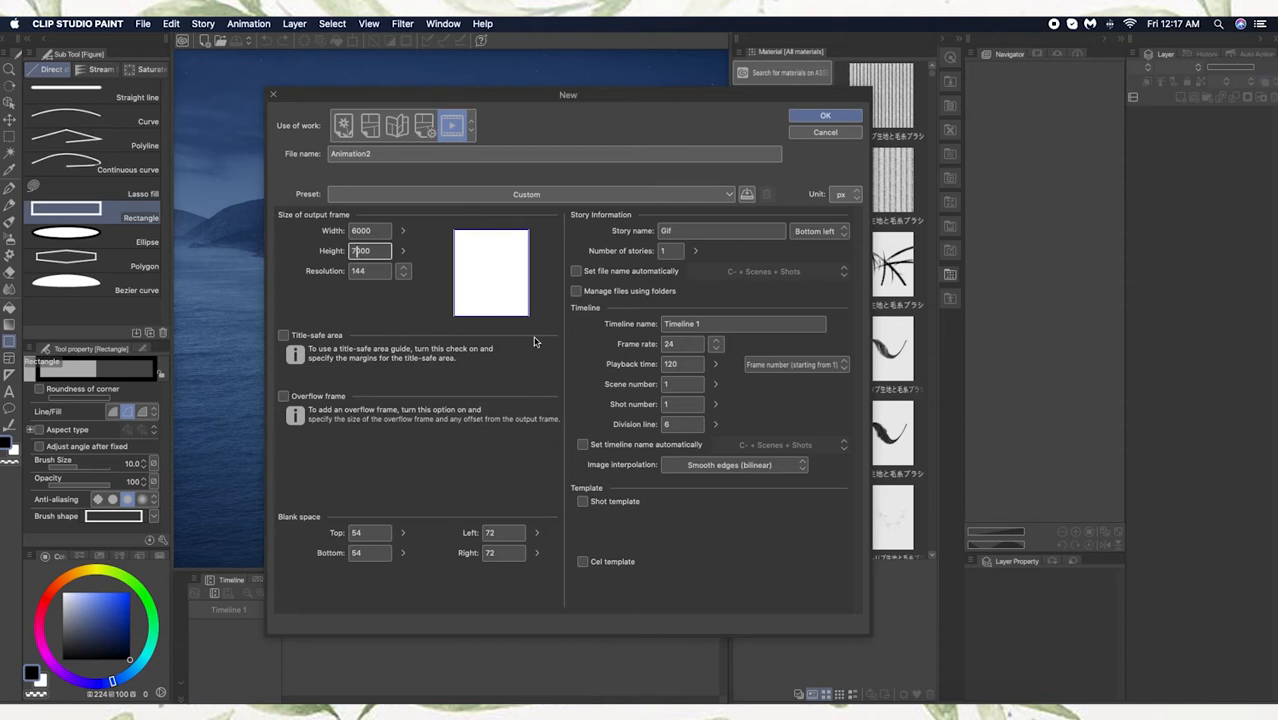
pyautogui.write('3000')
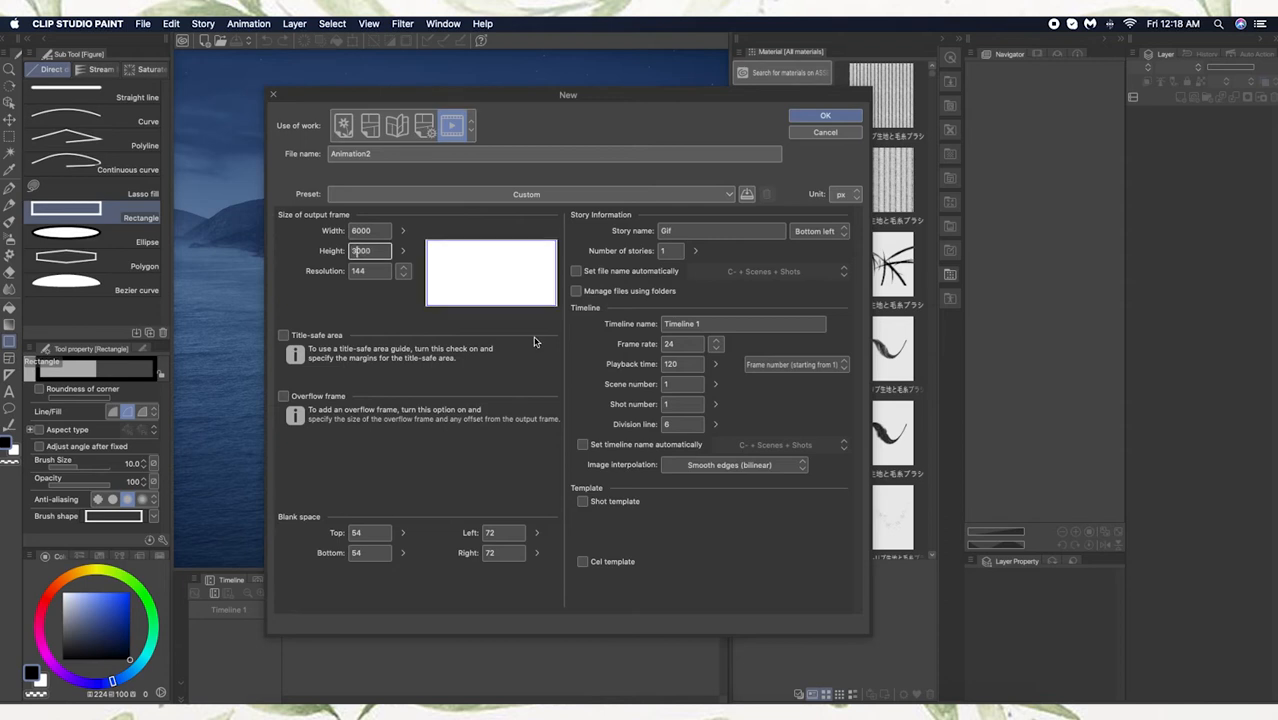
pyautogui.write('4000')
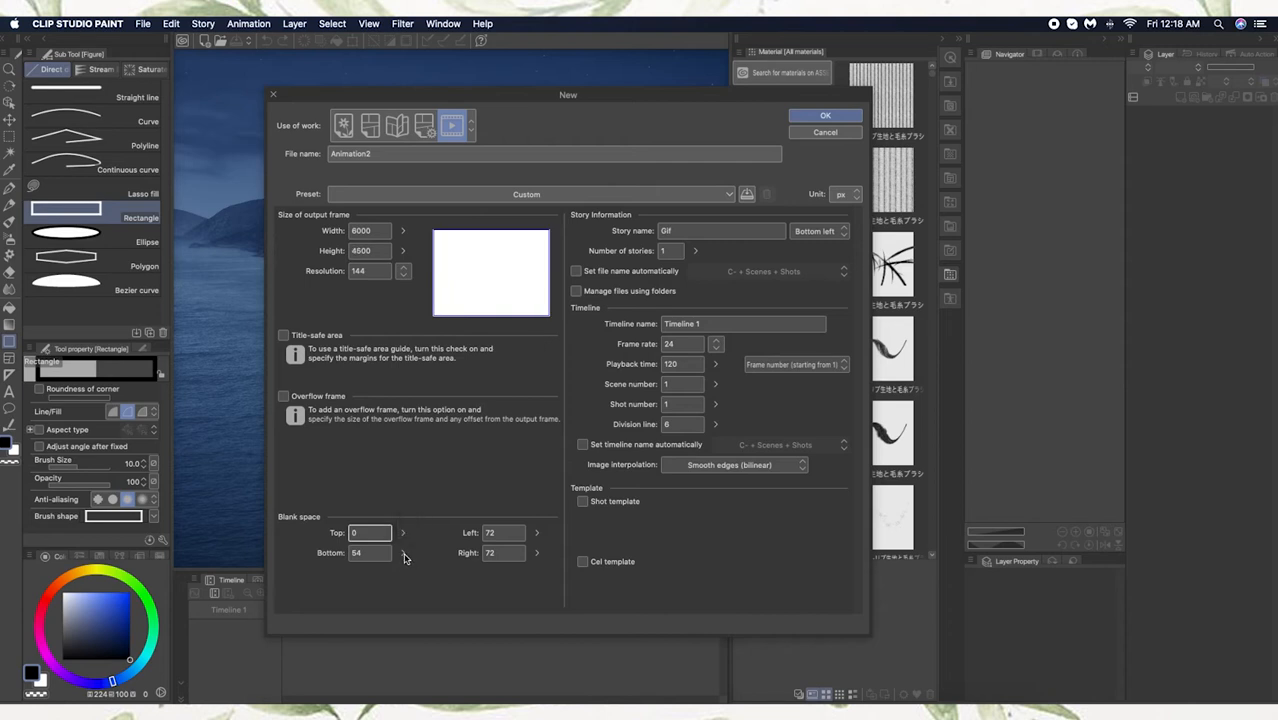
# Step: Set left and right blank space to 0 and bottom to 54, and enter 45 for top
pyautogui.click(370, 552)
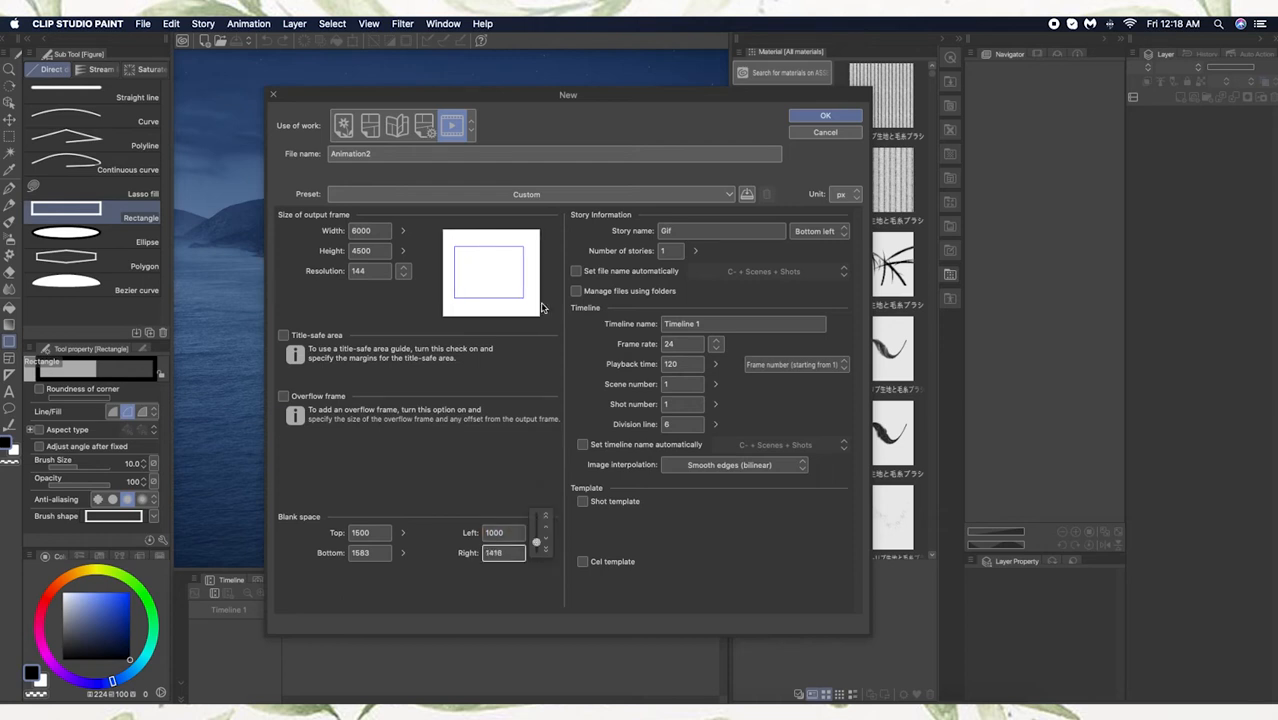
pyautogui.moveTo(460, 277)
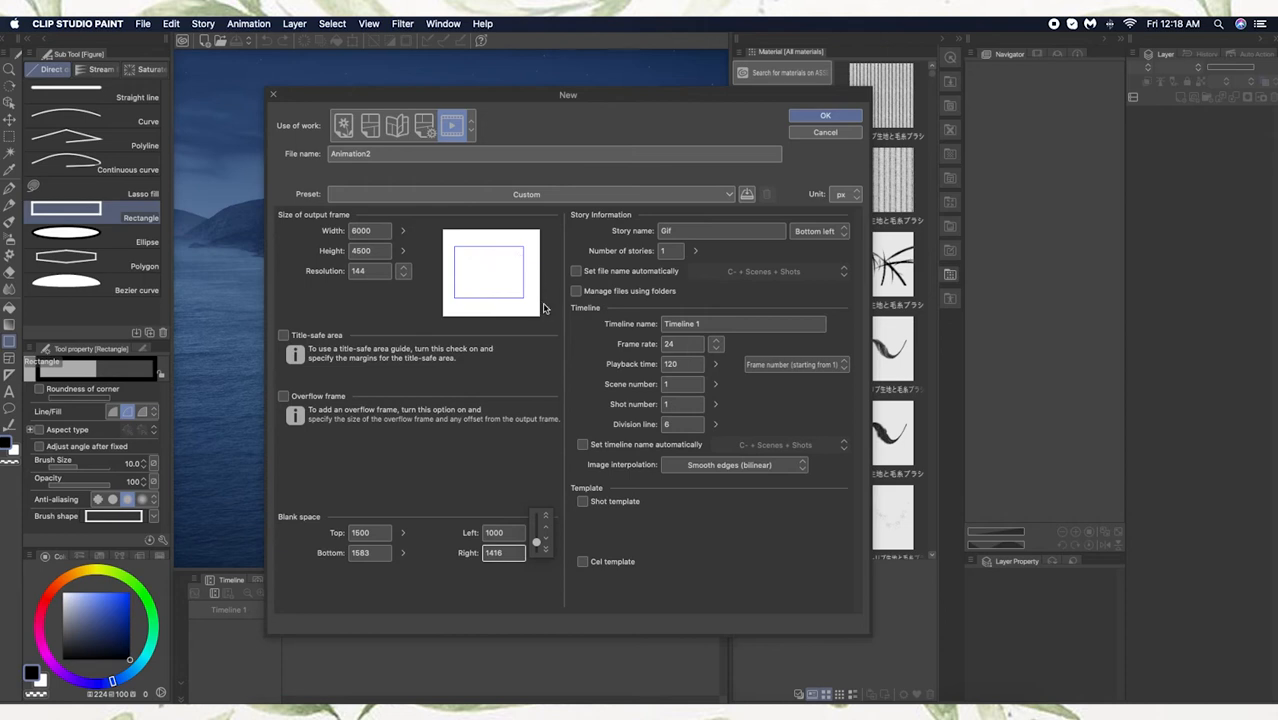
pyautogui.moveTo(527, 286)
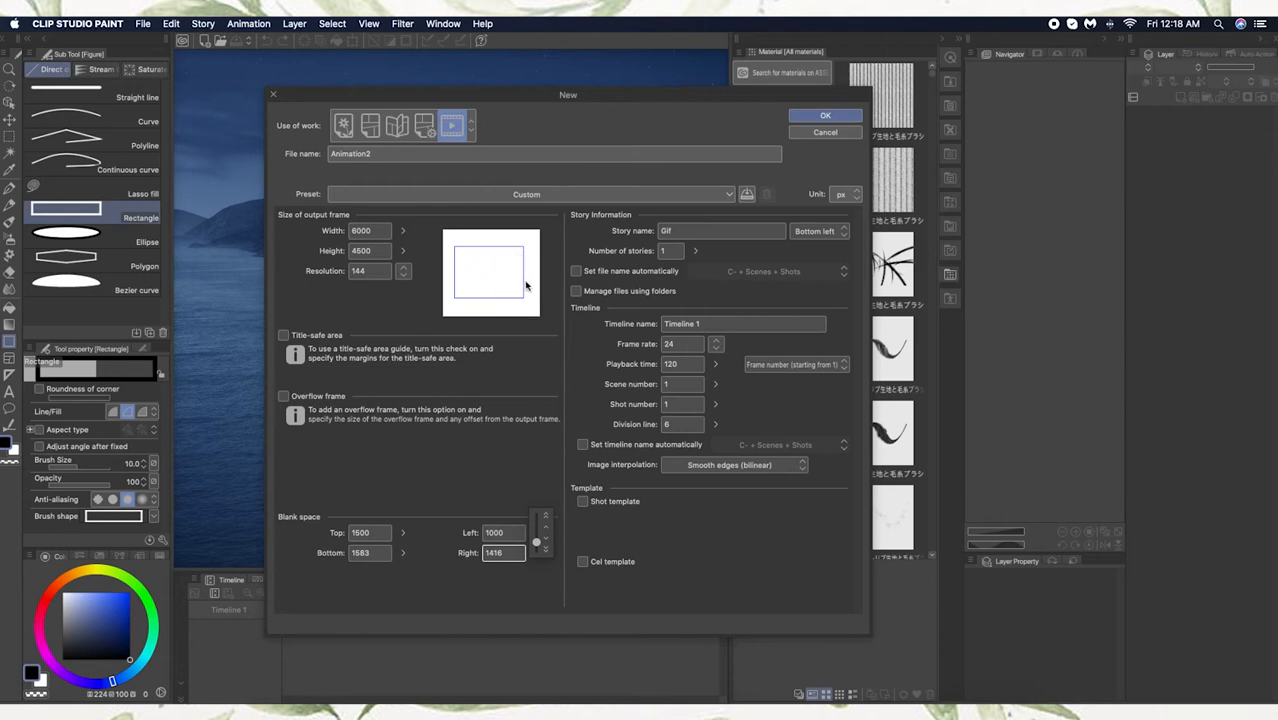
pyautogui.moveTo(504, 281)
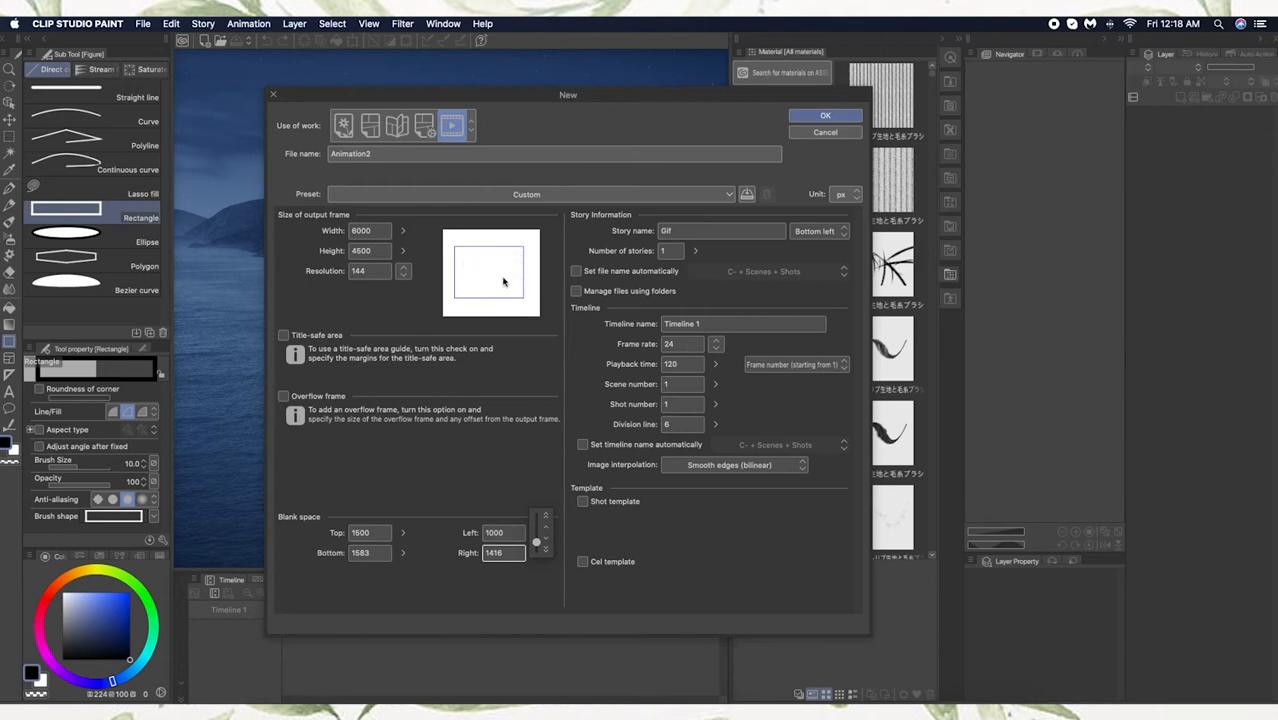
pyautogui.moveTo(474, 253)
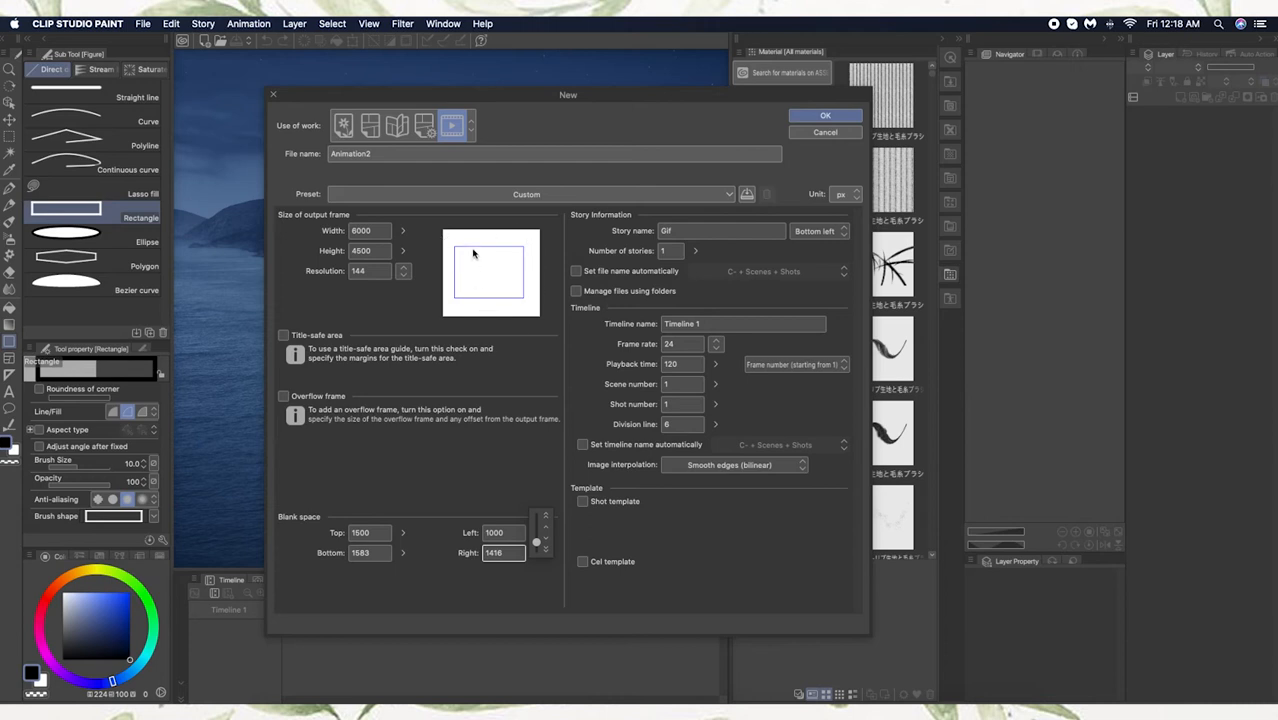
pyautogui.click(544, 557)
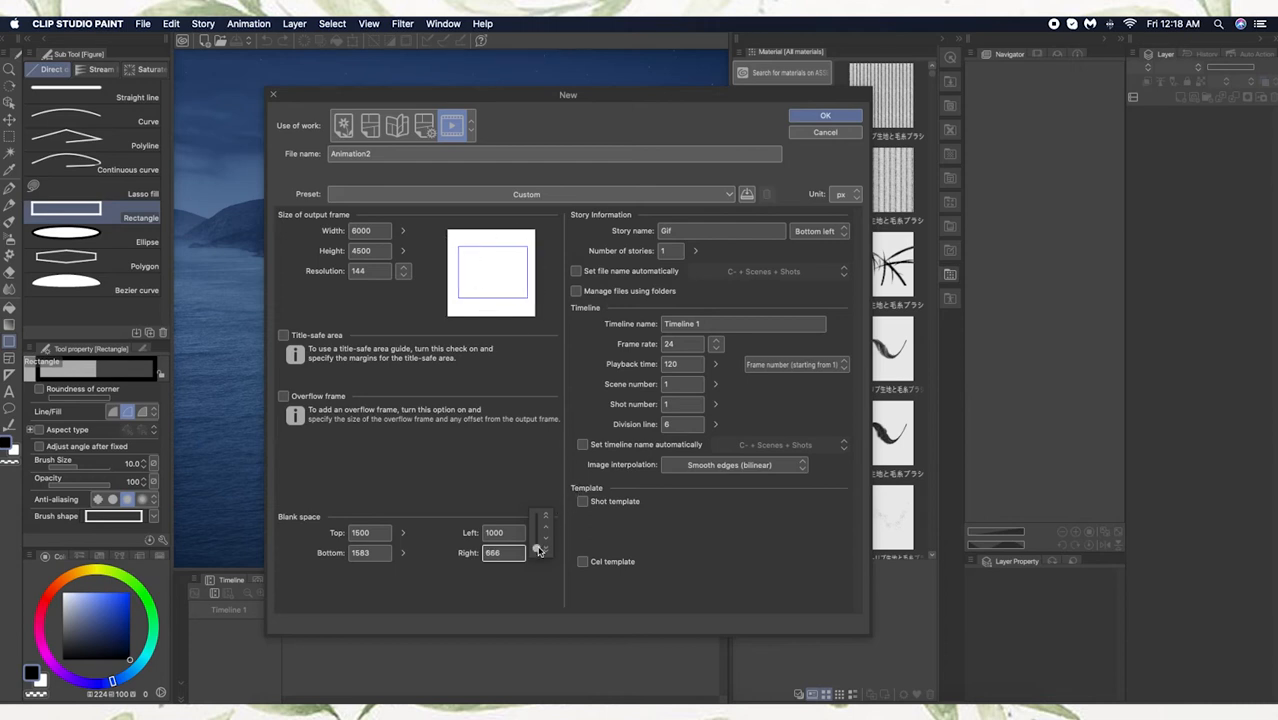
pyautogui.click(537, 556)
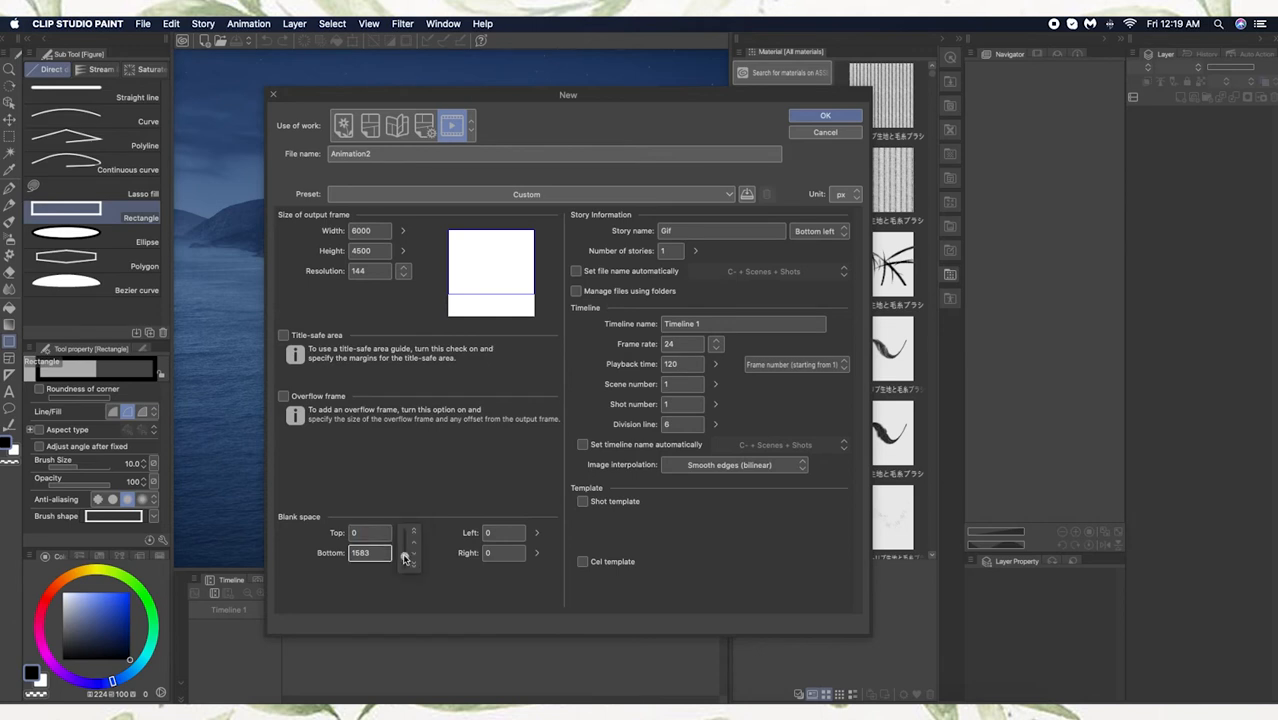
pyautogui.click(412, 556)
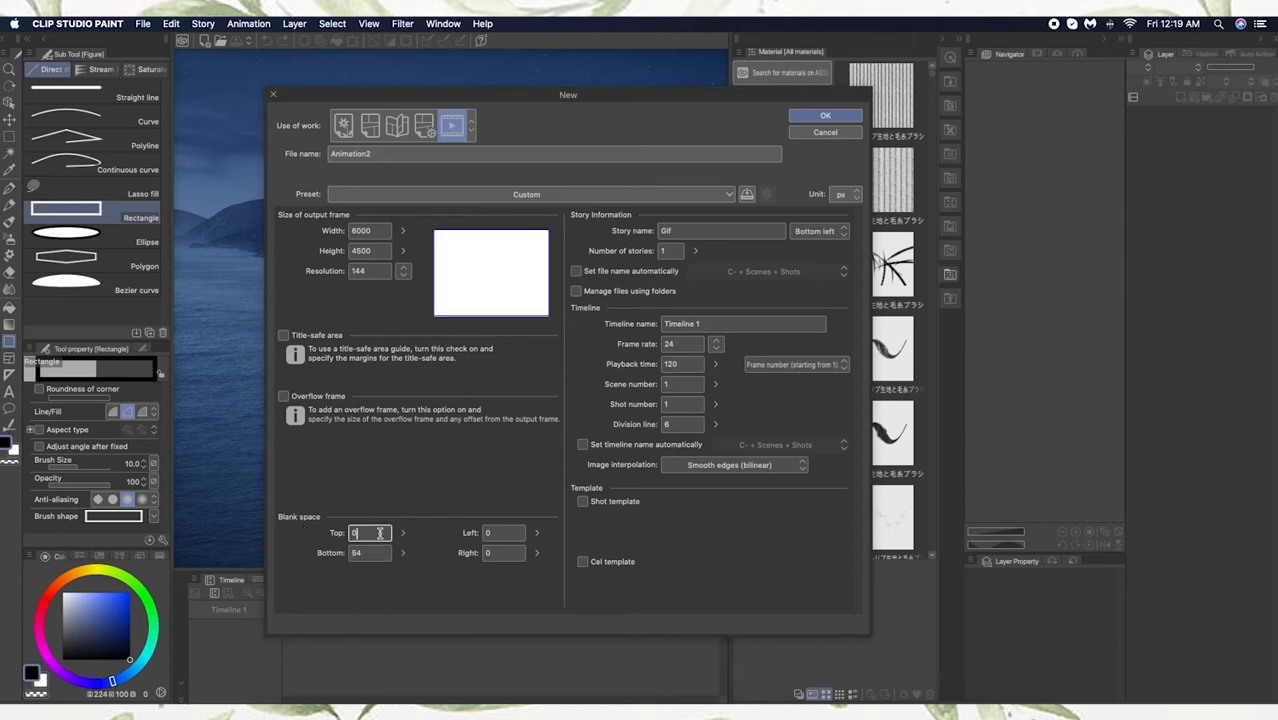
pyautogui.write('45')
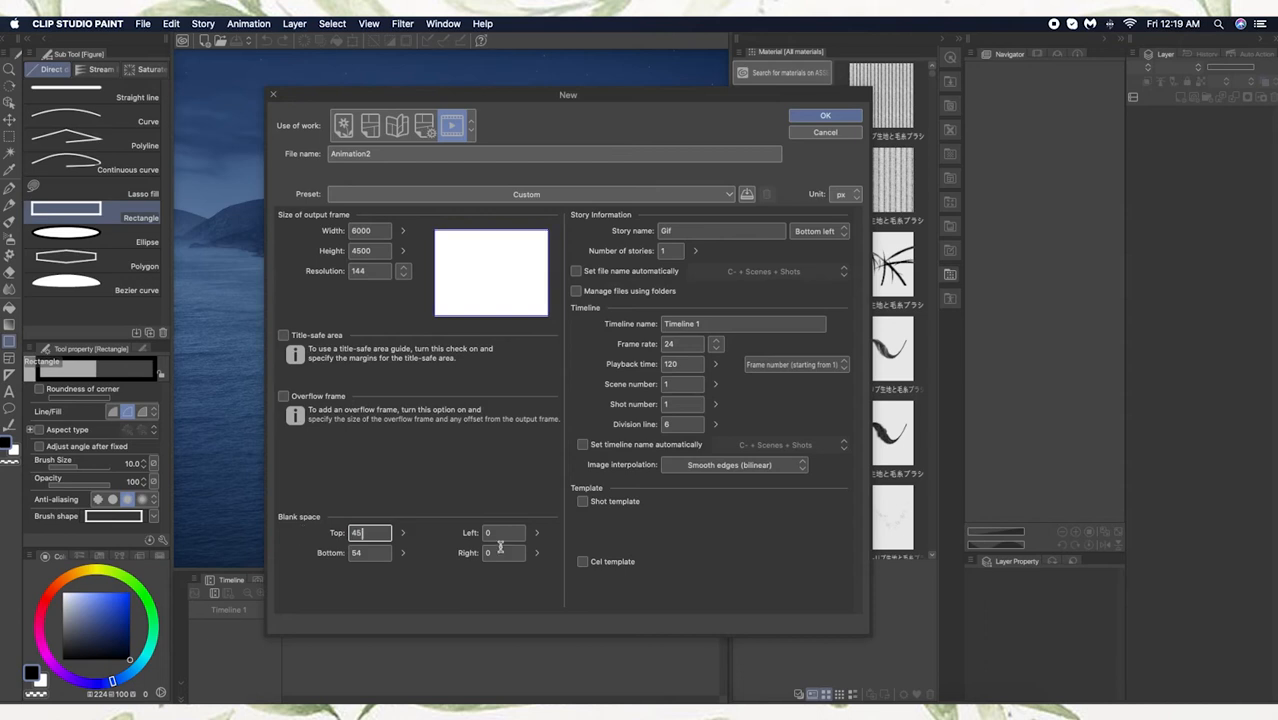
# Step: Keep the frame rate at 24 fps and confirm the Animation2 settings
pyautogui.click(716, 344)
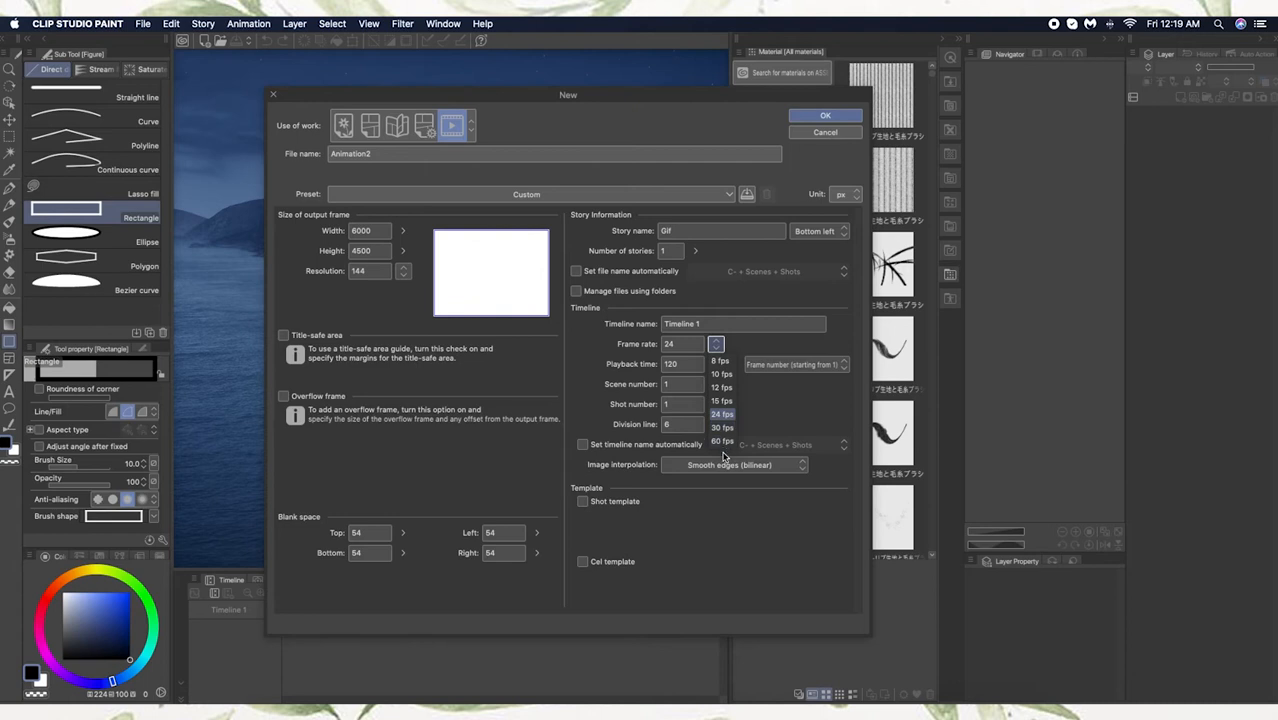
pyautogui.moveTo(728, 453)
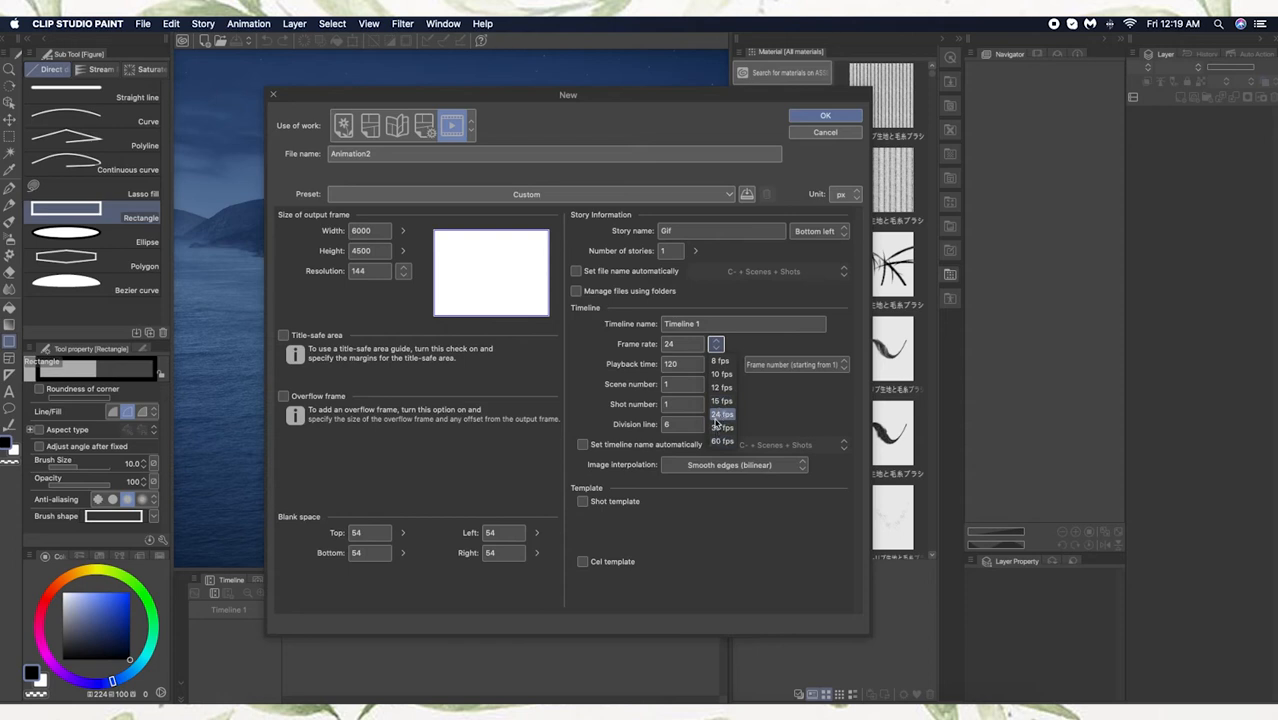
pyautogui.click(721, 414)
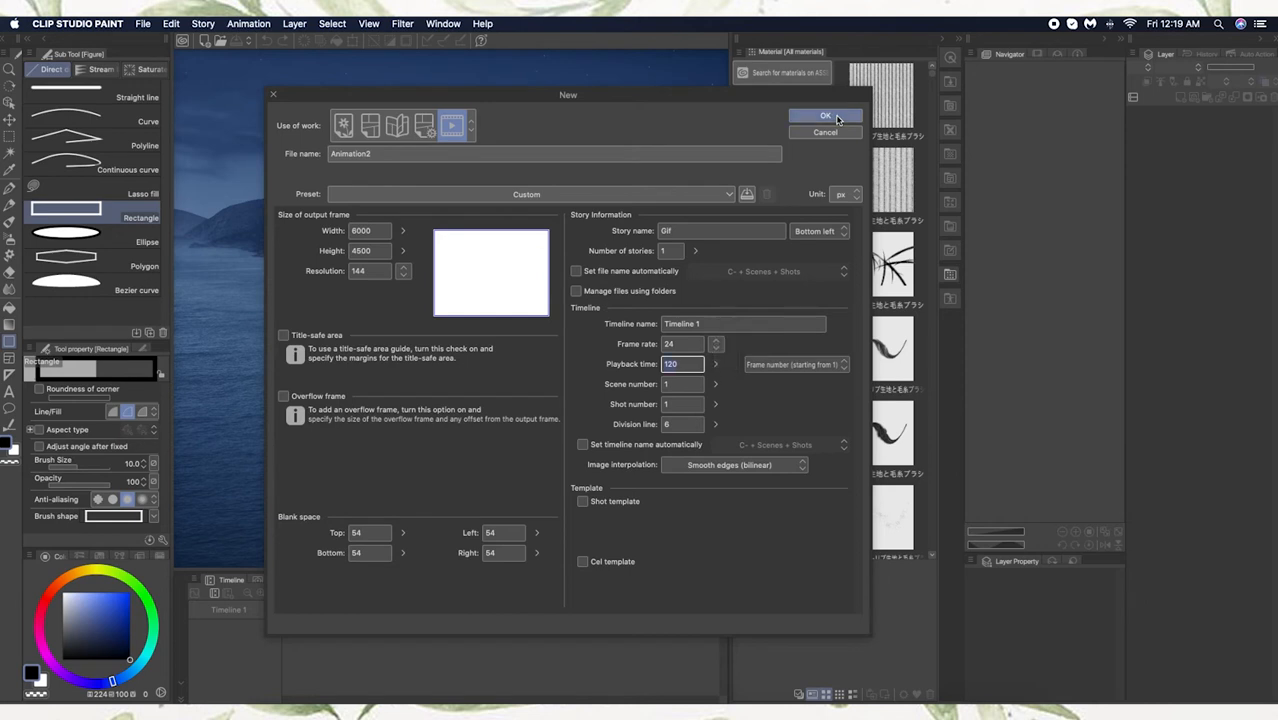
pyautogui.click(824, 115)
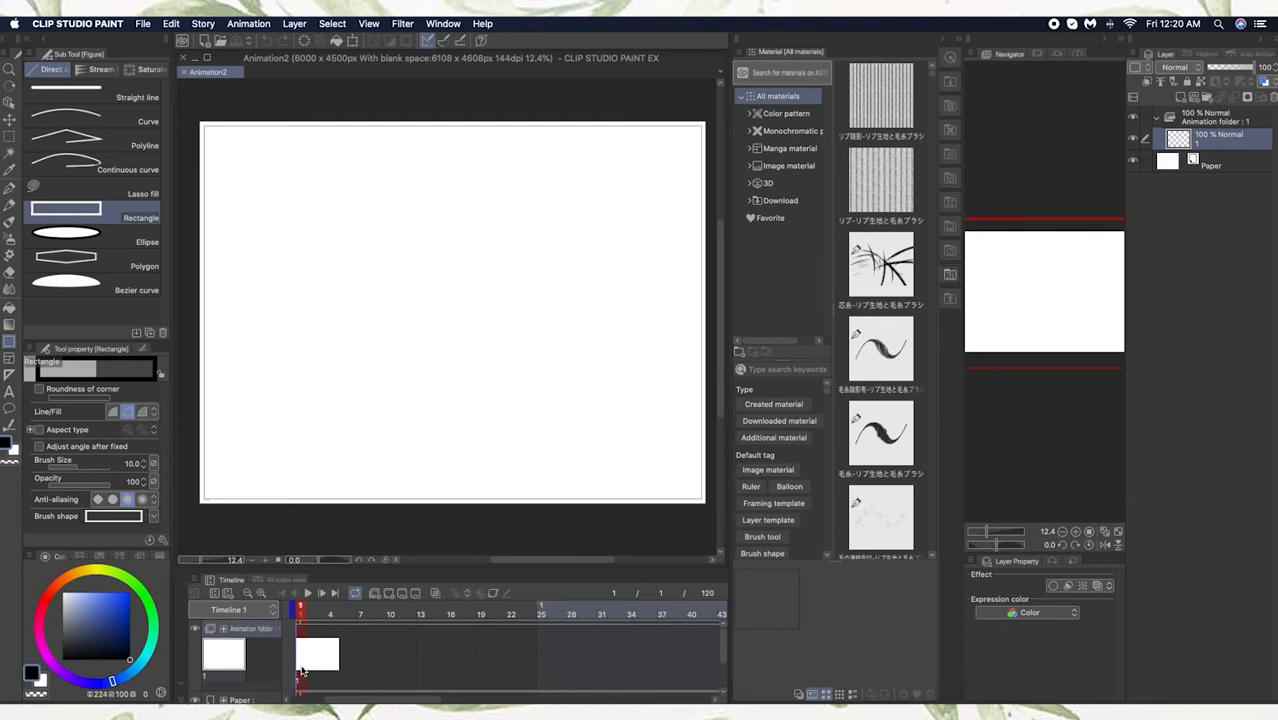
pyautogui.moveTo(247, 675)
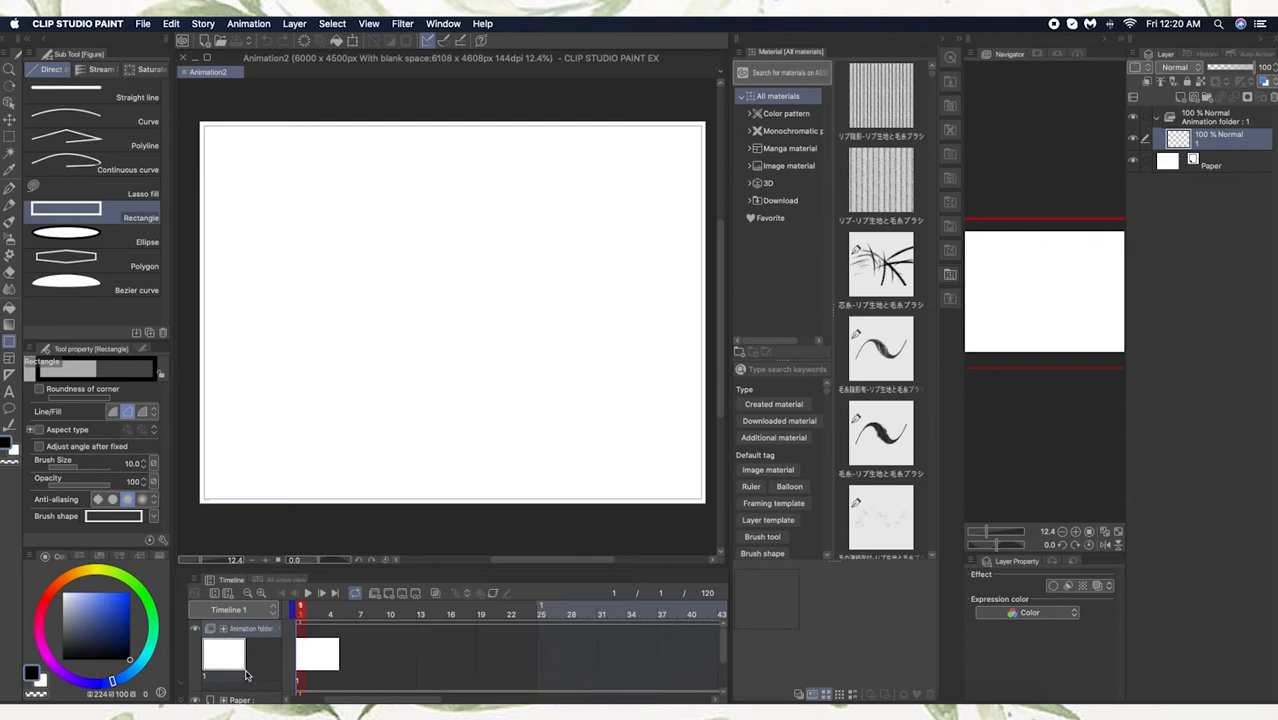
pyautogui.moveTo(281, 660)
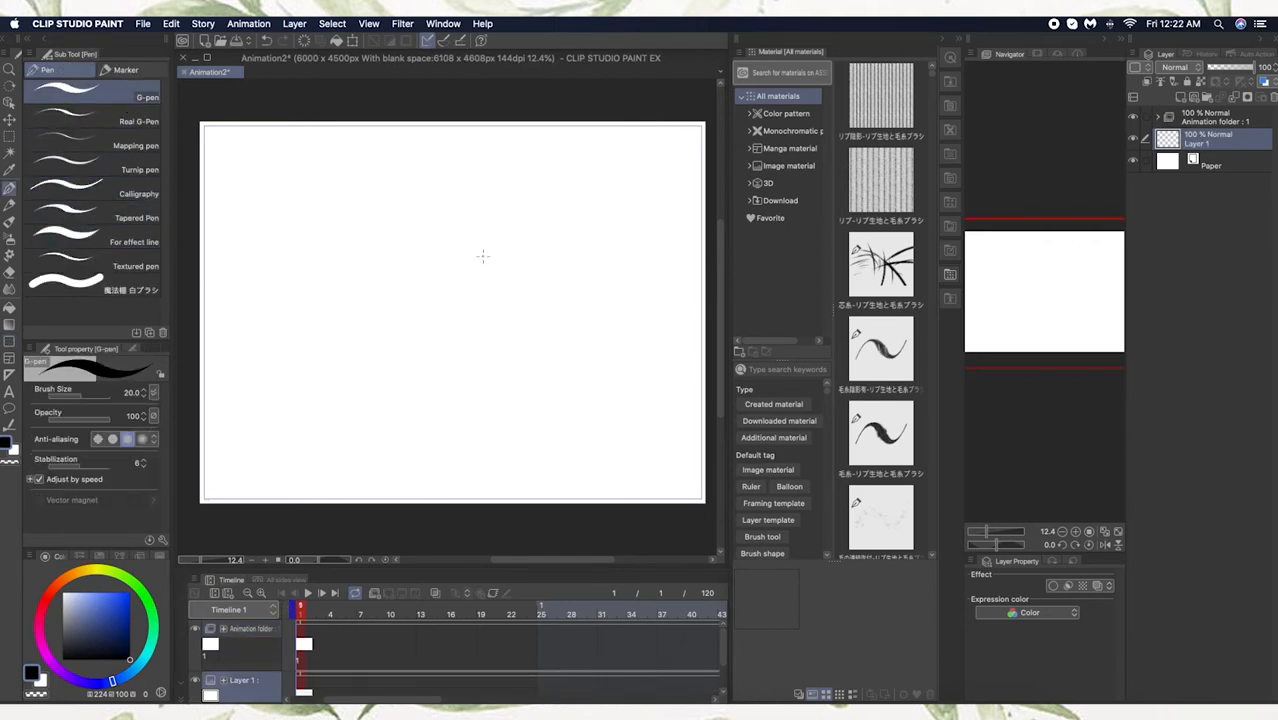
# Step: Sketch the TV's top edge, body, screen outline, antennas and legs with the G-pen
pyautogui.moveTo(378, 262); pyautogui.dragTo(518, 266)
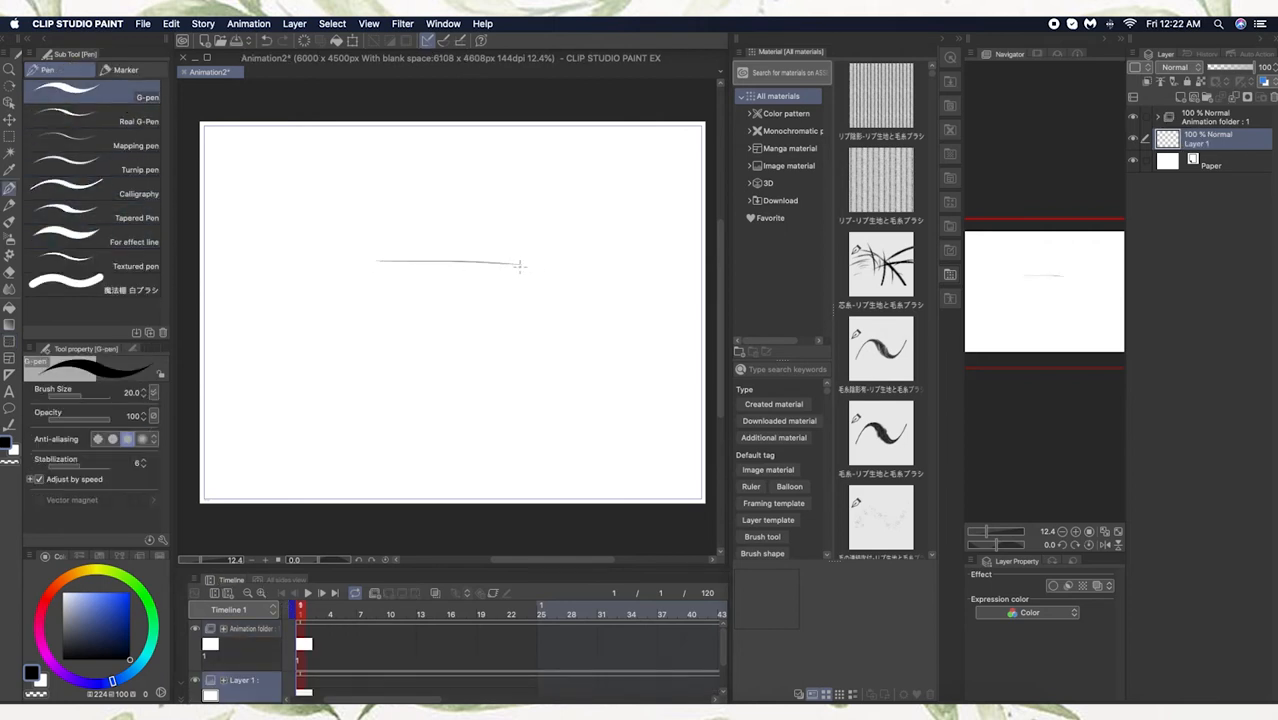
pyautogui.moveTo(378, 265); pyautogui.dragTo(535, 378)
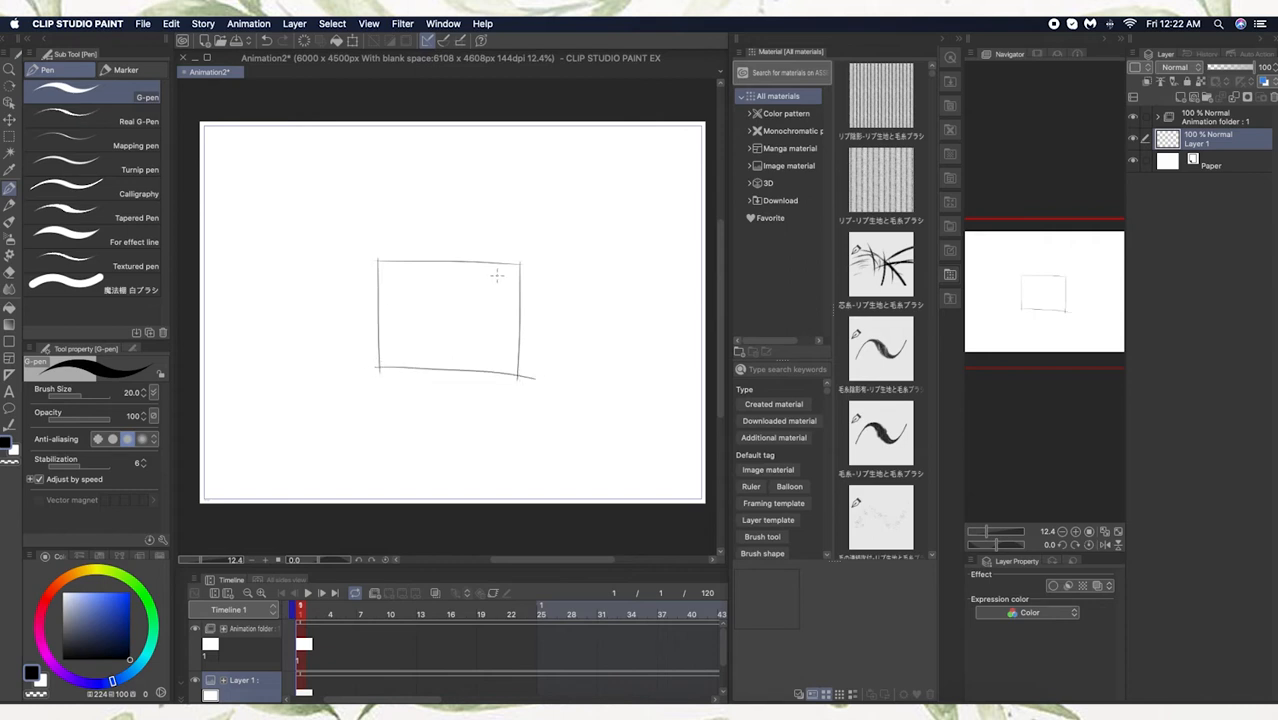
pyautogui.moveTo(497, 275); pyautogui.dragTo(497, 375)
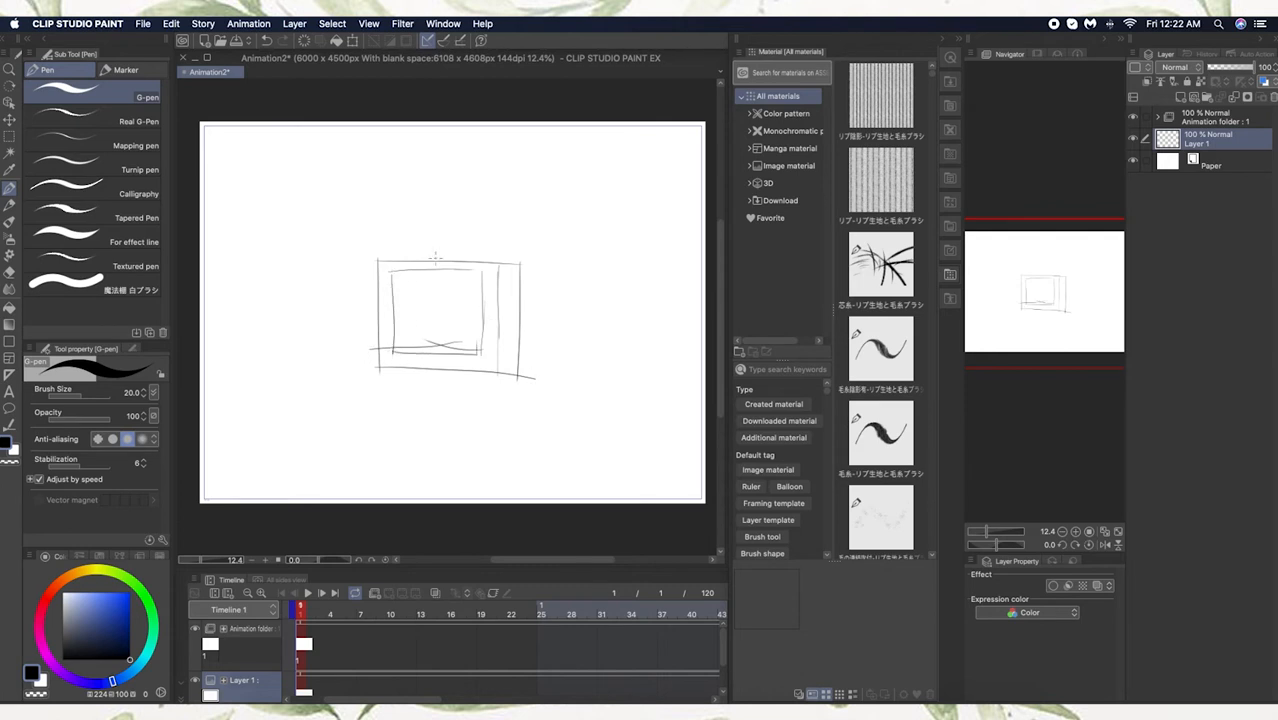
pyautogui.moveTo(420, 265); pyautogui.dragTo(480, 225)
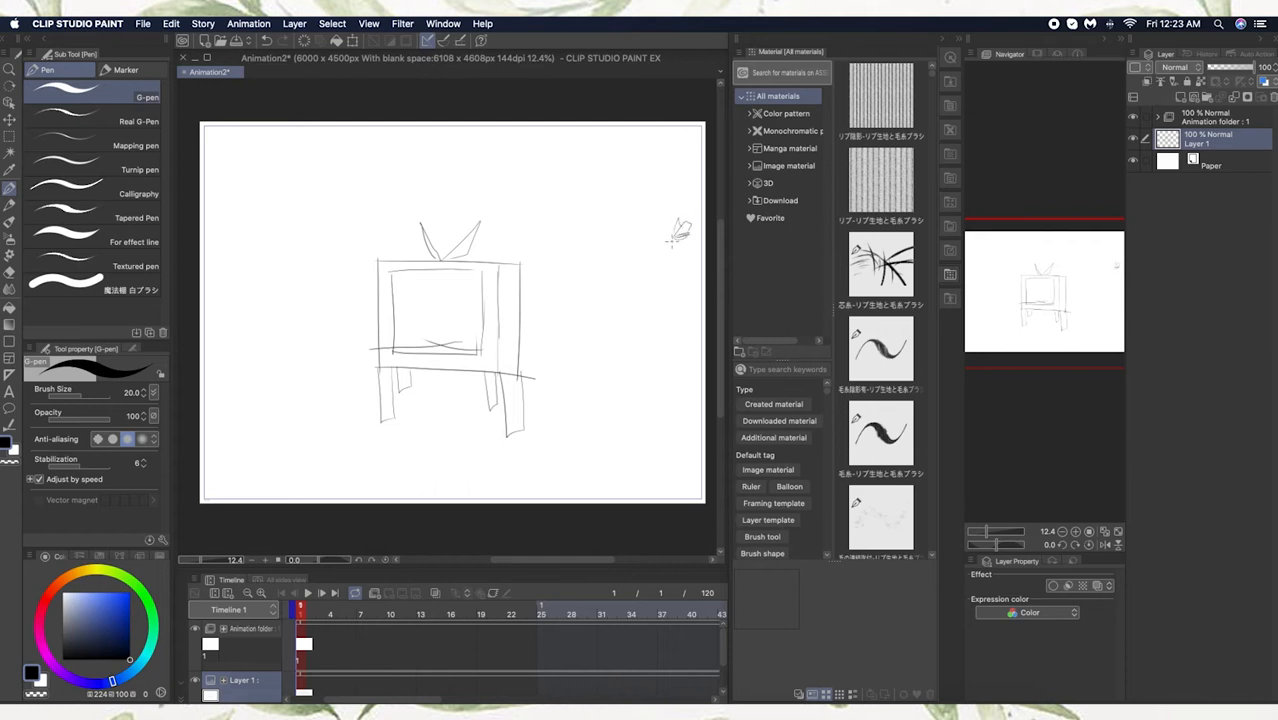
pyautogui.moveTo(680, 235); pyautogui.dragTo(610, 270)
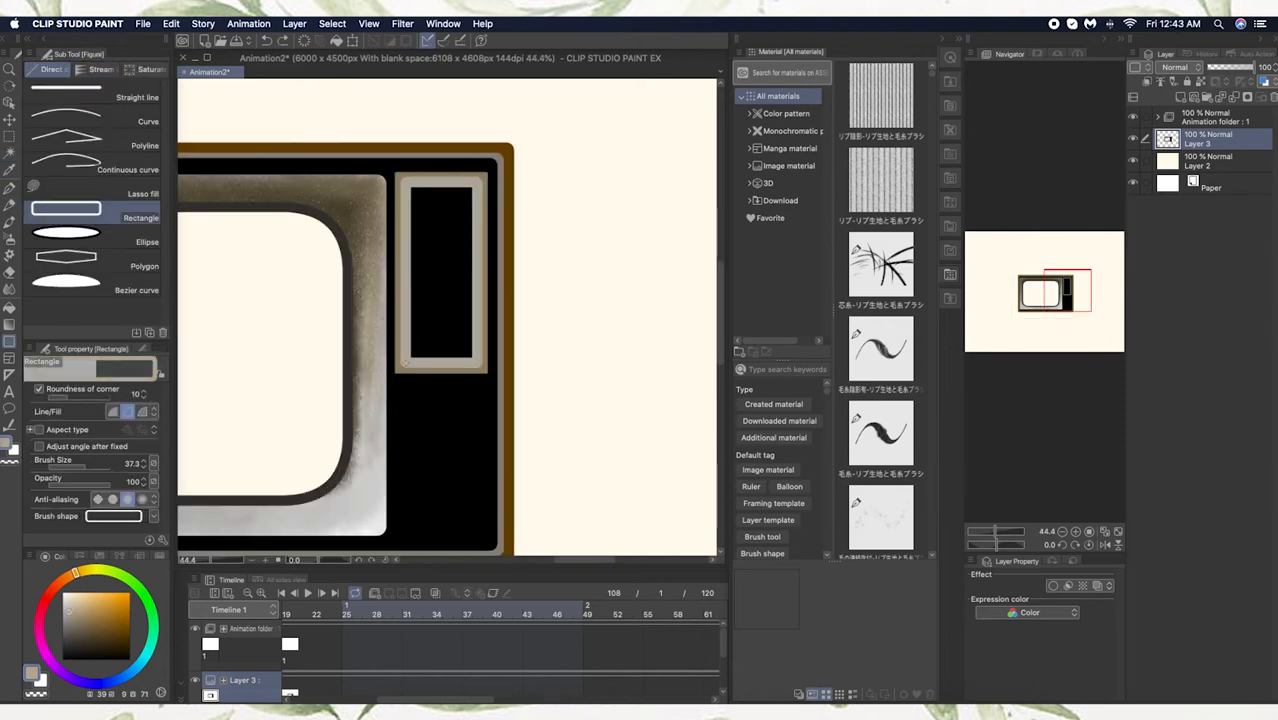
# Step: Pick a drawing tool from the toolbar for the TV's legs, knobs, grille and shadow
pyautogui.click(11, 194)
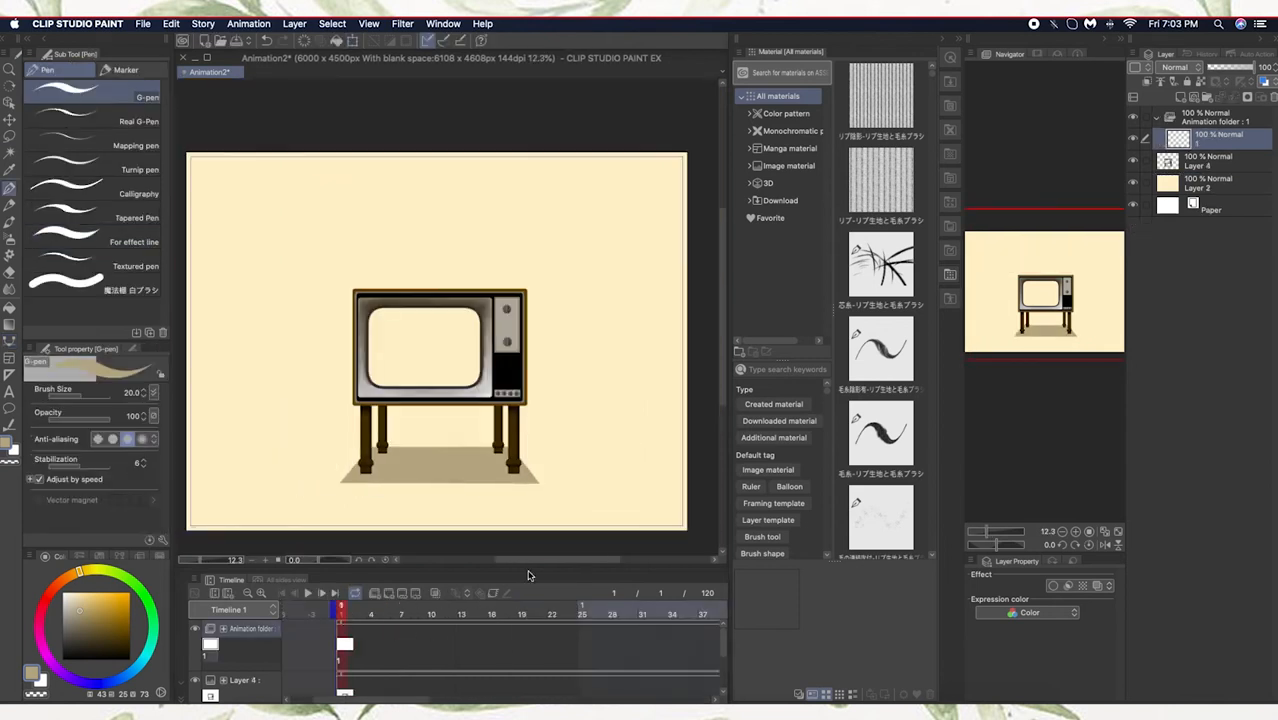
# Step: Add a layer above the TV, draw a curving line, and start the red loop on cel 1
pyautogui.click(1210, 161)
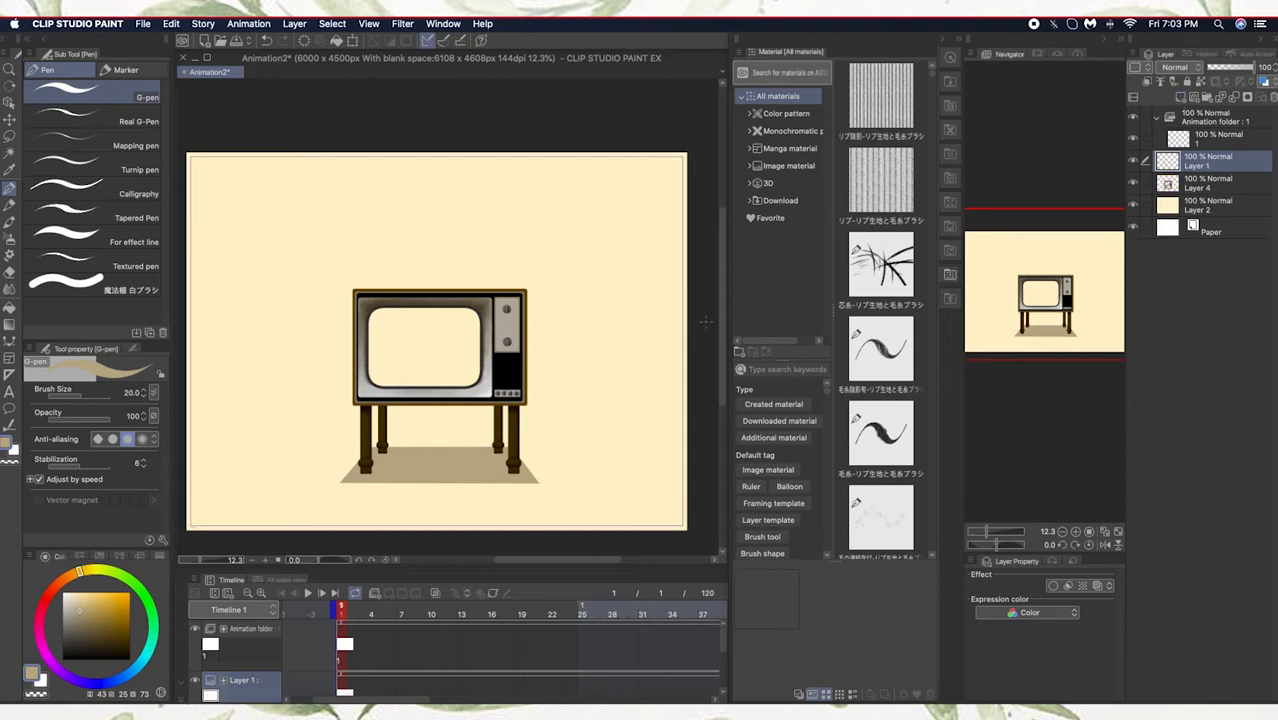
pyautogui.moveTo(693, 296)
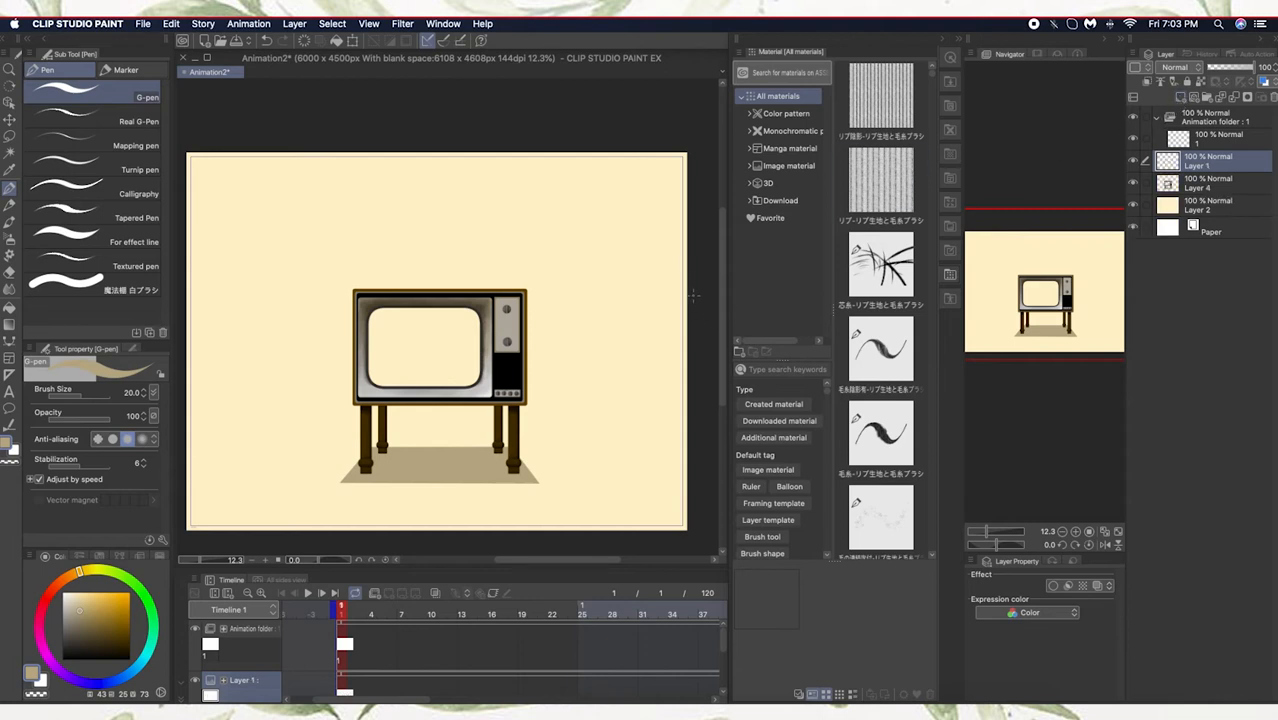
pyautogui.moveTo(602, 236); pyautogui.dragTo(693, 296)
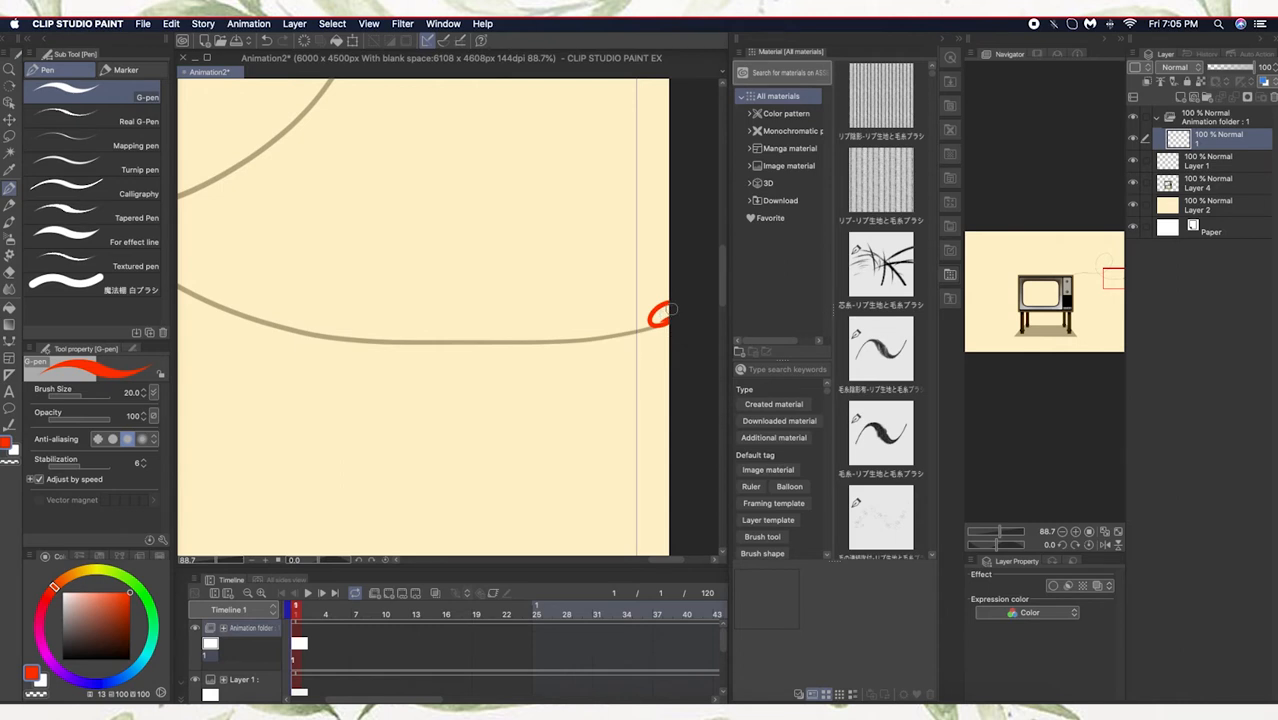
pyautogui.click(658, 315)
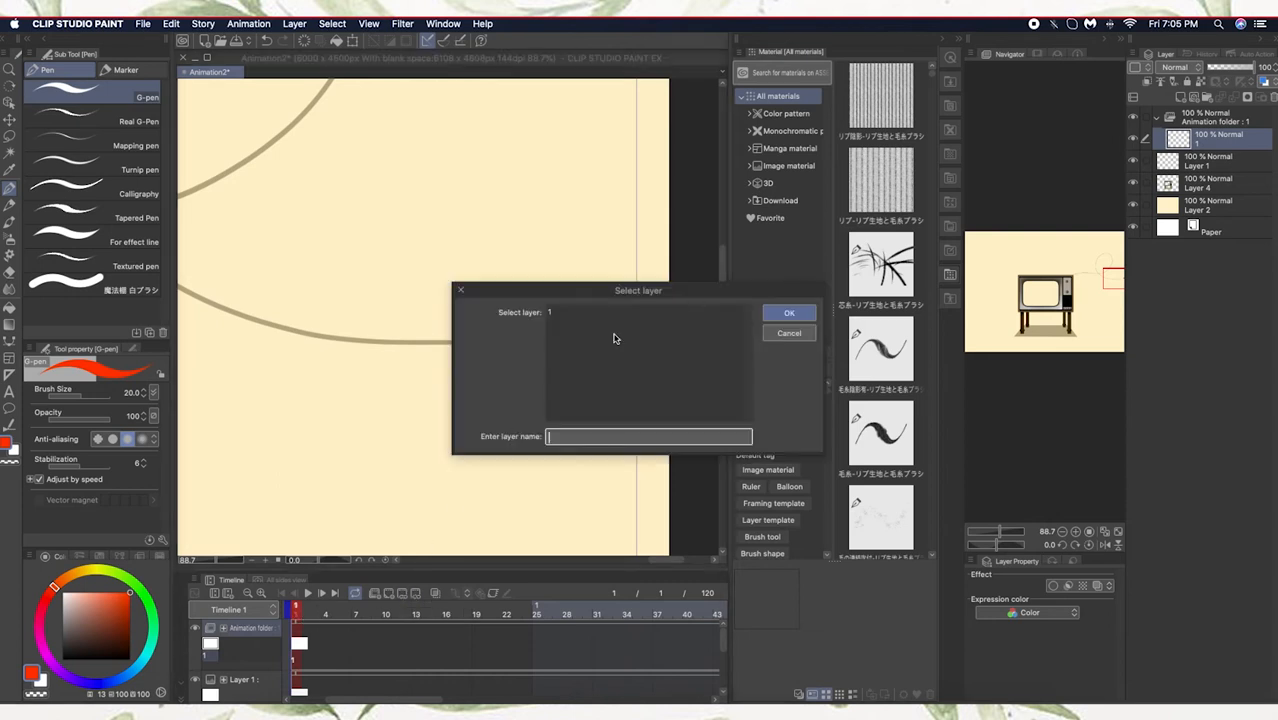
# Step: Close the cel picker and move the playhead to frame 2
pyautogui.click(645, 312)
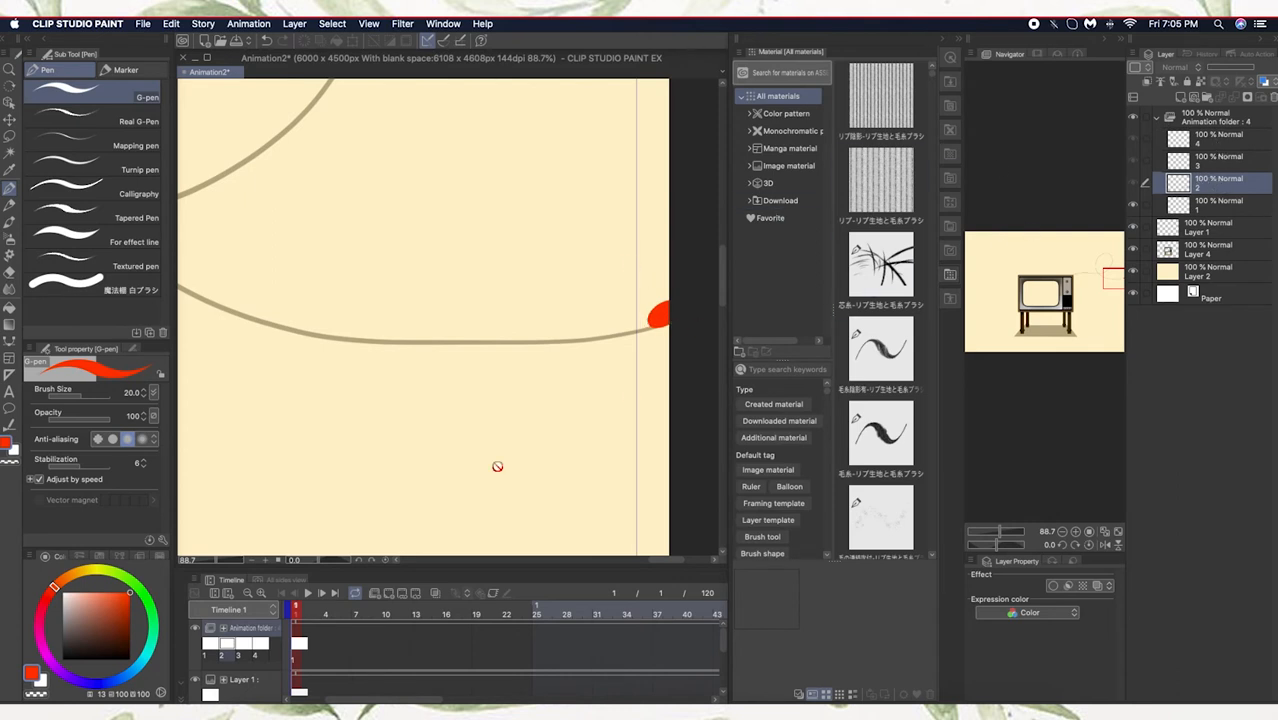
pyautogui.click(305, 610)
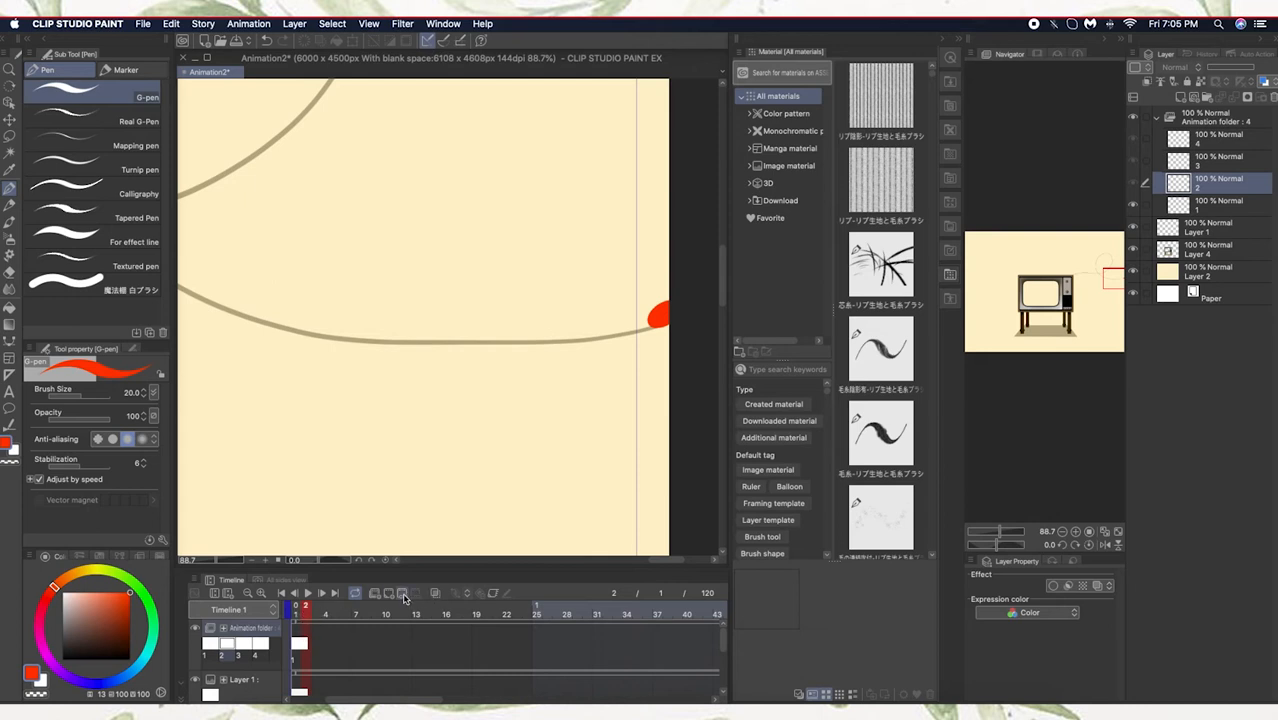
# Step: Specify cel 2 for frame 2 and draw a small red stroke for the next pose
pyautogui.click(403, 593)
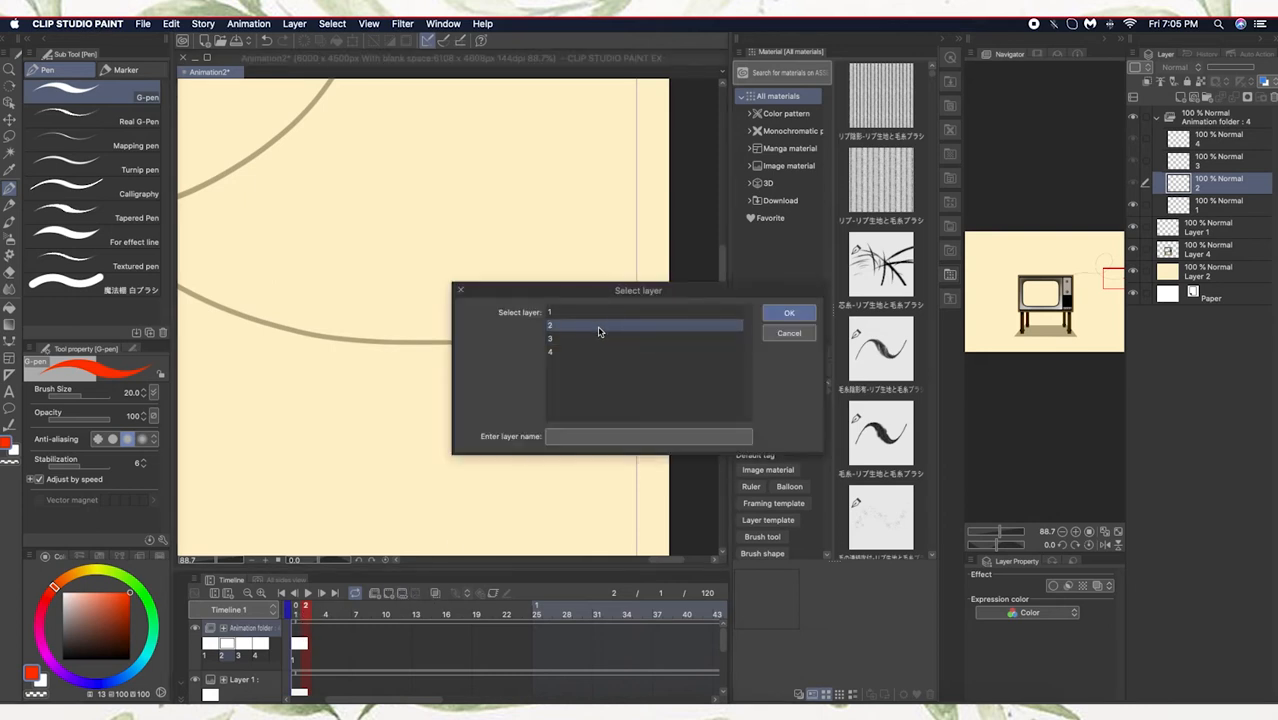
pyautogui.click(789, 312)
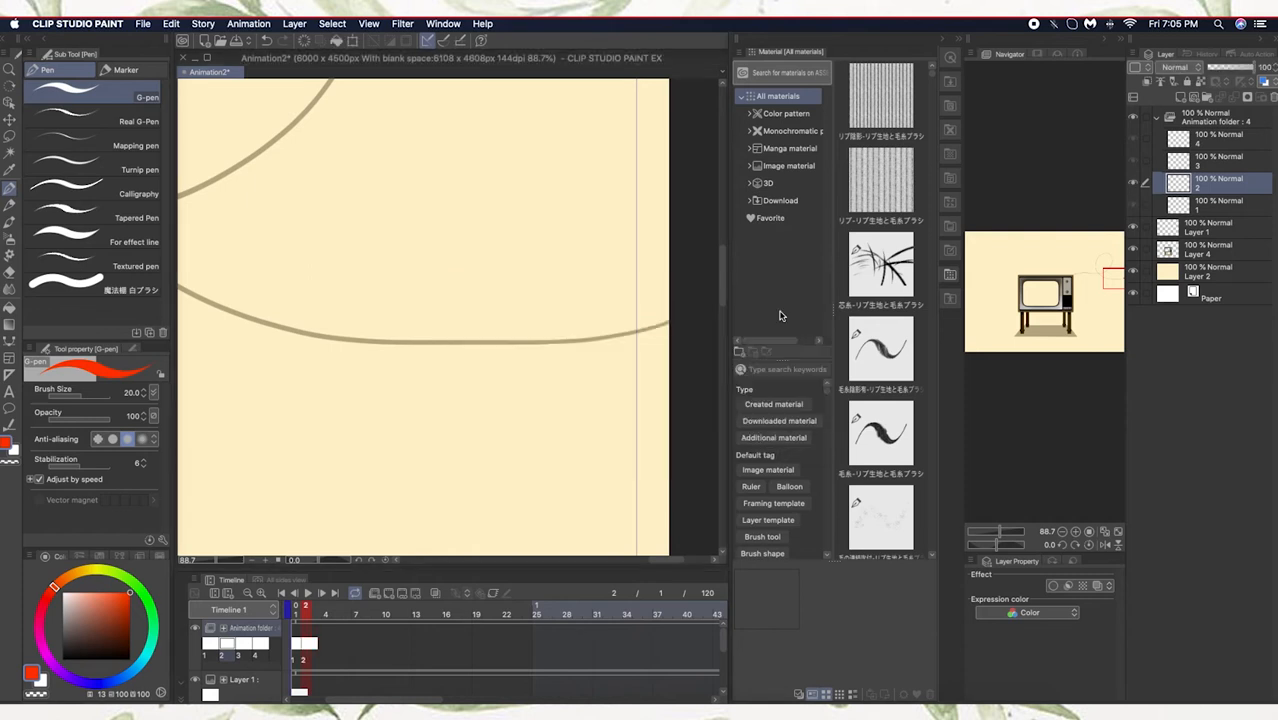
pyautogui.moveTo(654, 308)
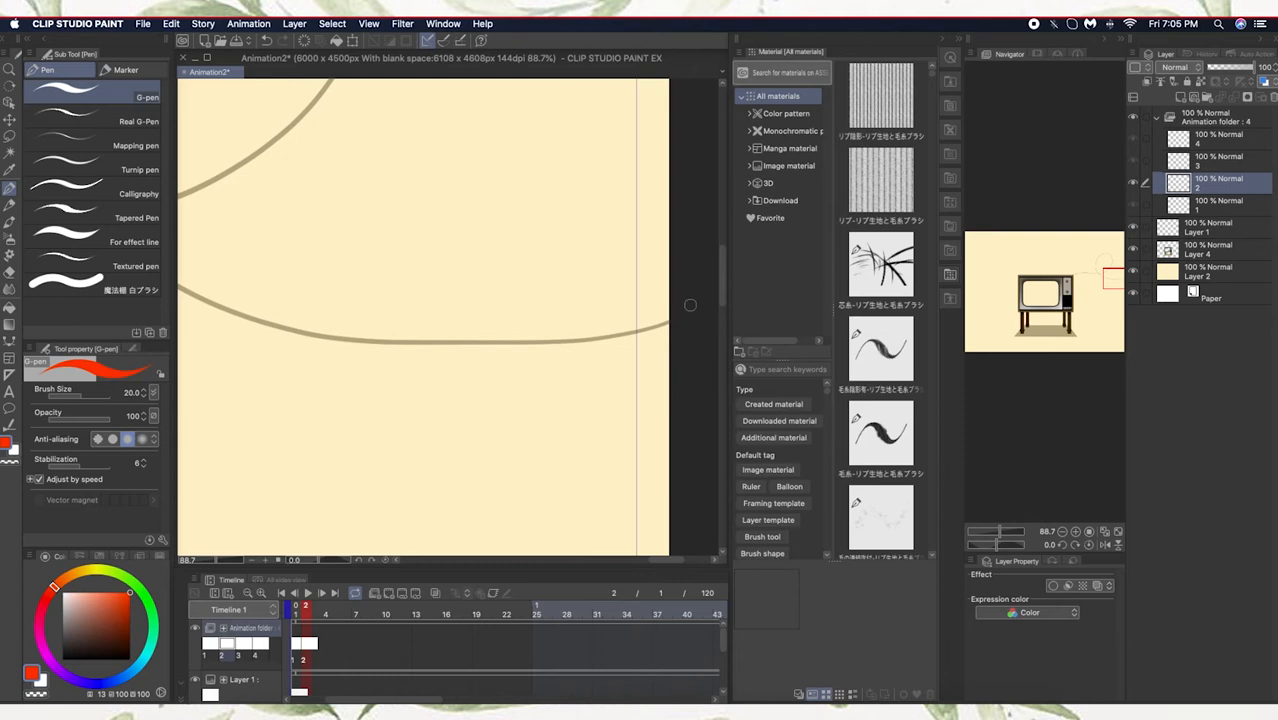
pyautogui.moveTo(635, 333)
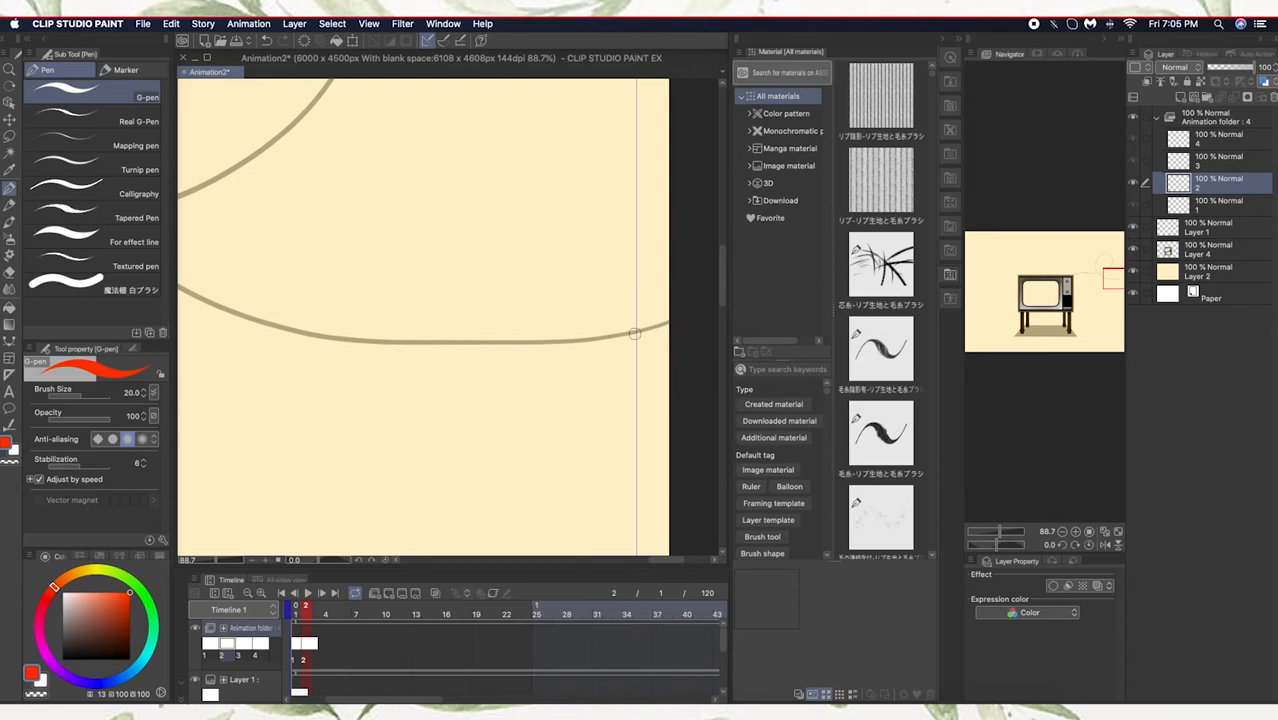
pyautogui.moveTo(663, 308)
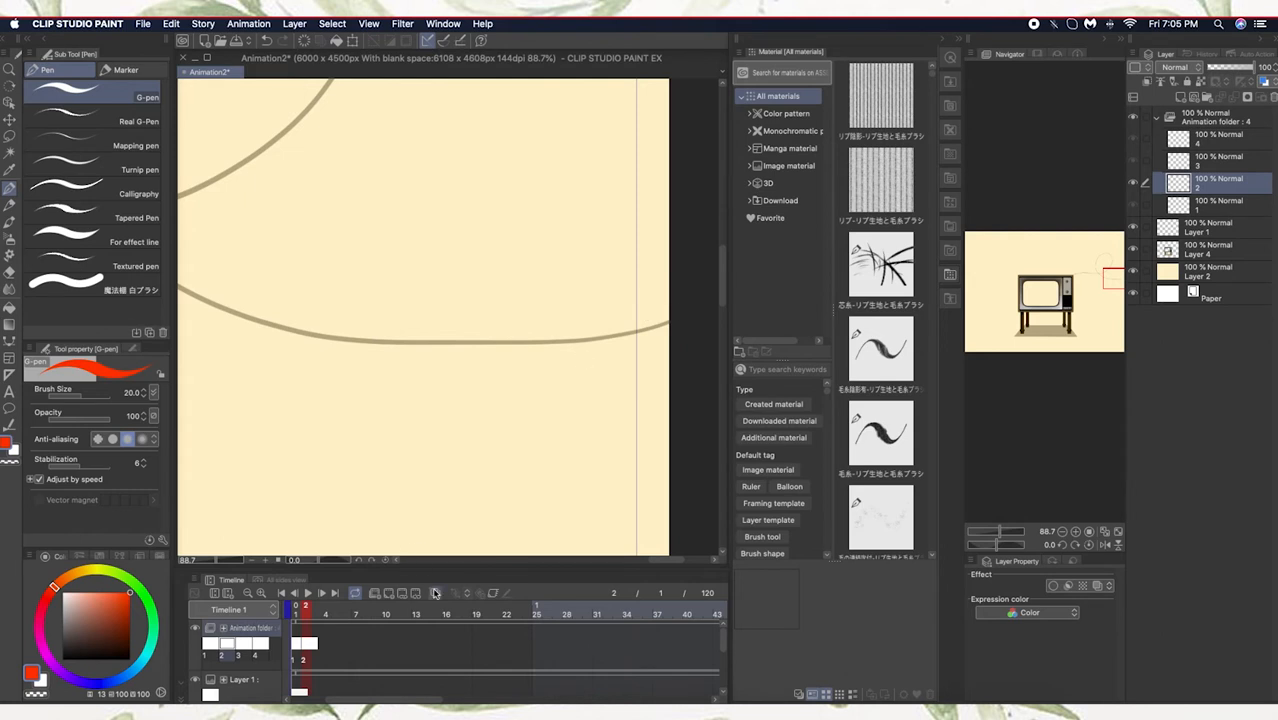
pyautogui.moveTo(435, 592)
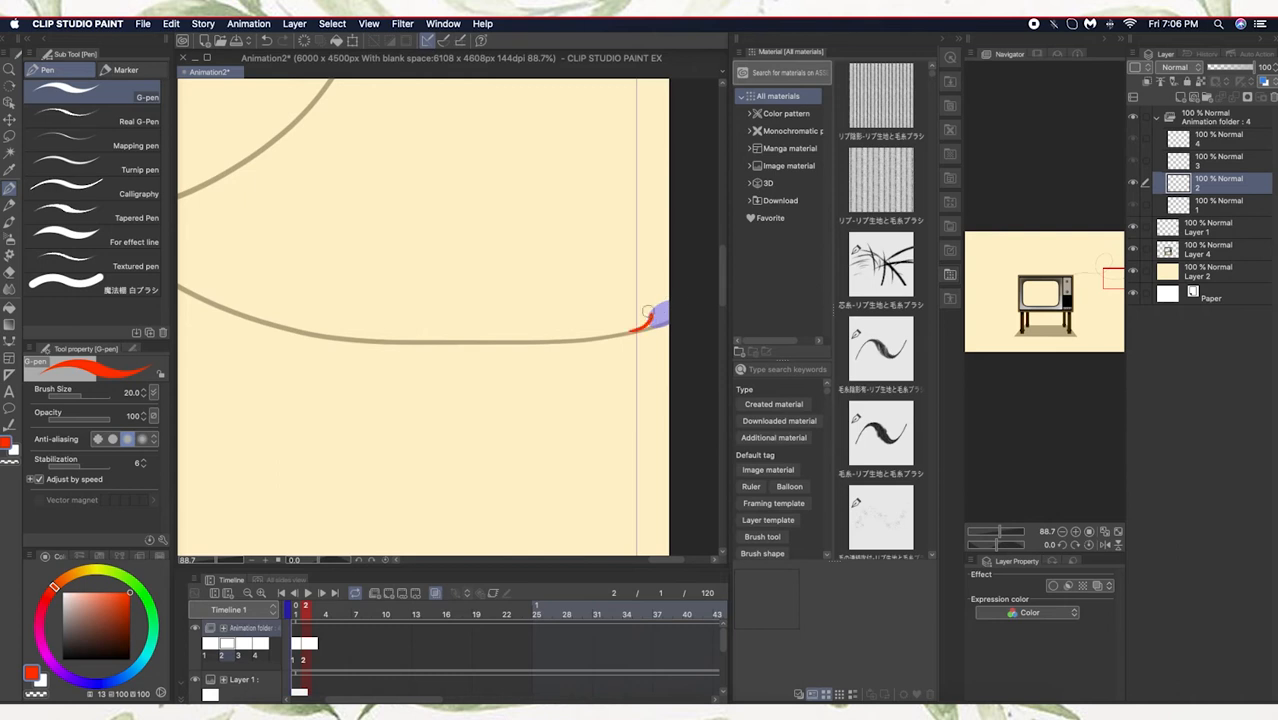
pyautogui.moveTo(648, 310); pyautogui.dragTo(620, 325)
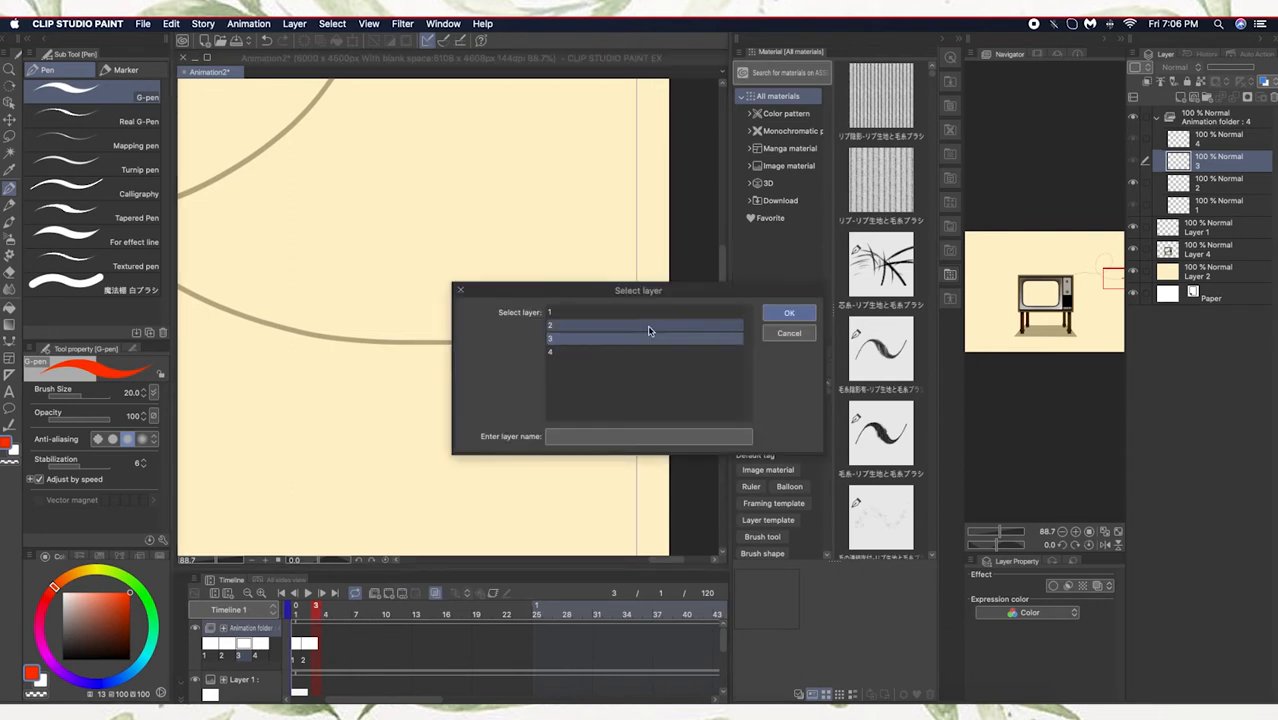
# Step: Choose cel 3 for frame 3 and draw the red figure's next pose on it
pyautogui.click(789, 312)
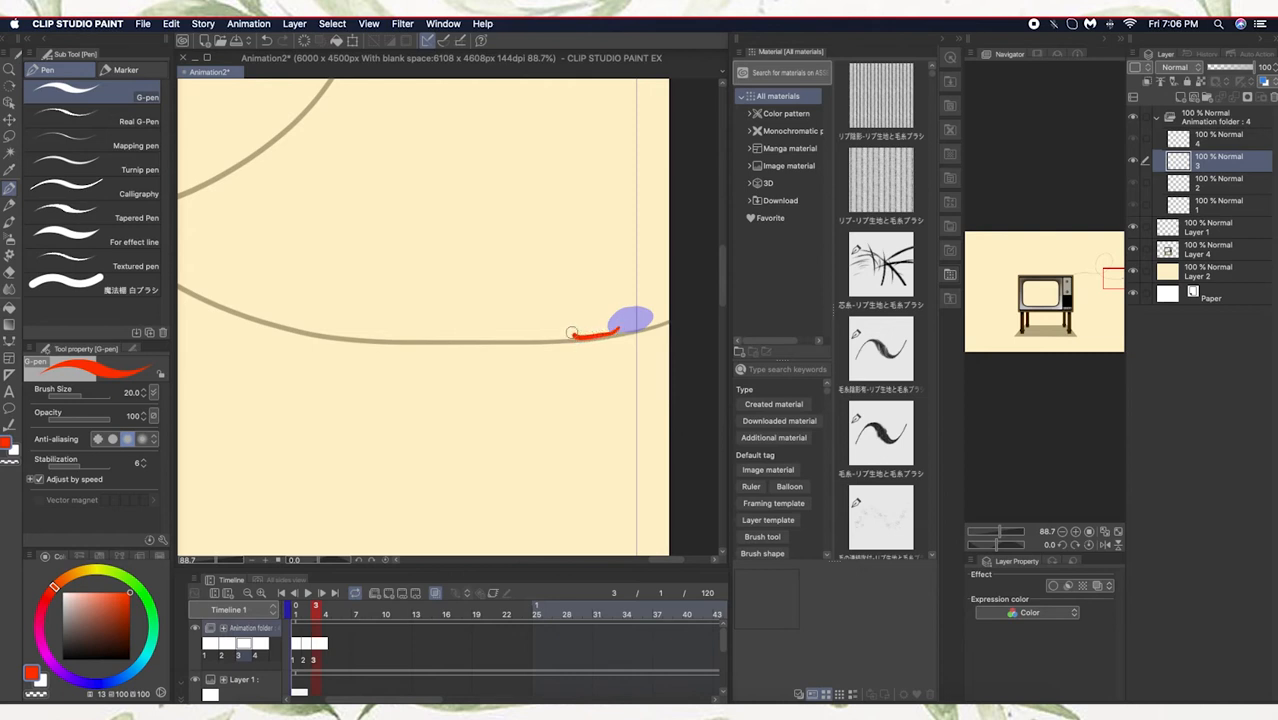
pyautogui.moveTo(575, 333); pyautogui.dragTo(615, 325)
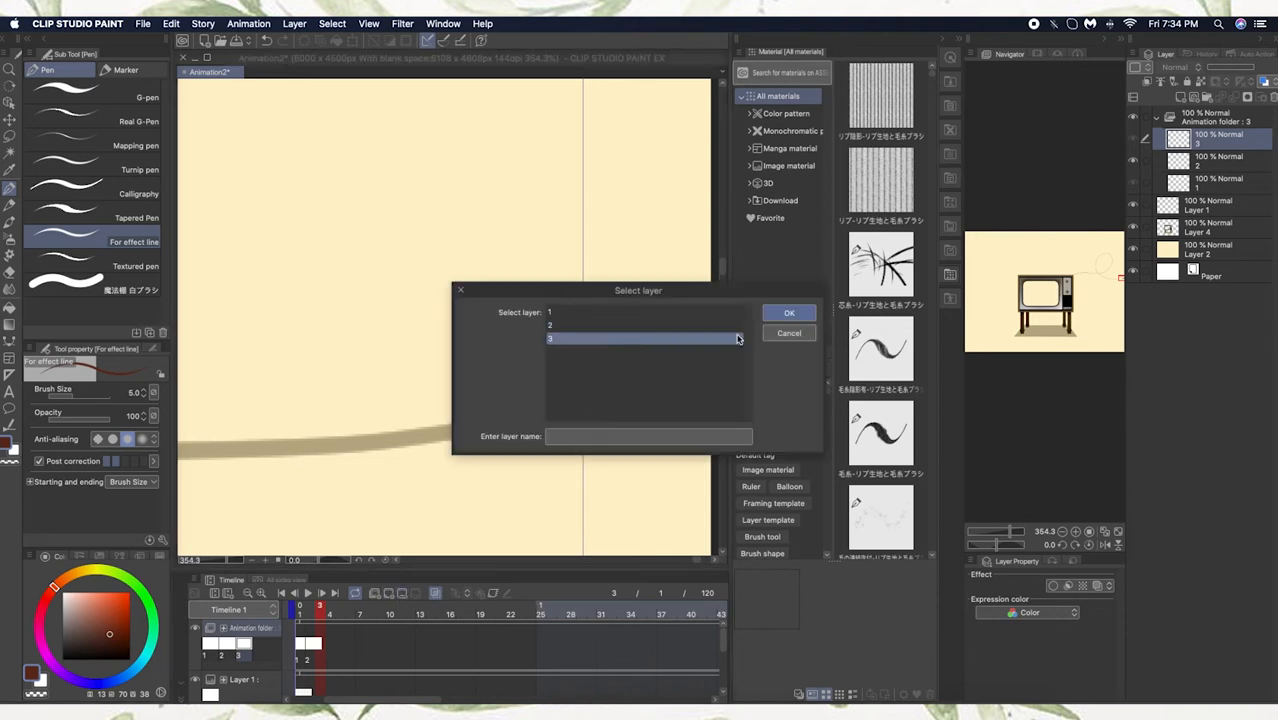
# Step: Confirm another new animation cel and draw the butterfly on it, reaching 29 cels
pyautogui.click(789, 312)
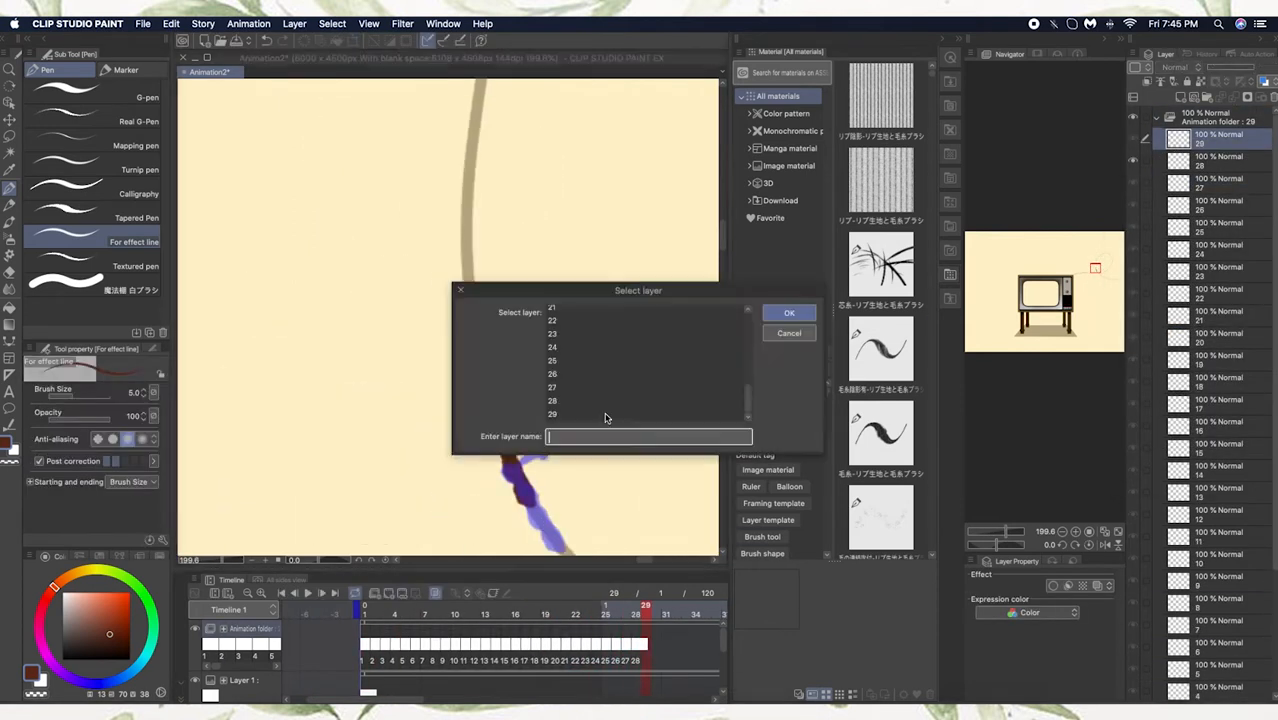
# Step: Add two more butterfly cels via the Select layer dialog, continuing toward 48
pyautogui.click(789, 312)
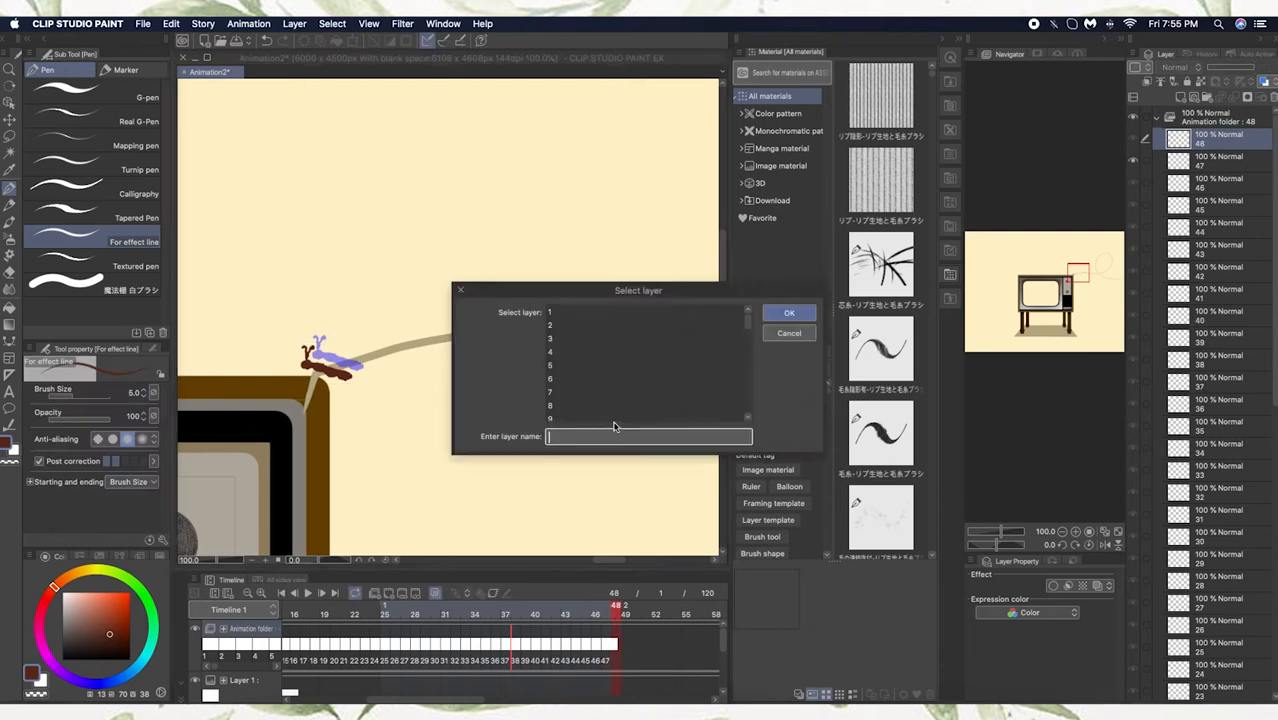
pyautogui.click(789, 312)
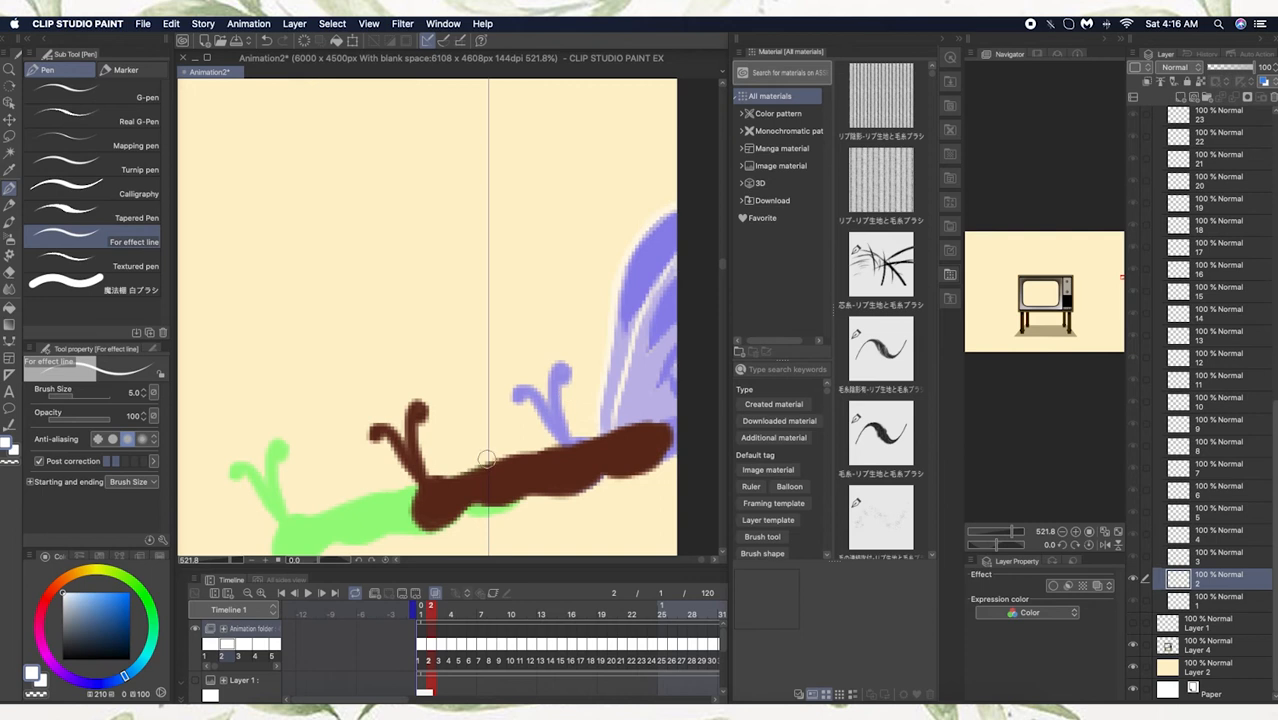
# Step: Touch up a butterfly cel with a stroke on the canvas
pyautogui.moveTo(490, 460); pyautogui.dragTo(610, 180)
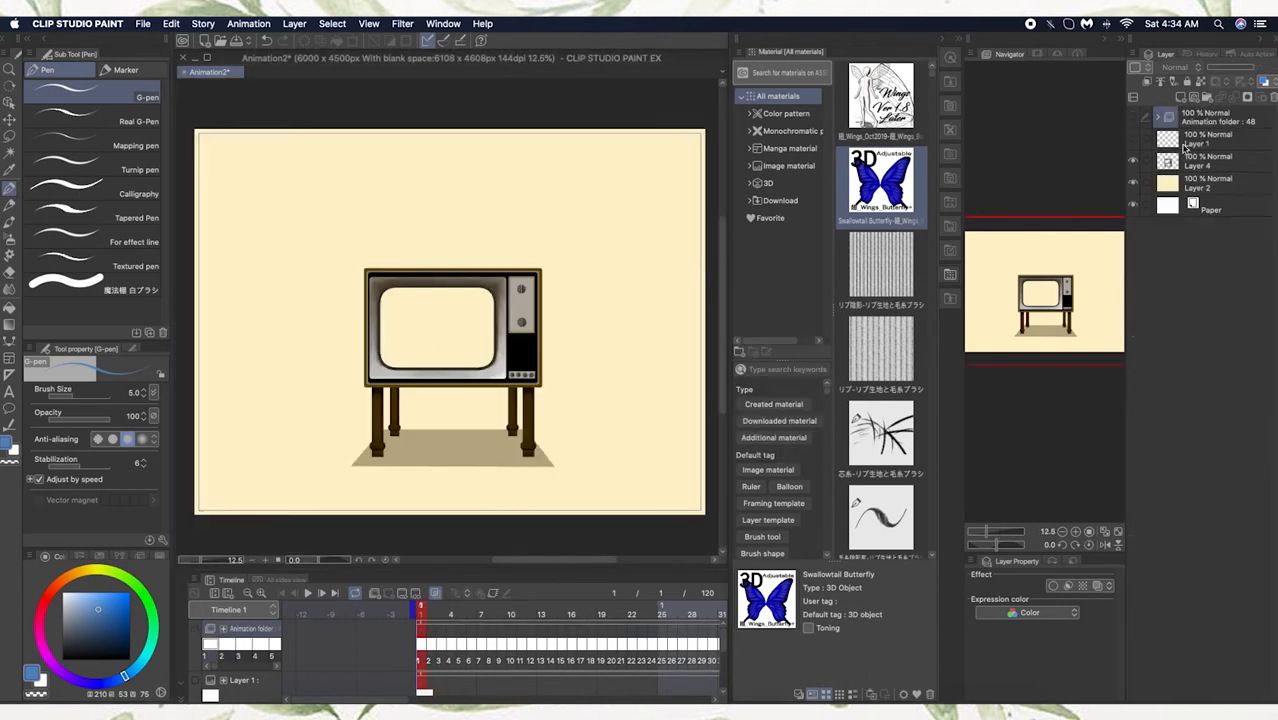
# Step: Create a new animation folder and spray static-noise cels on the TV screen, up to 11
pyautogui.click(1210, 184)
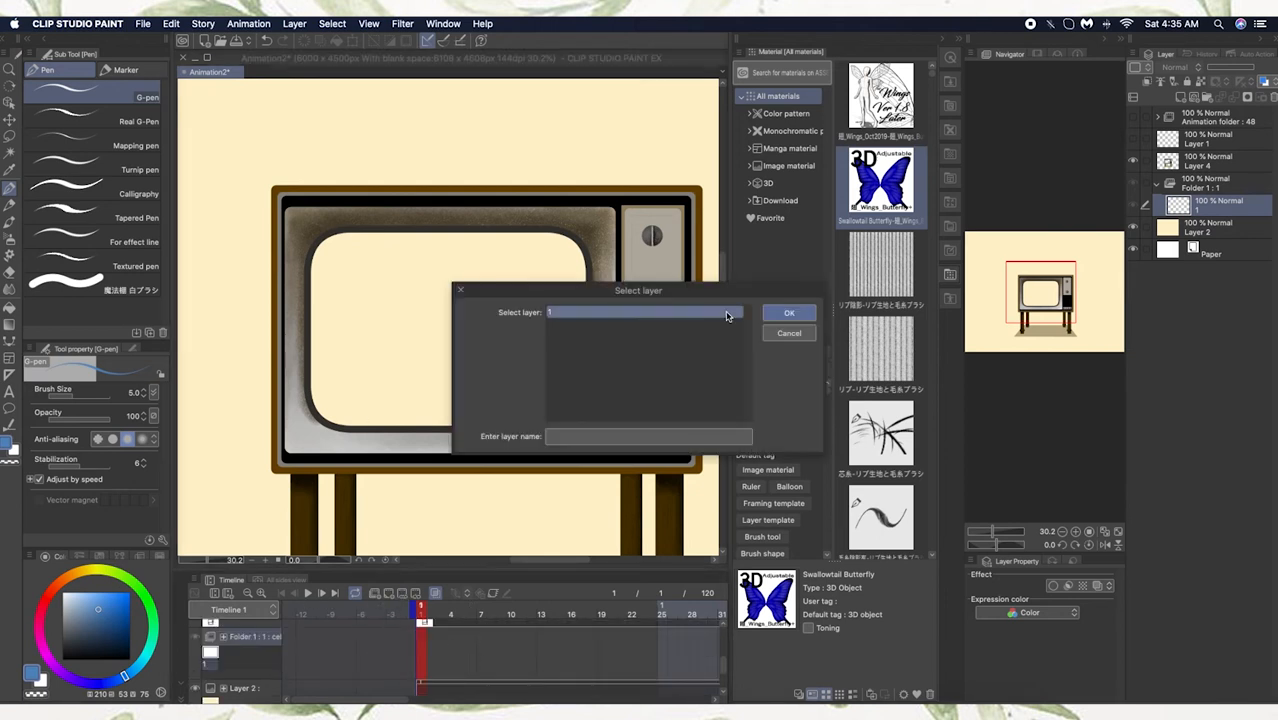
pyautogui.click(789, 312)
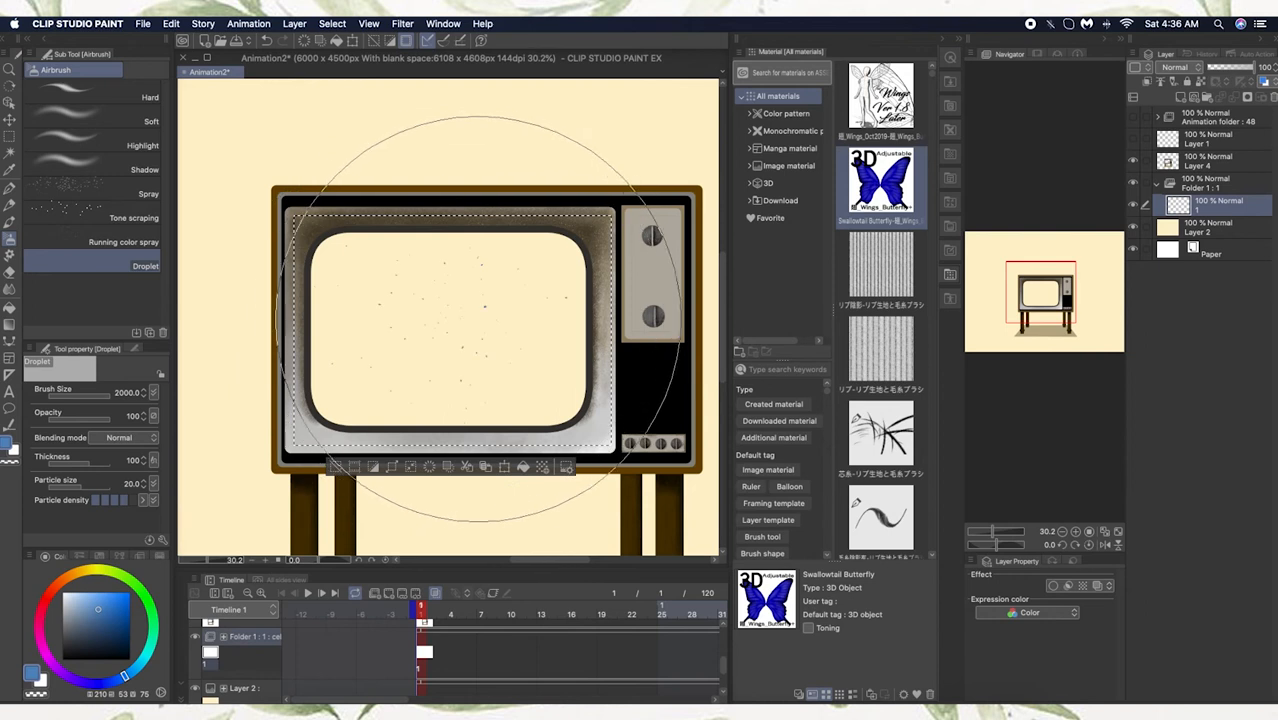
pyautogui.click(460, 320)
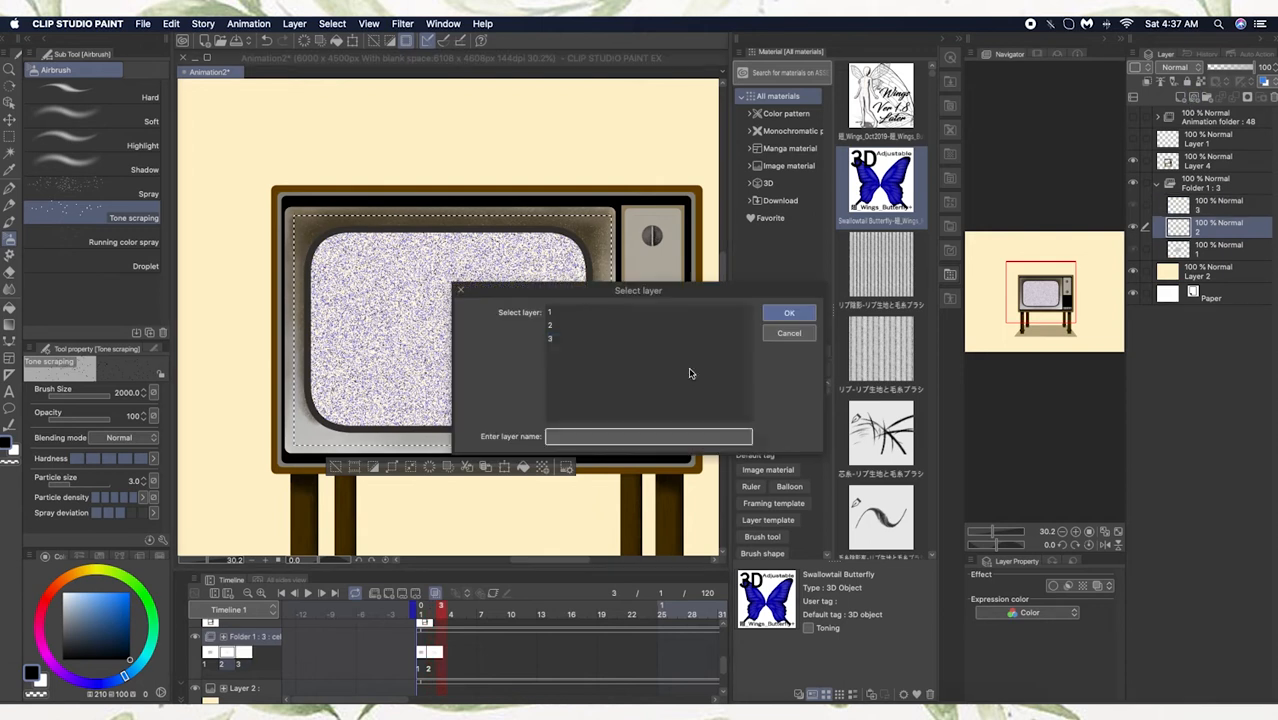
pyautogui.click(789, 312)
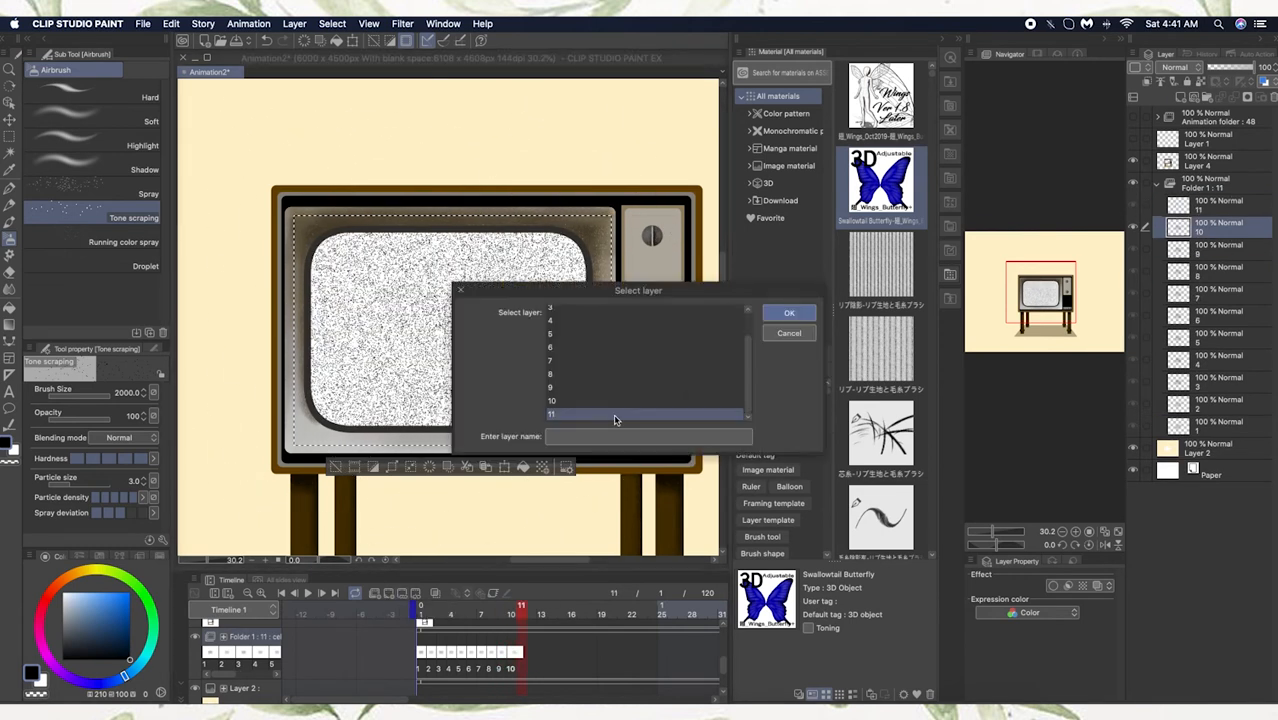
pyautogui.click(789, 312)
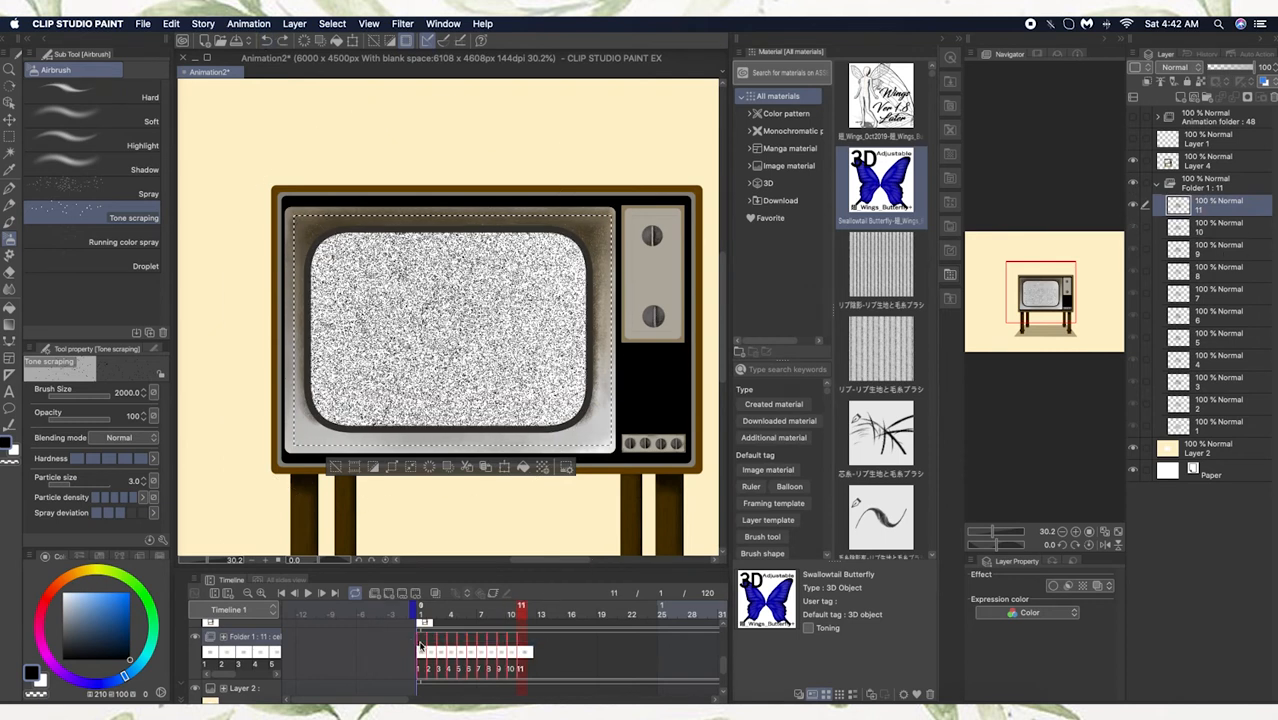
# Step: Copy the selected static frames and paste them along the Folder 1 track
pyautogui.rightClick(420, 645)
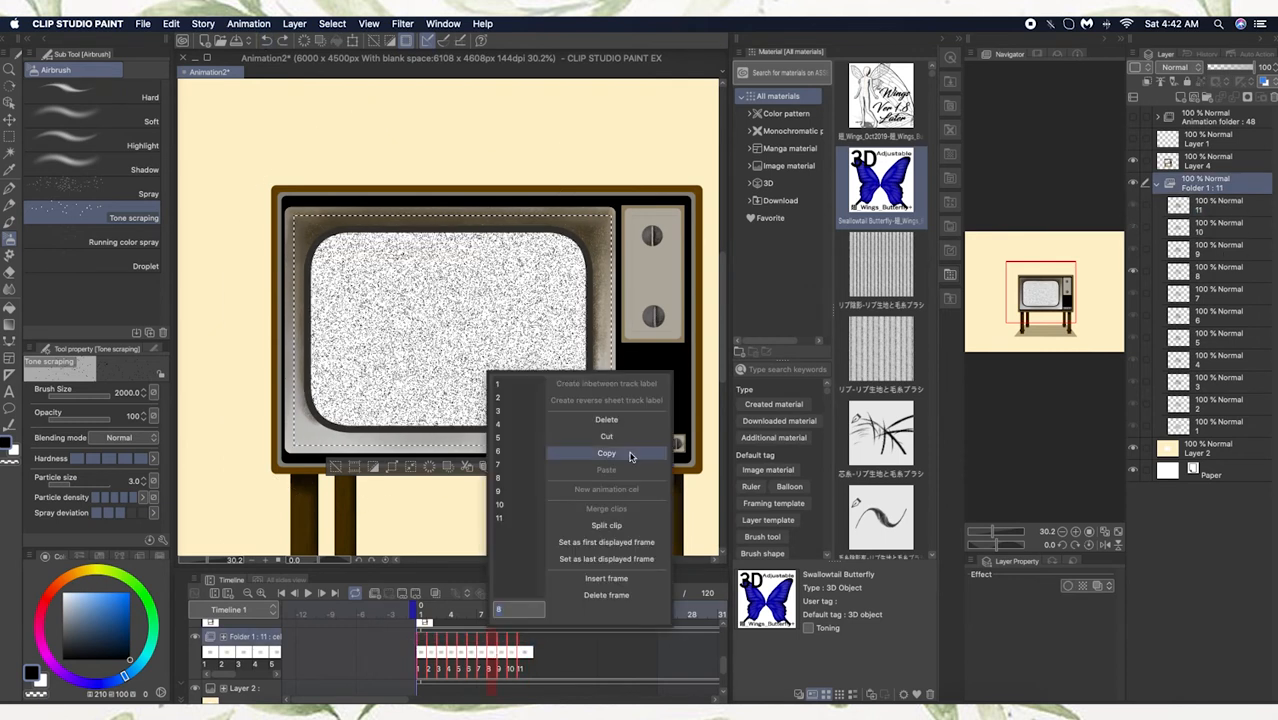
pyautogui.moveTo(628, 547)
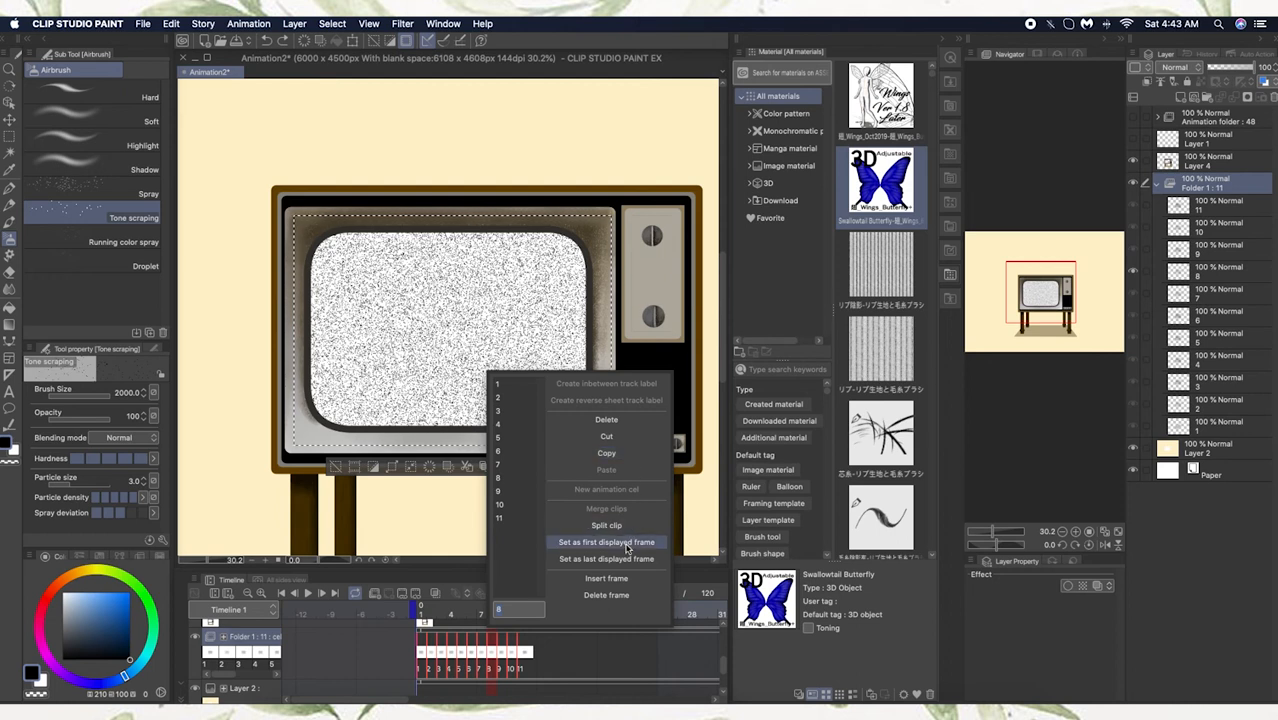
pyautogui.click(606, 541)
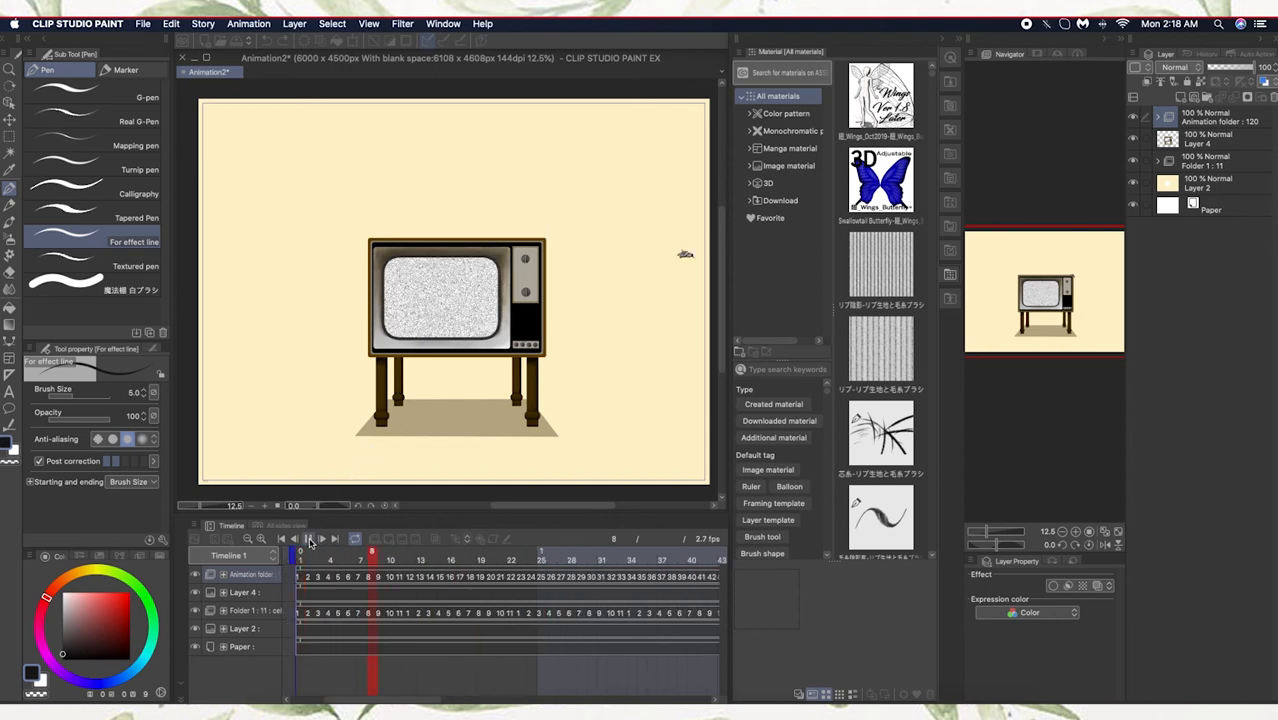
# Step: Import 'TV static noise HD 1080p.mp3' as an audio track from the first frame
pyautogui.click(143, 23)
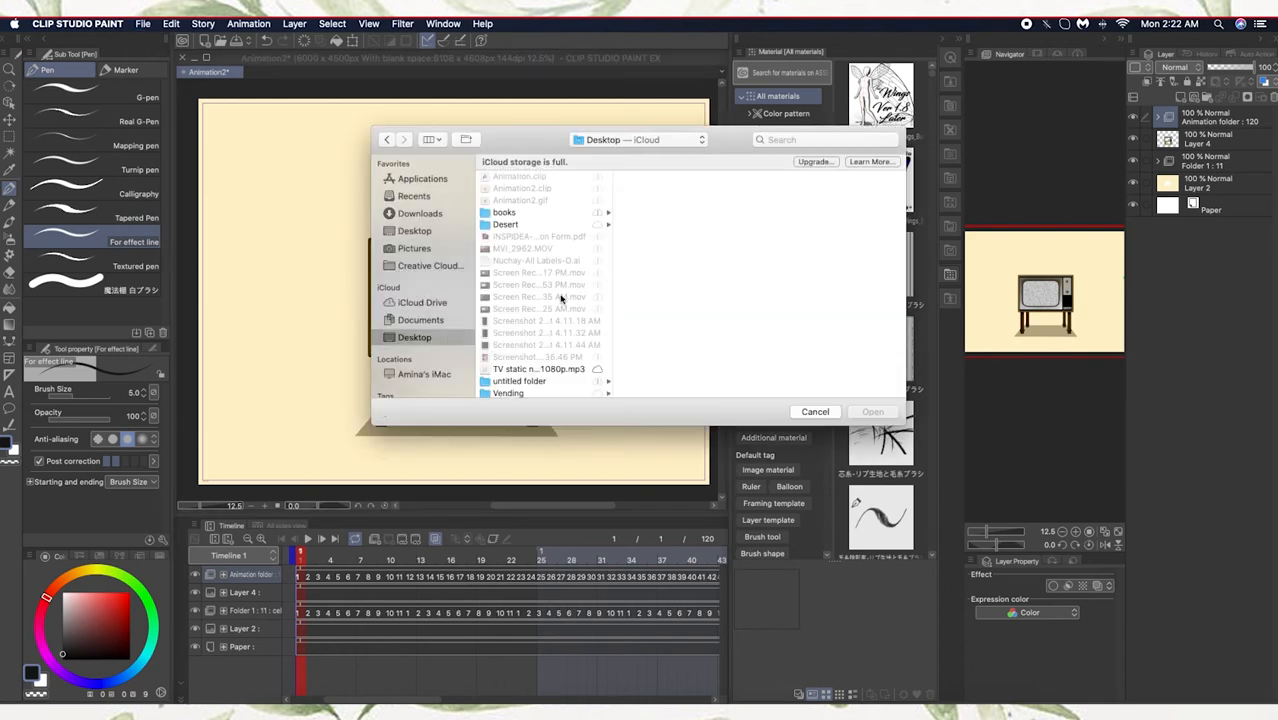
pyautogui.click(538, 368)
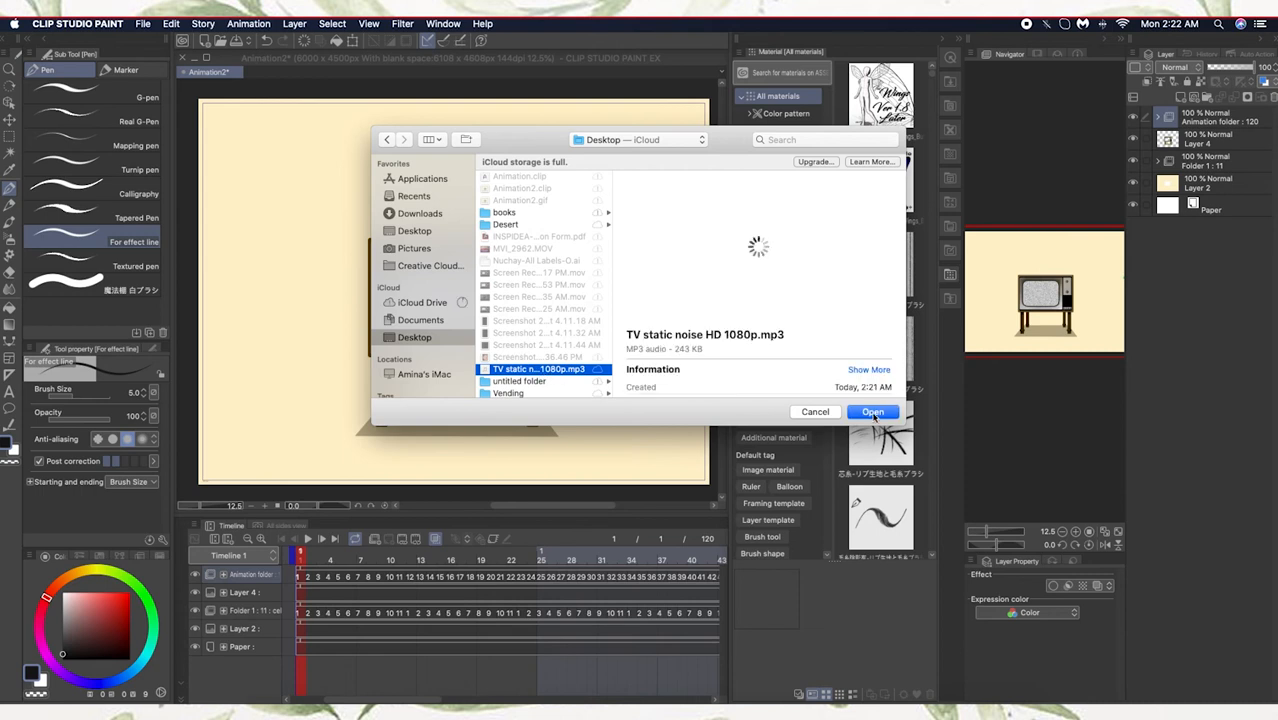
pyautogui.click(872, 411)
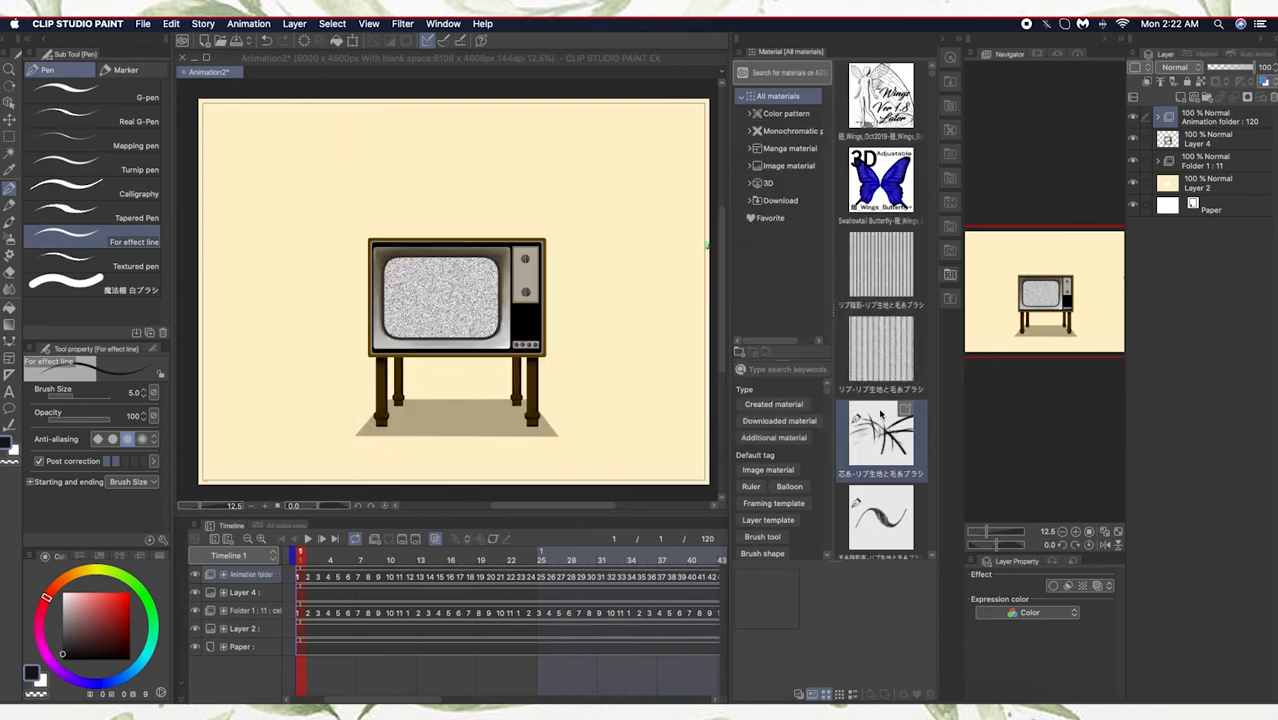
pyautogui.moveTo(878, 418)
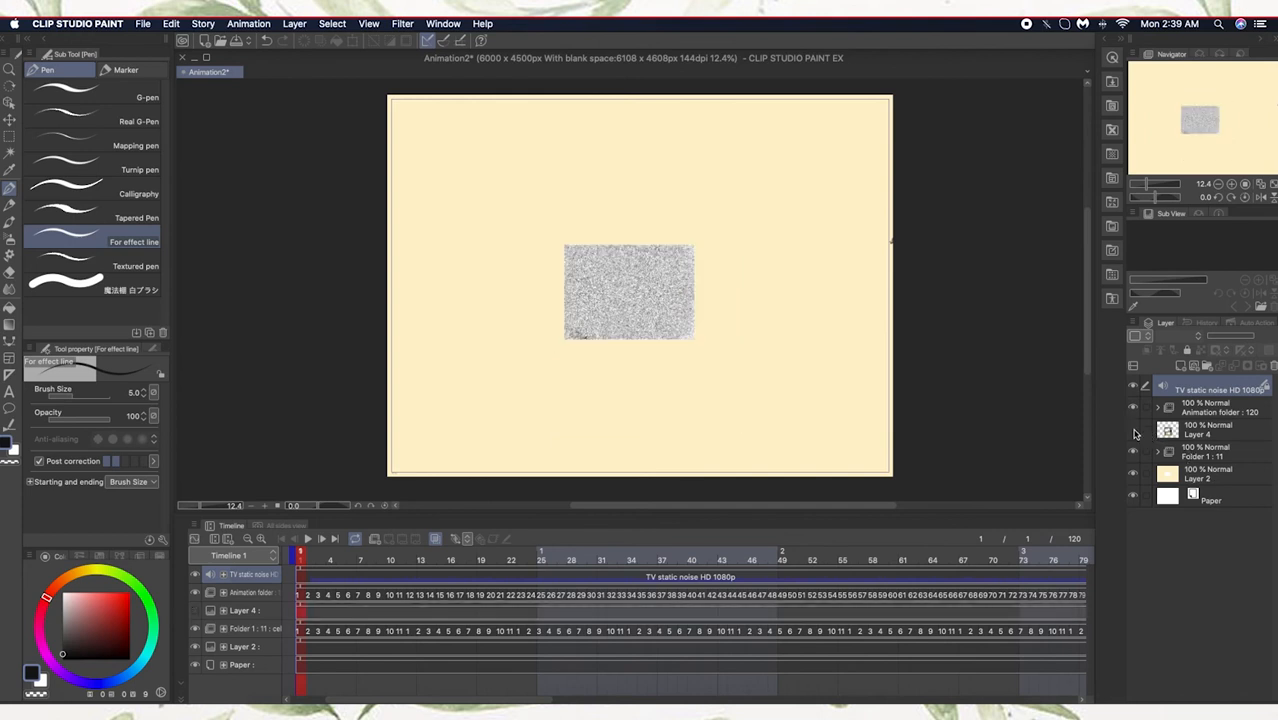
pyautogui.click(248, 23)
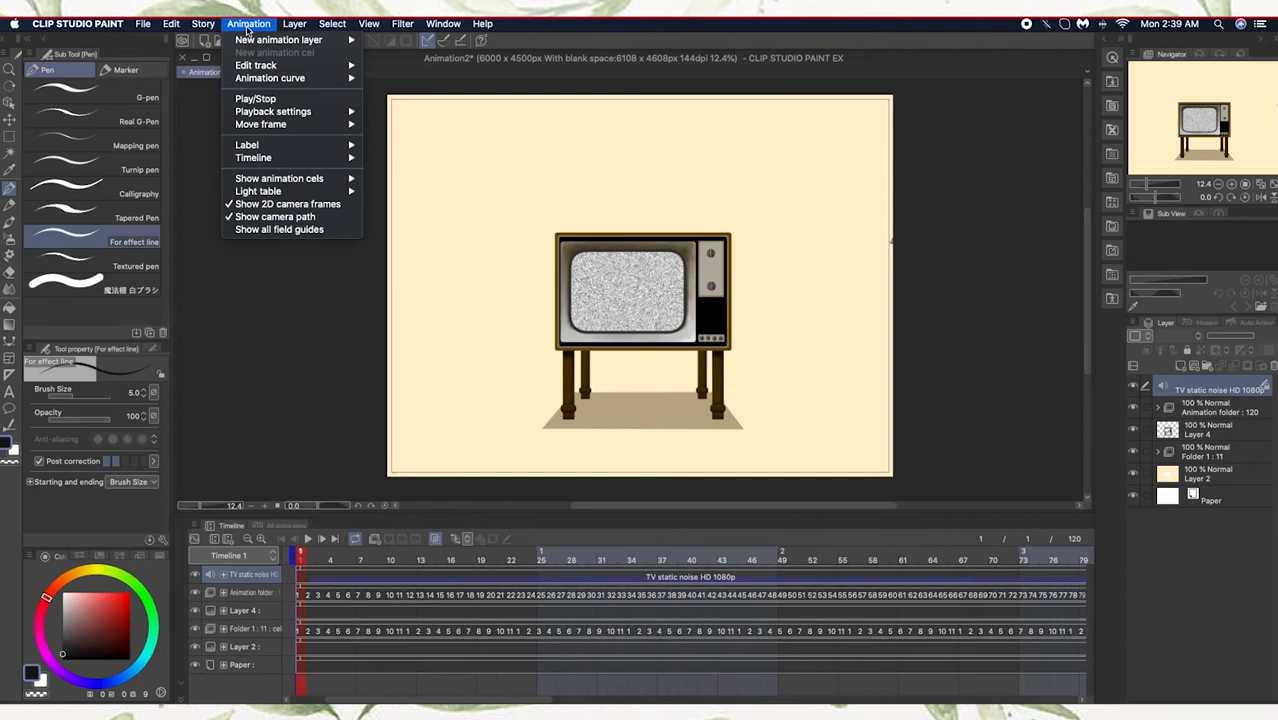
pyautogui.moveTo(279, 40)
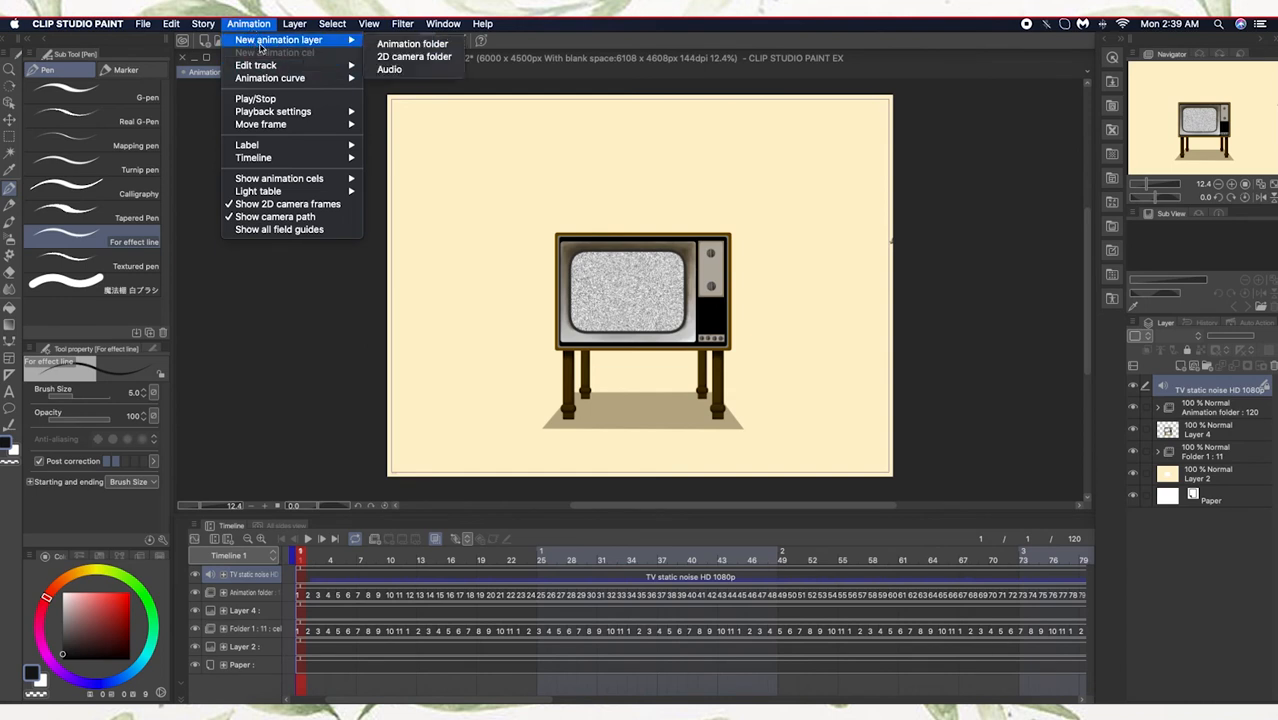
pyautogui.moveTo(414, 56)
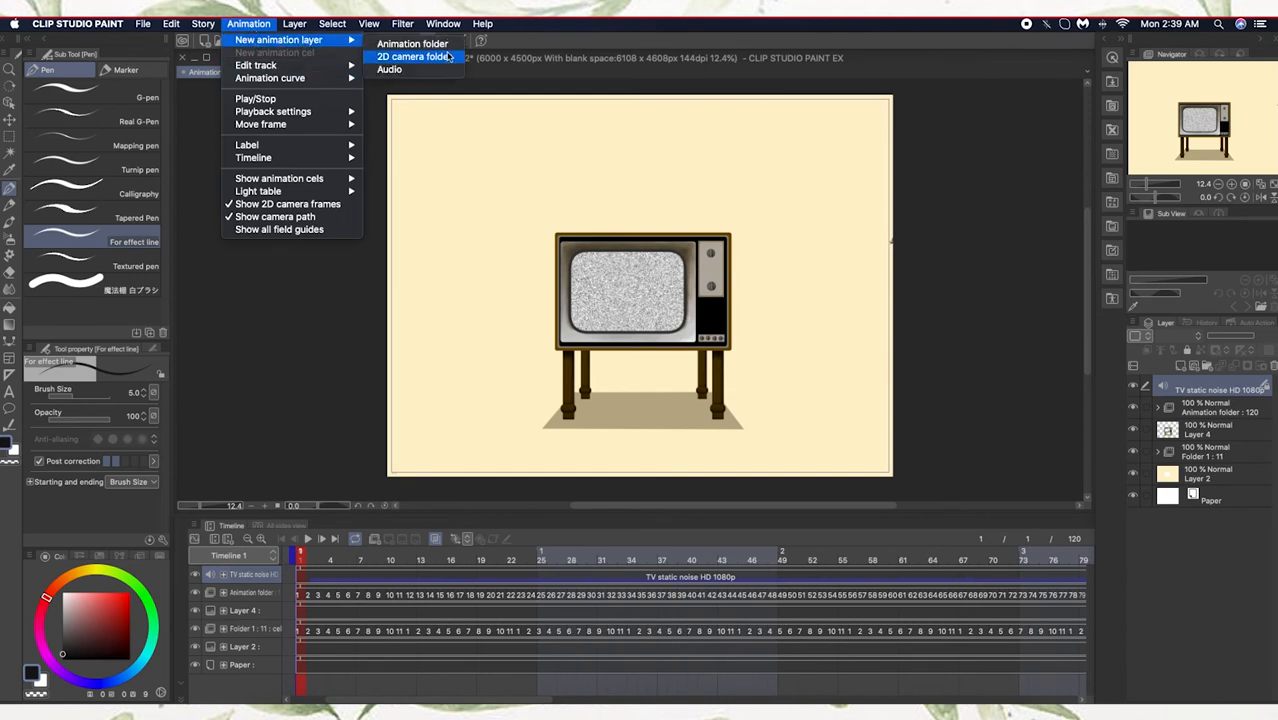
# Step: Create the Camera 1 2D camera folder and expand its timeline track
pyautogui.click(413, 56)
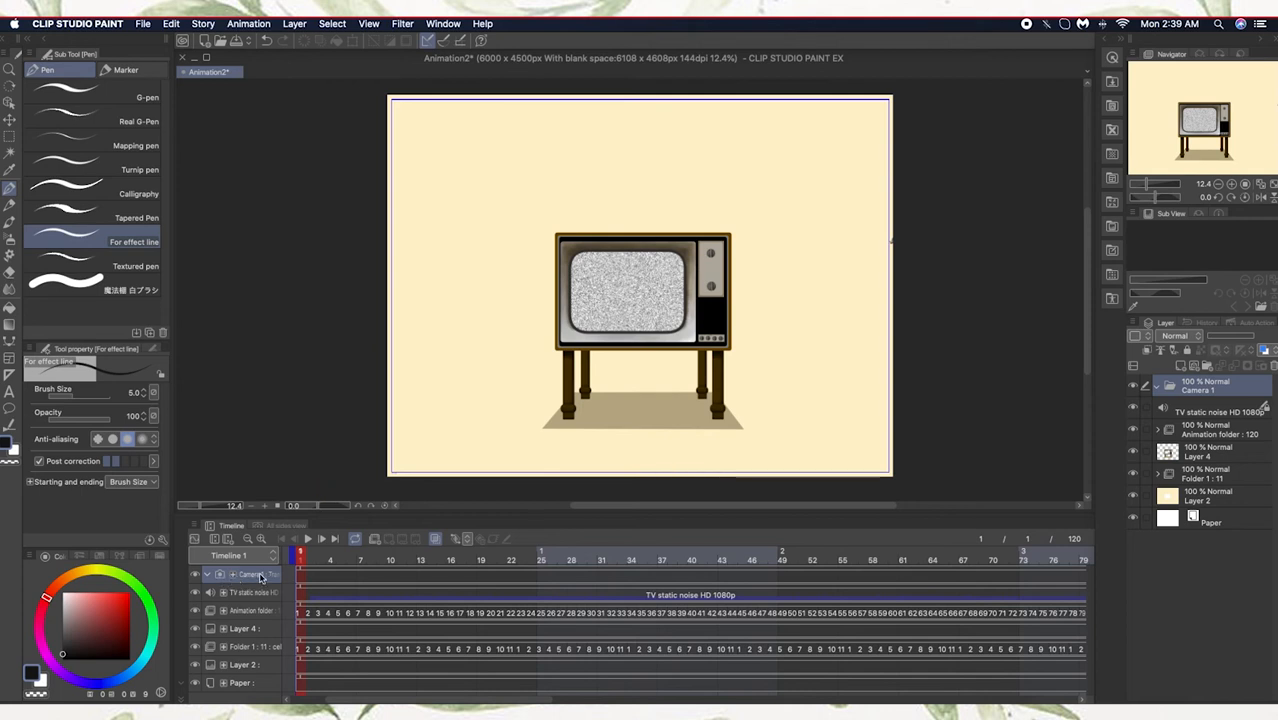
pyautogui.click(252, 591)
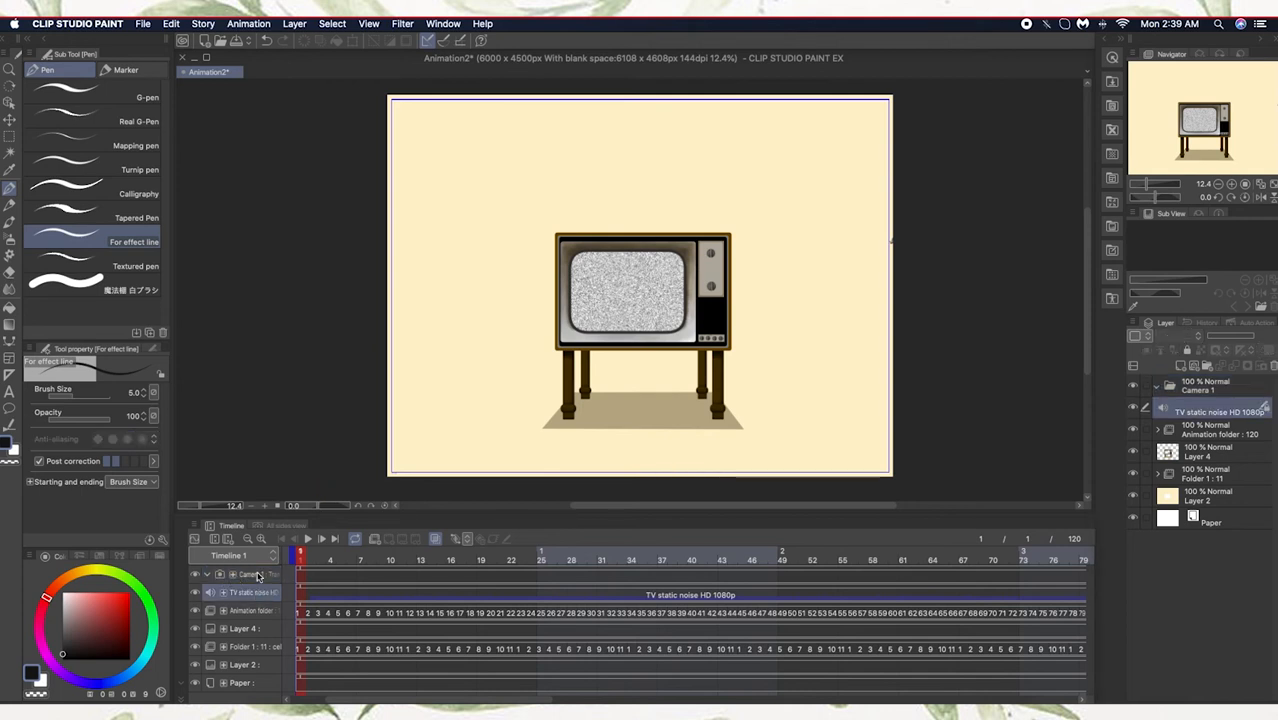
pyautogui.click(250, 574)
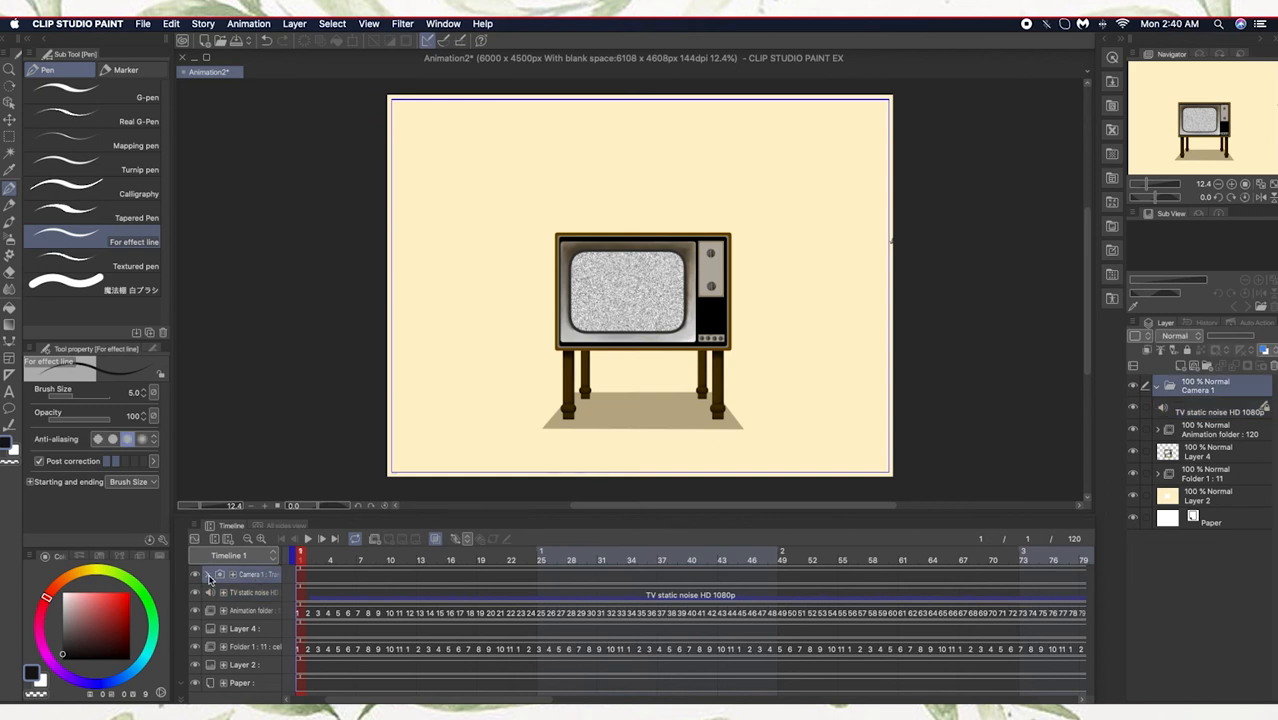
pyautogui.click(208, 574)
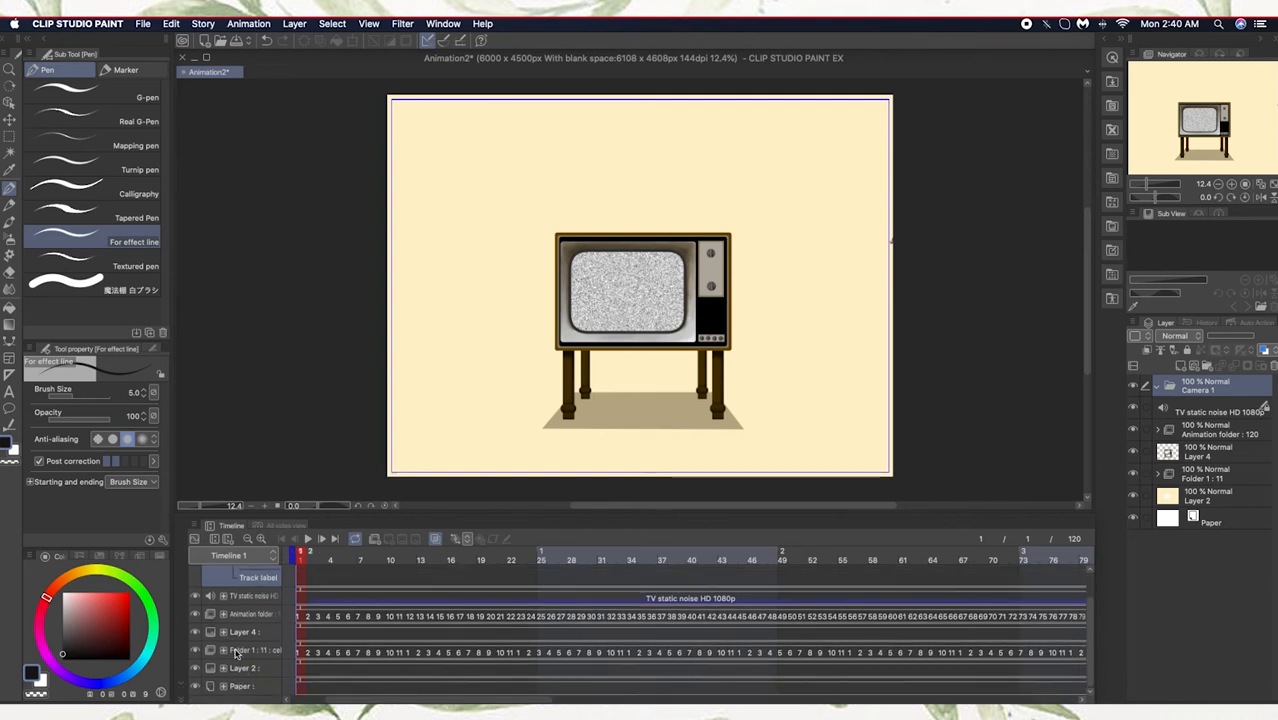
pyautogui.click(206, 574)
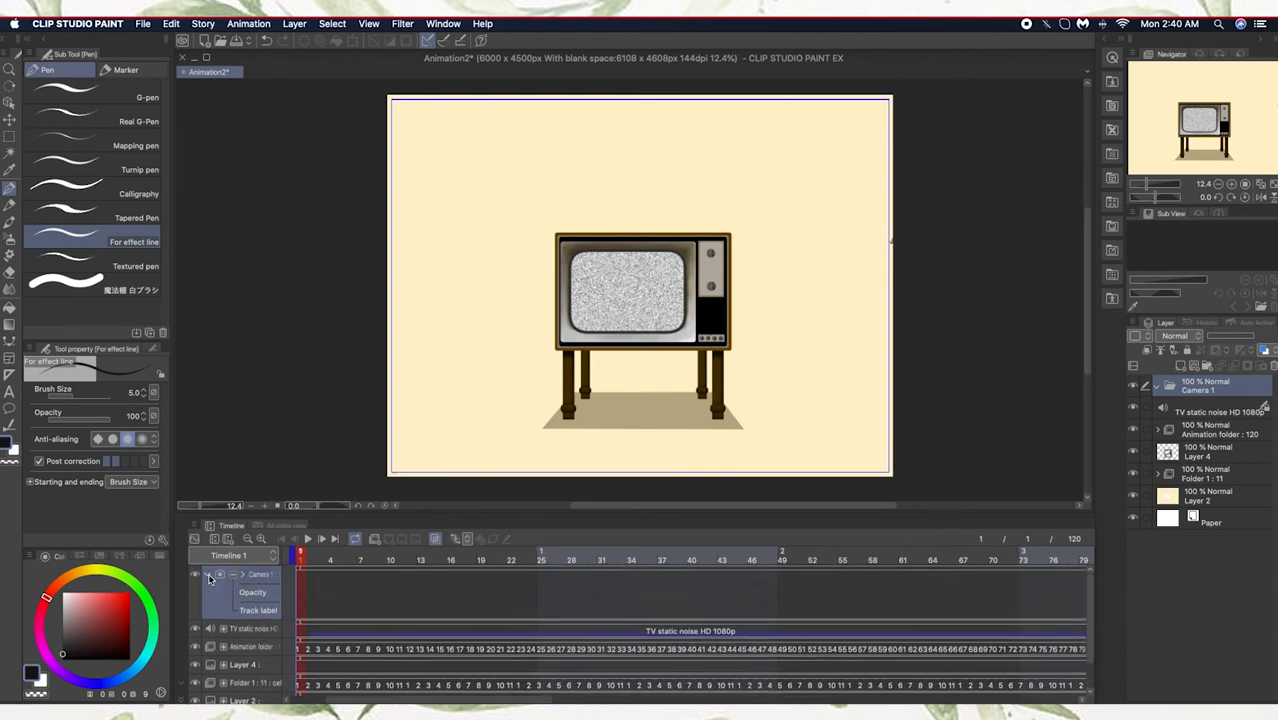
pyautogui.click(208, 574)
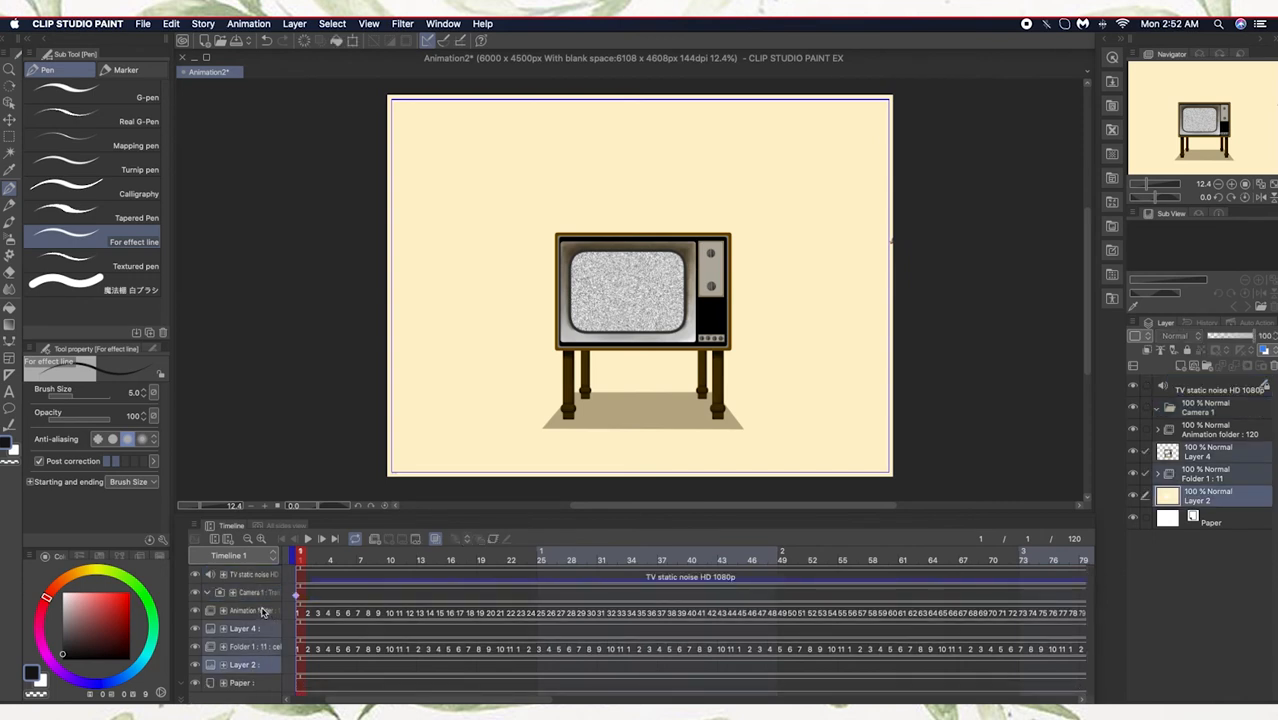
# Step: Move the animation layers into Camera 1 and key its starting position with the Object tool
pyautogui.click(250, 610)
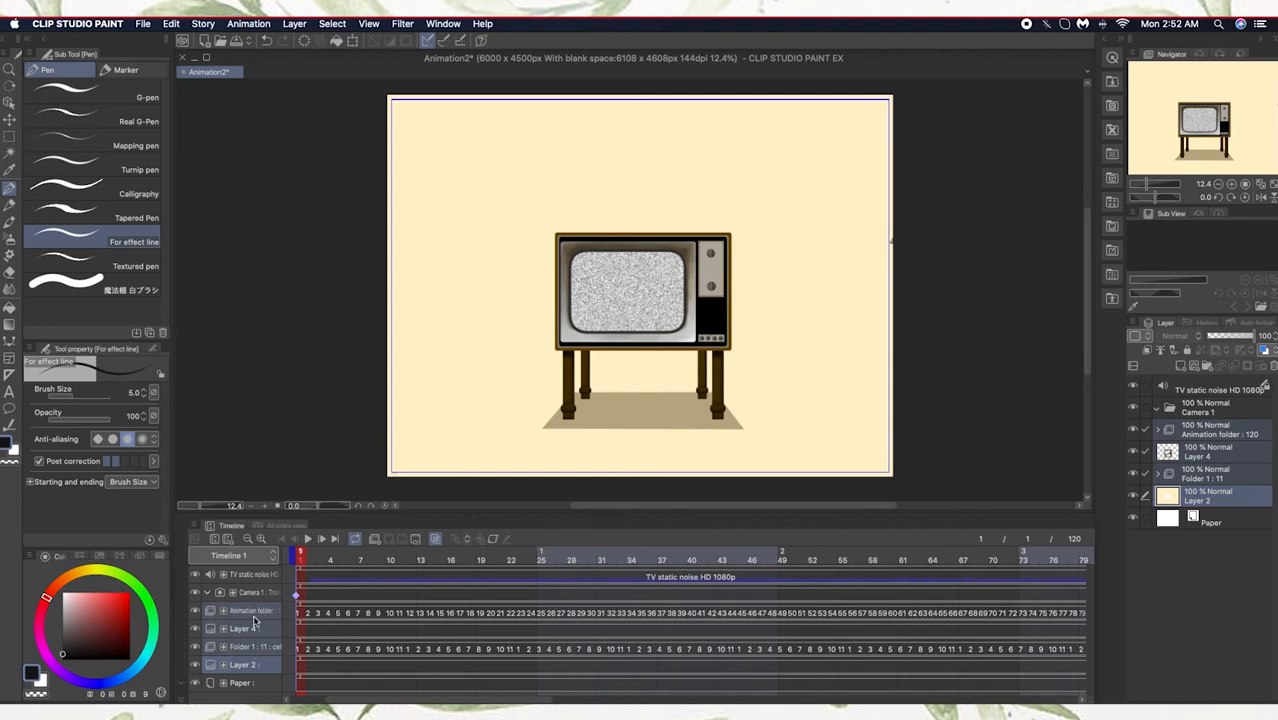
pyautogui.click(250, 592)
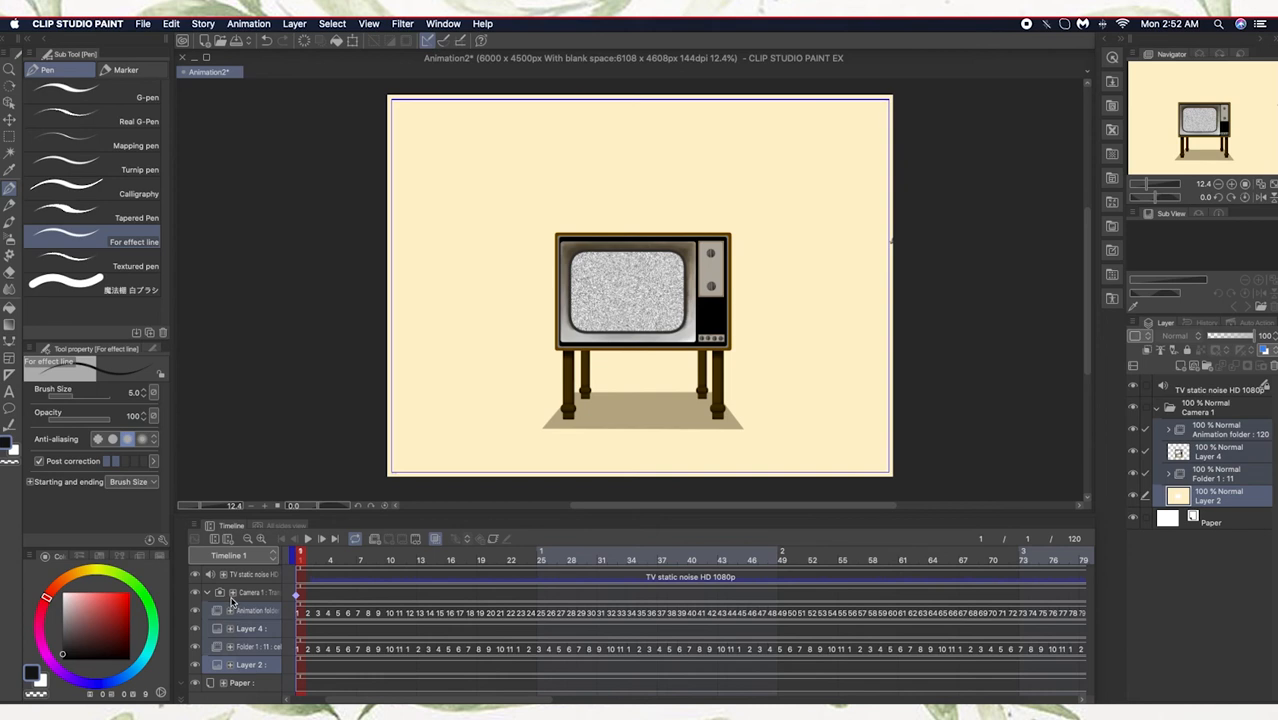
pyautogui.click(207, 592)
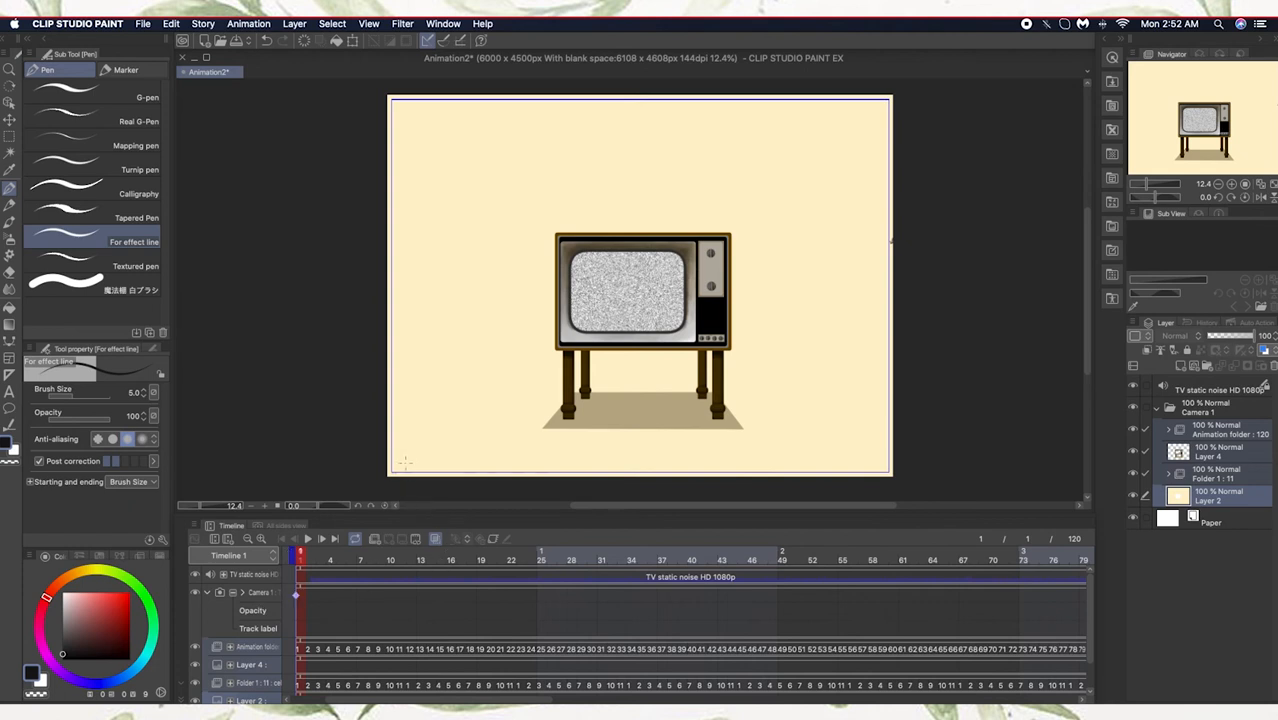
pyautogui.click(10, 103)
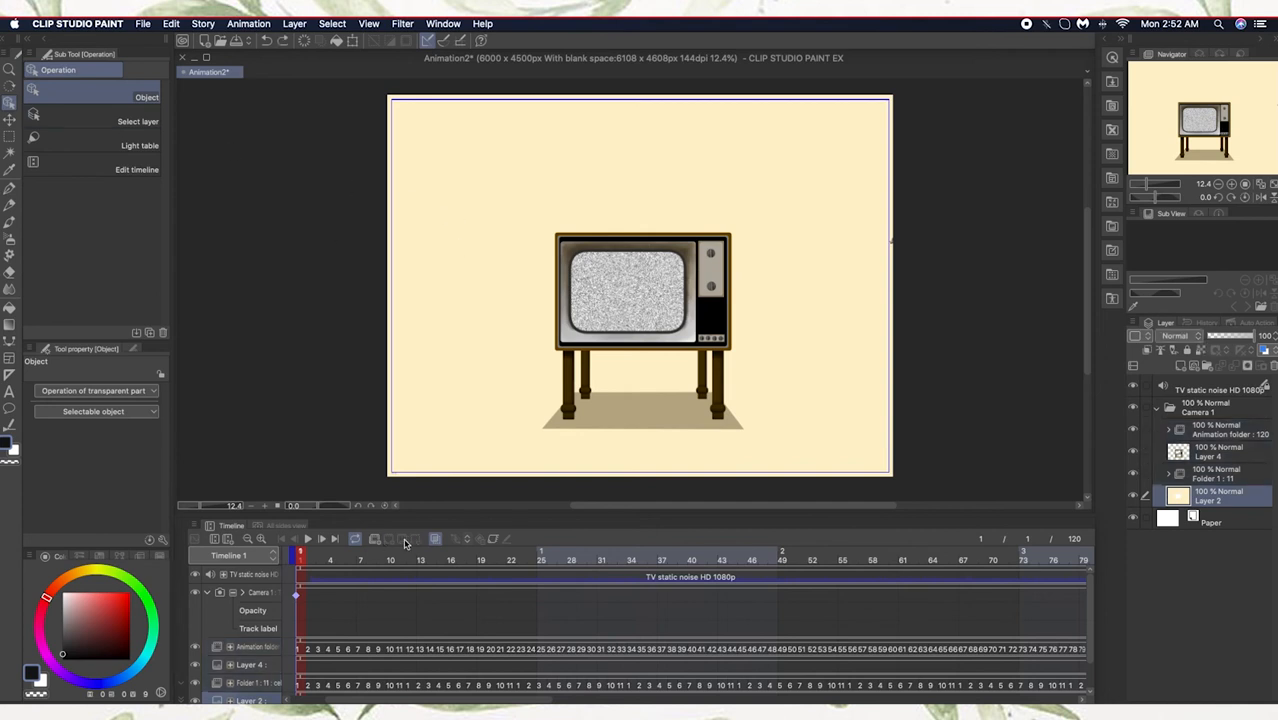
pyautogui.moveTo(457, 543)
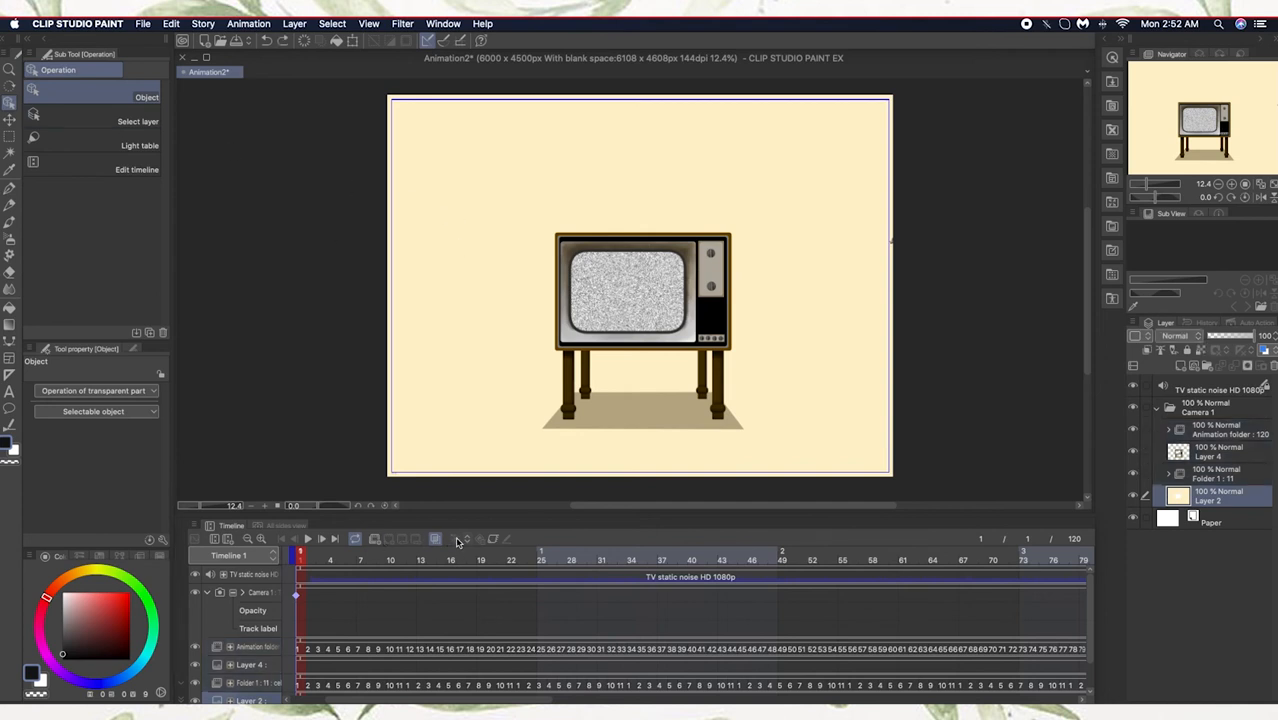
pyautogui.moveTo(456, 539)
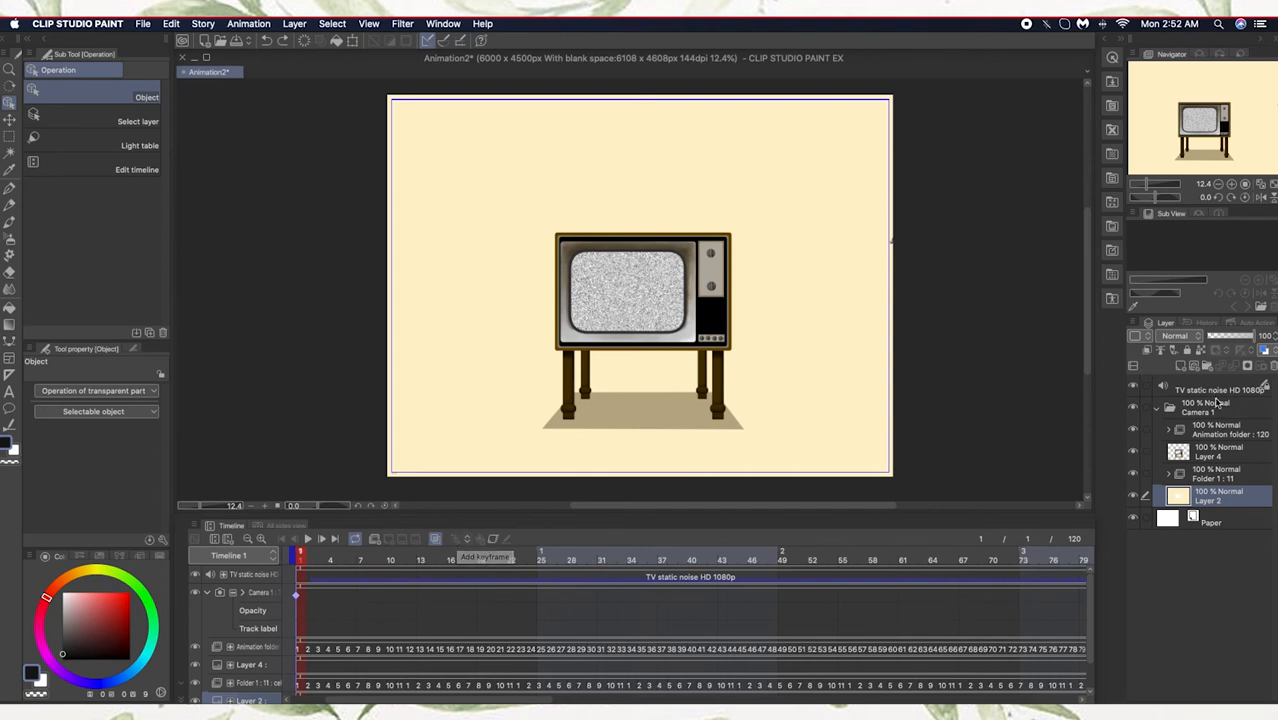
pyautogui.click(1205, 407)
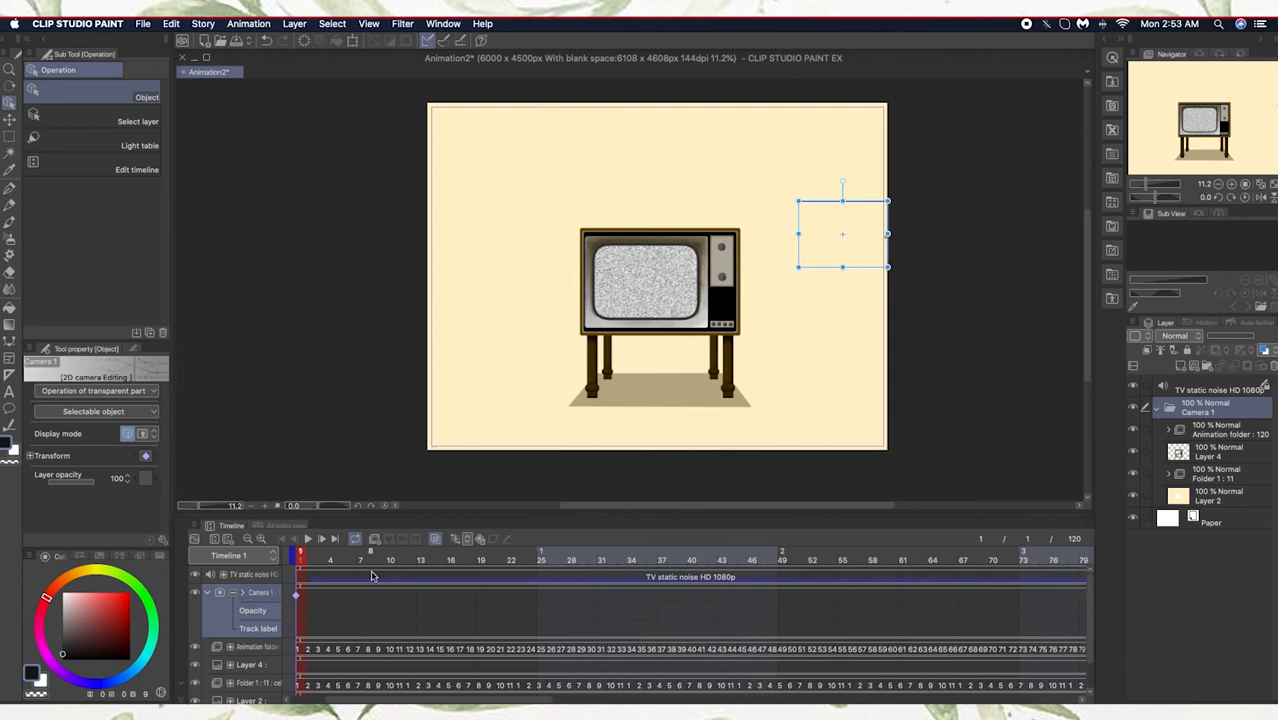
# Step: Key a smaller camera frame right of the TV near frame 20
pyautogui.click(313, 556)
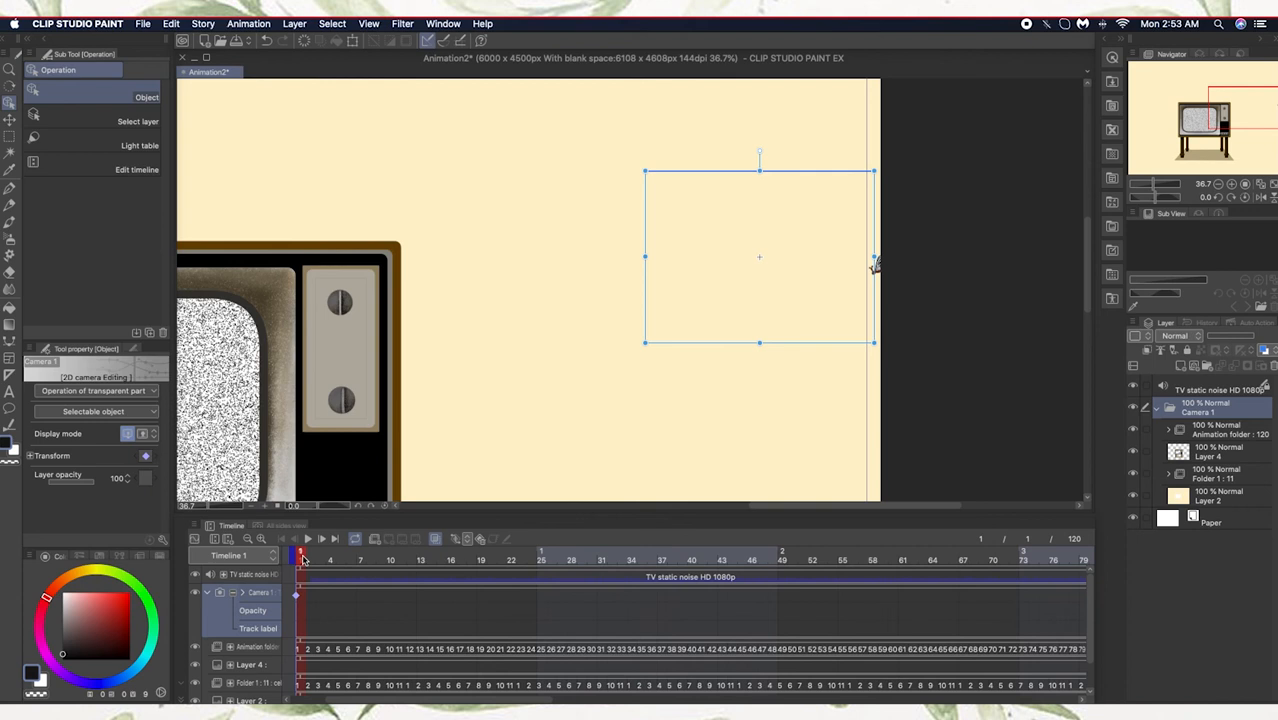
pyautogui.click(490, 558)
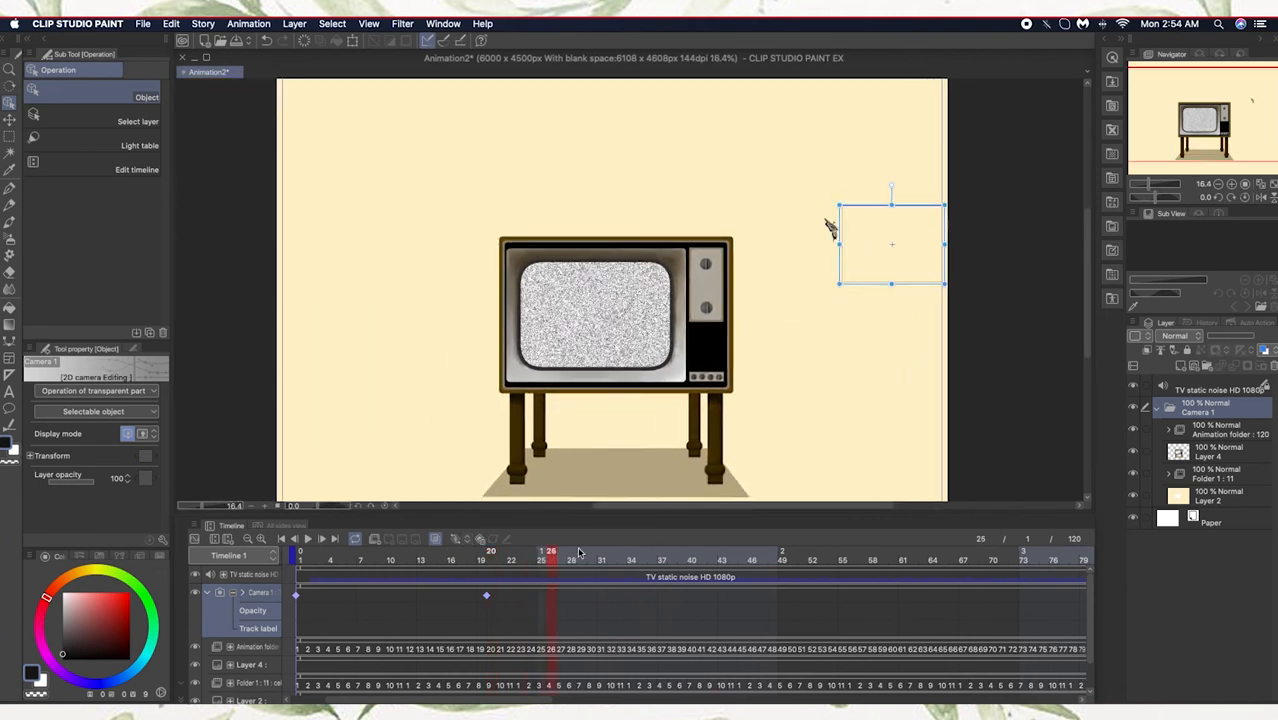
# Step: At frame 50, enlarge the camera frame to enclose the whole TV scene
pyautogui.click(803, 551)
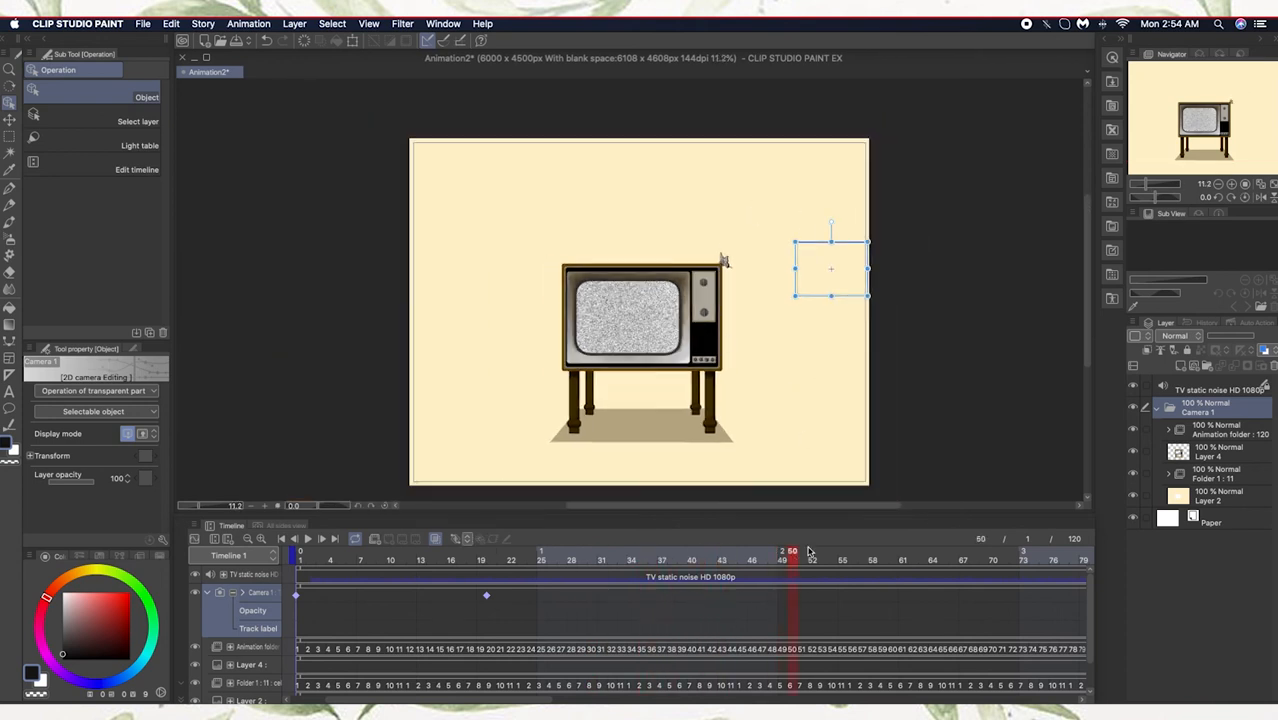
pyautogui.click(783, 551)
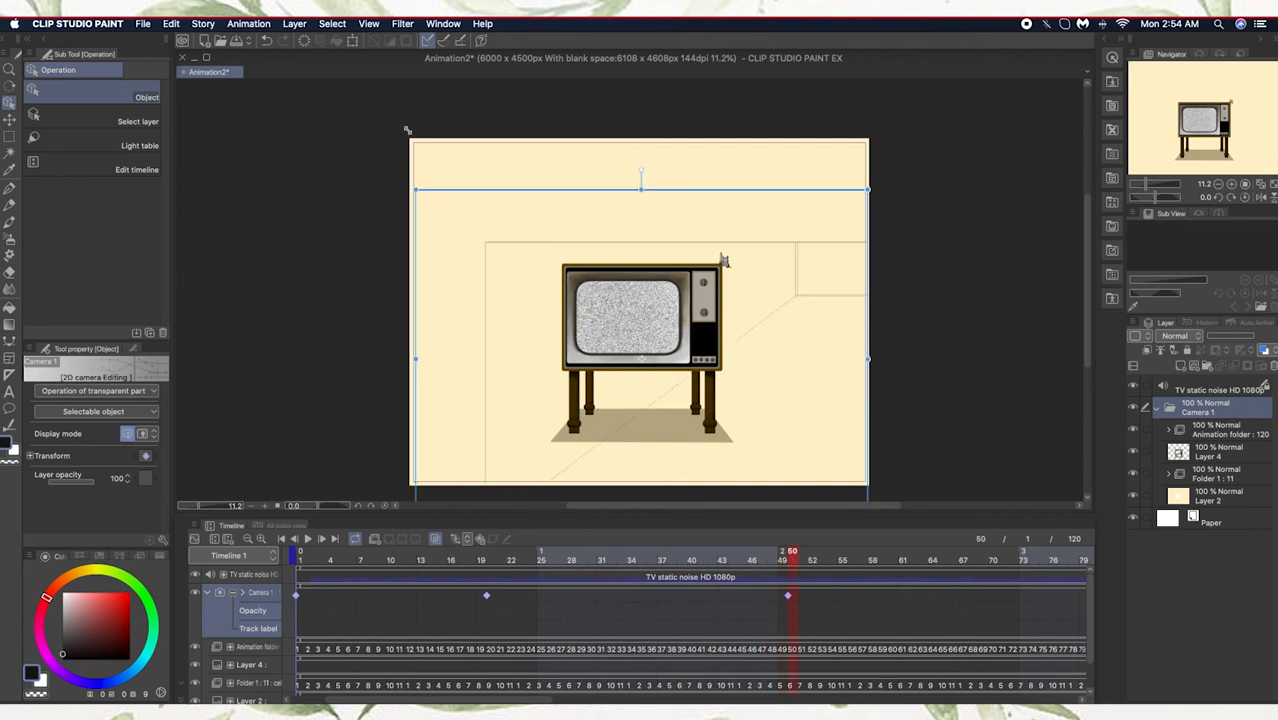
pyautogui.moveTo(641, 190); pyautogui.dragTo(641, 148)
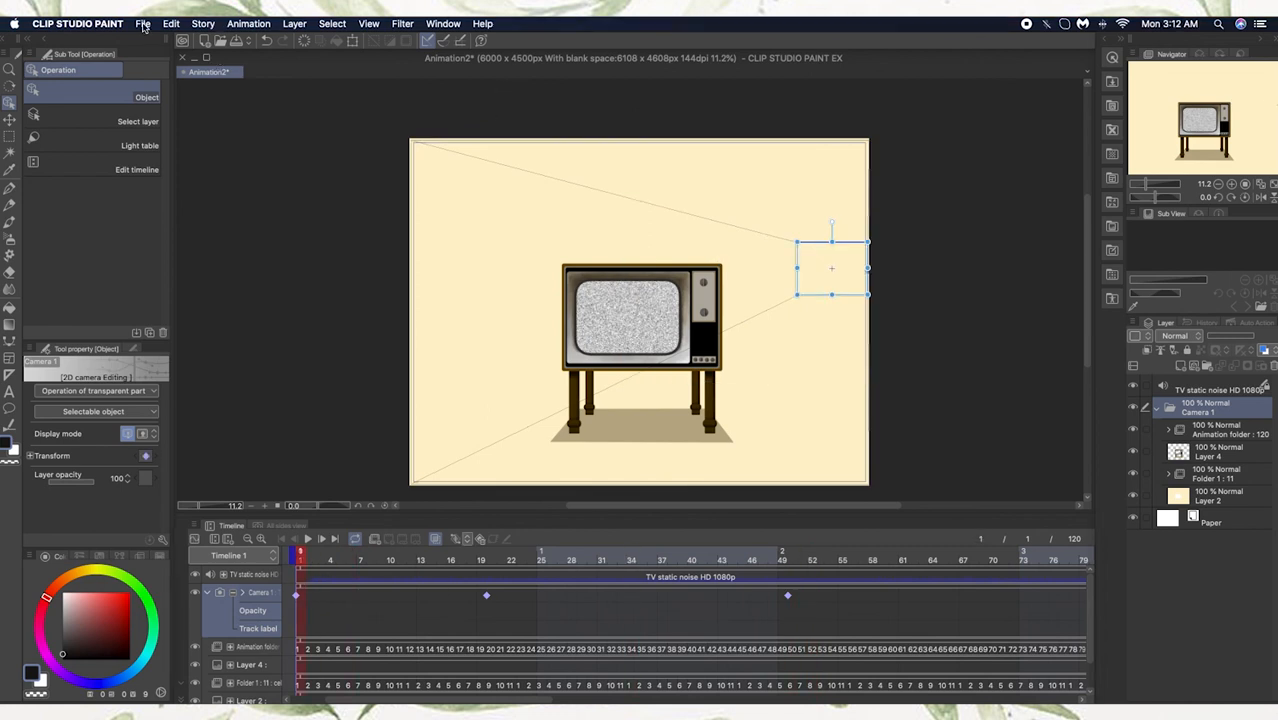
# Step: Open the File menu to reach the animation movie export commands
pyautogui.click(143, 23)
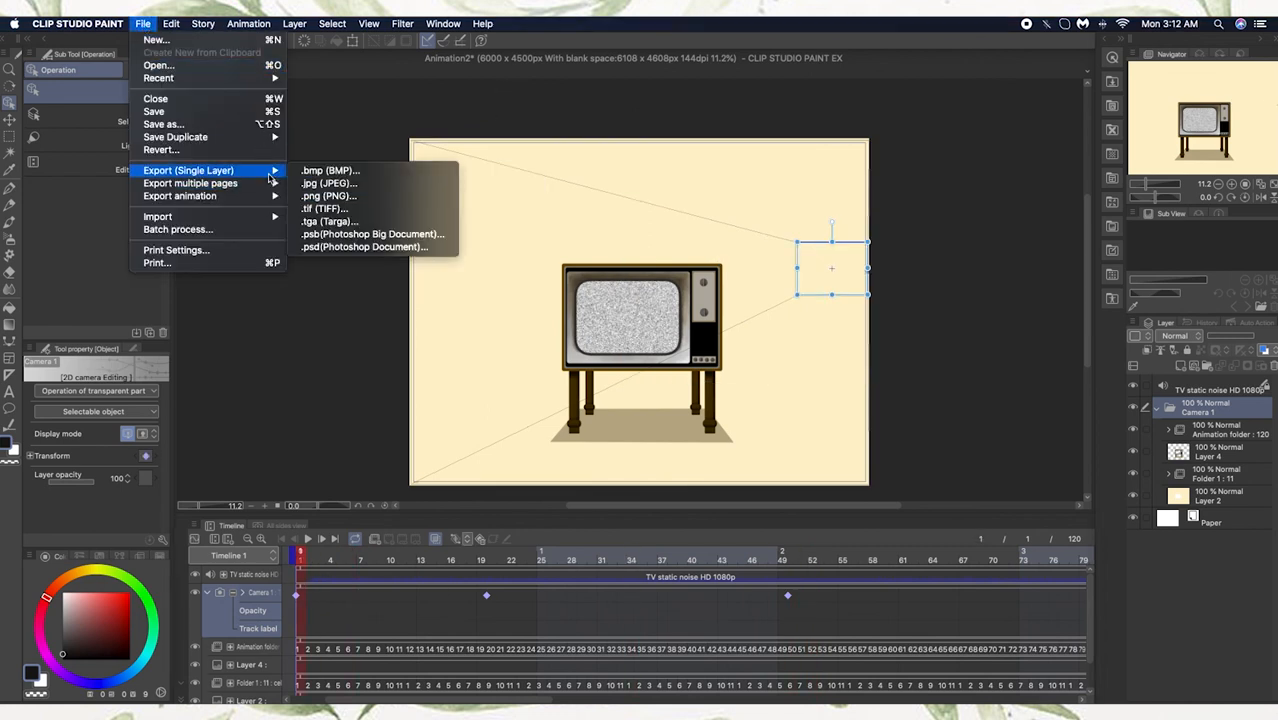
pyautogui.moveTo(180, 195)
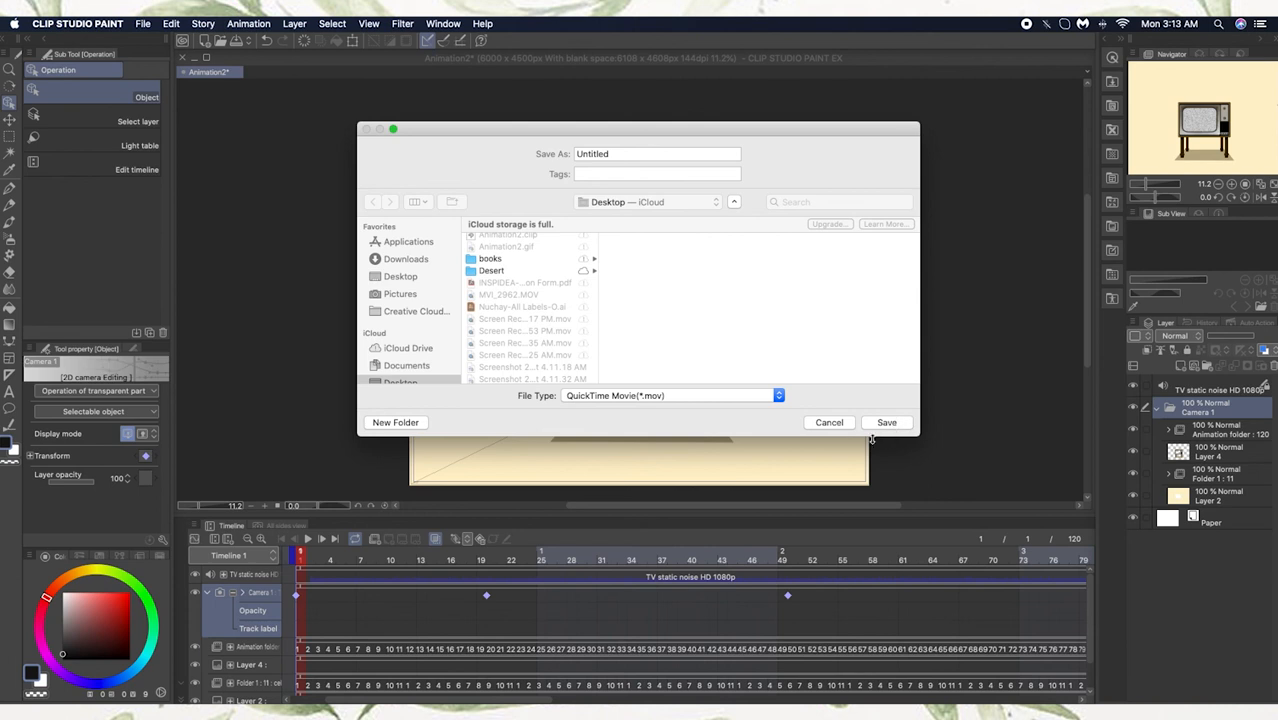
# Step: Save the QuickTime movie with 192 kbps audio and start rendering the export
pyautogui.click(886, 421)
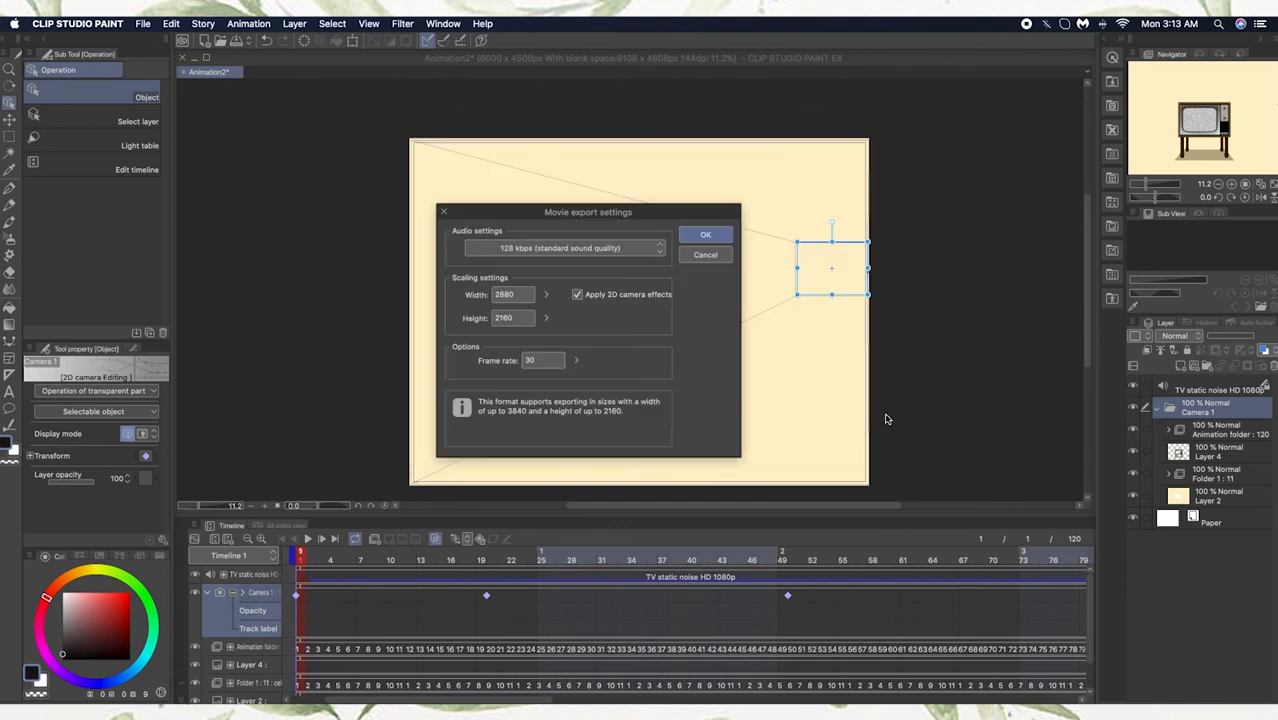
pyautogui.moveTo(597, 365)
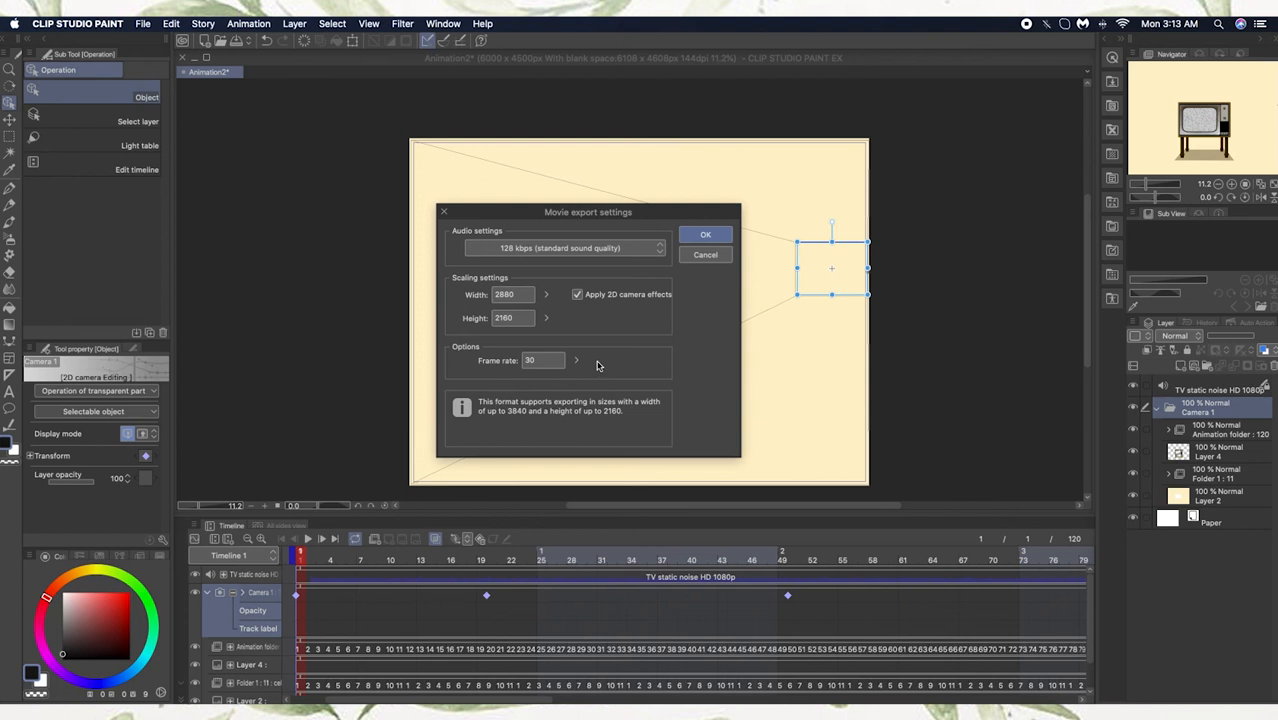
pyautogui.click(560, 248)
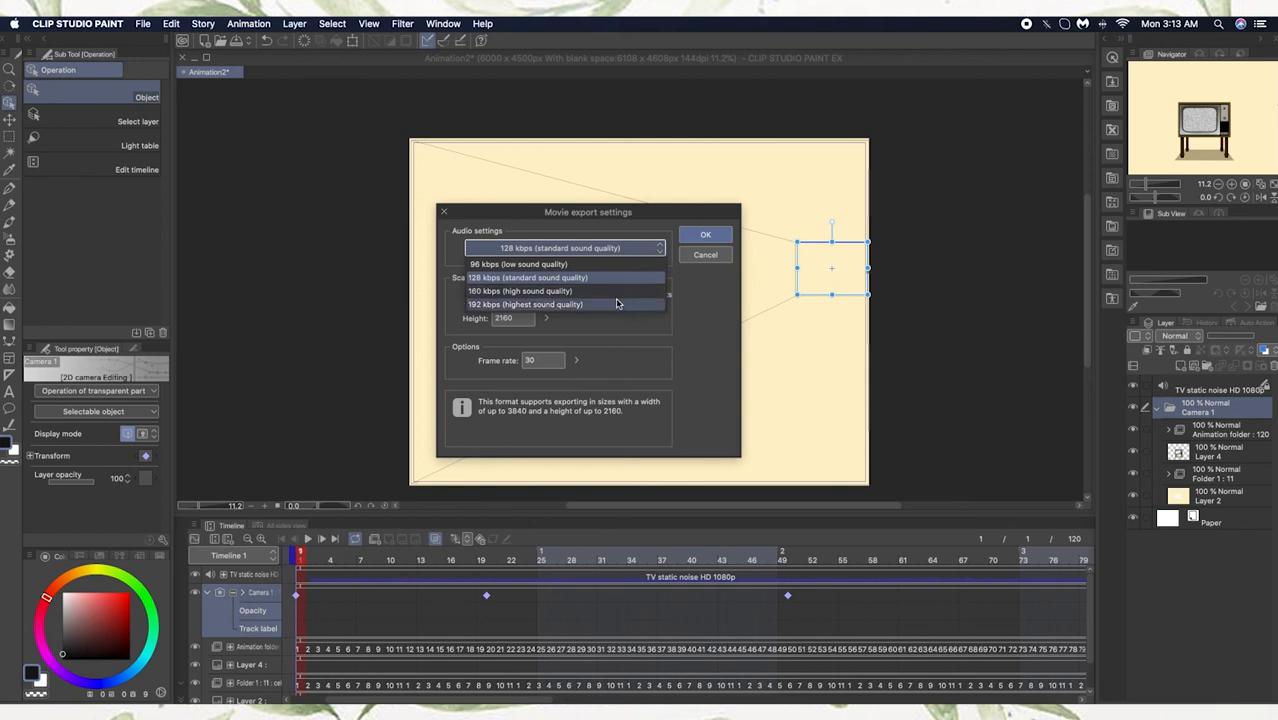
pyautogui.click(525, 304)
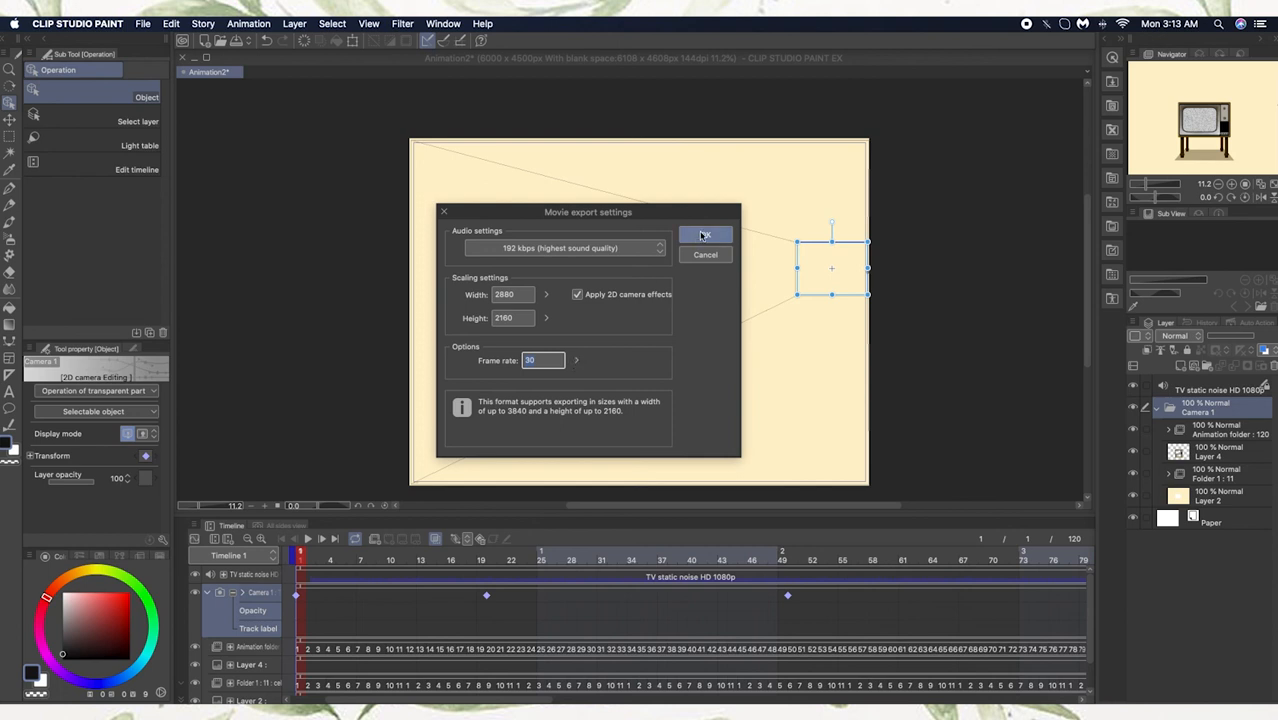
pyautogui.click(705, 234)
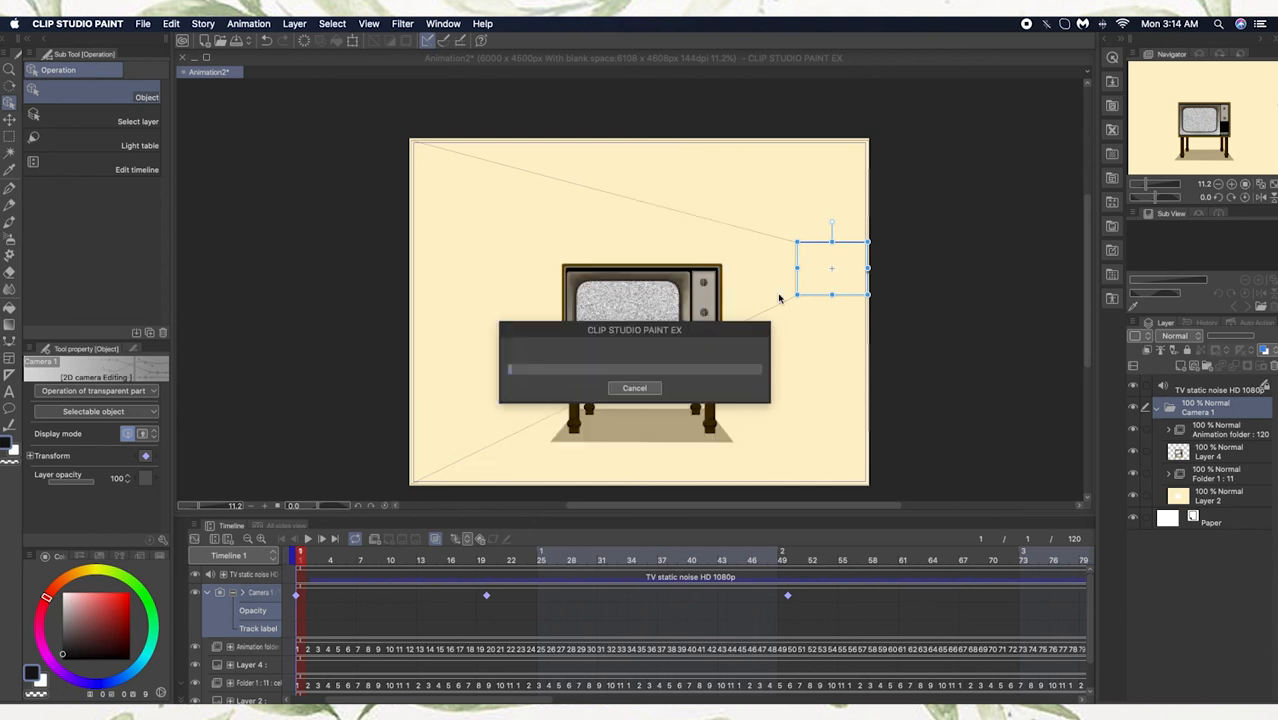